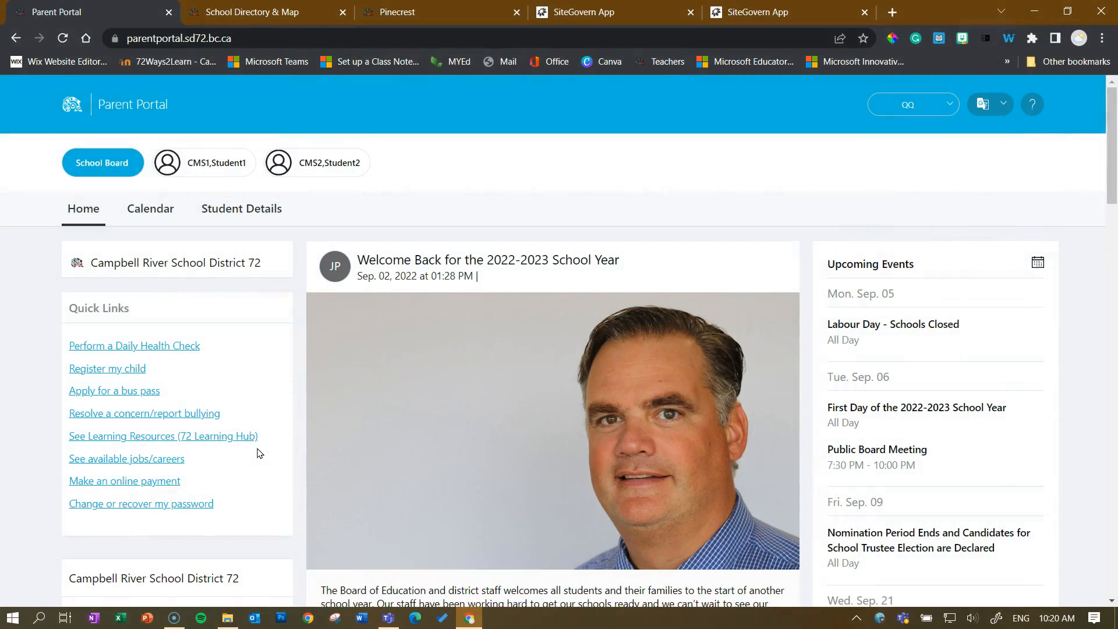
mouse_move(589, 312)
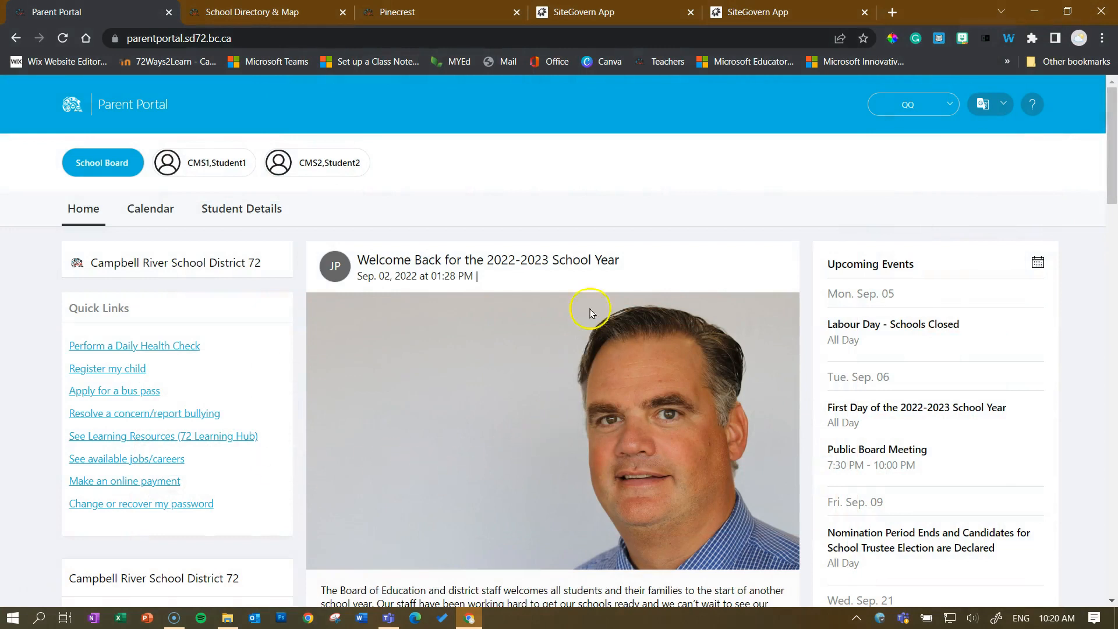
mouse_move(765, 490)
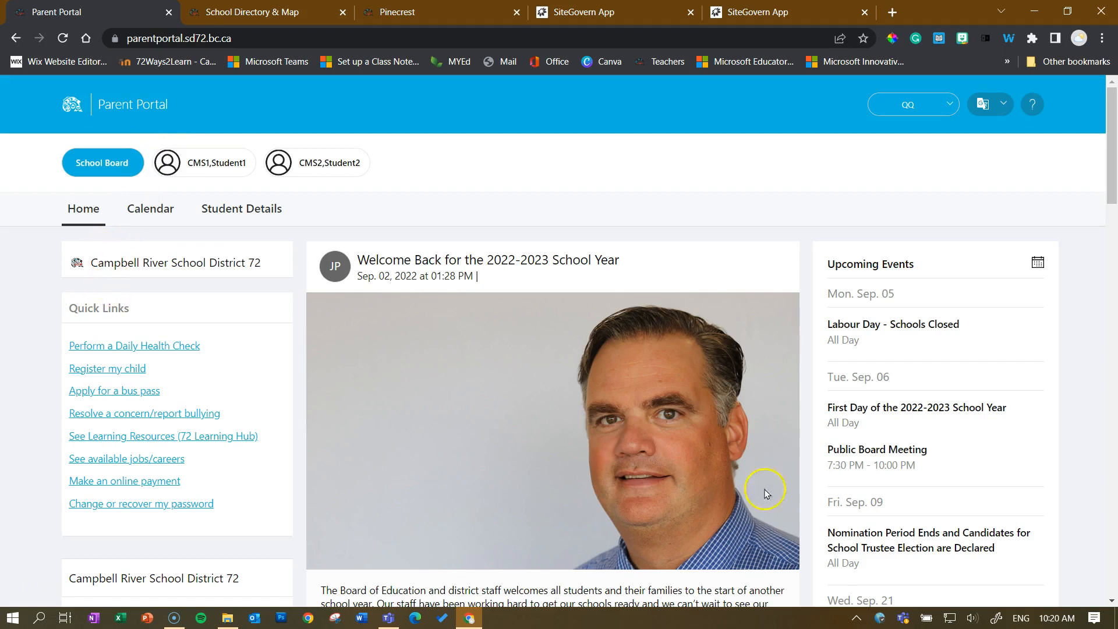
mouse_move(301, 34)
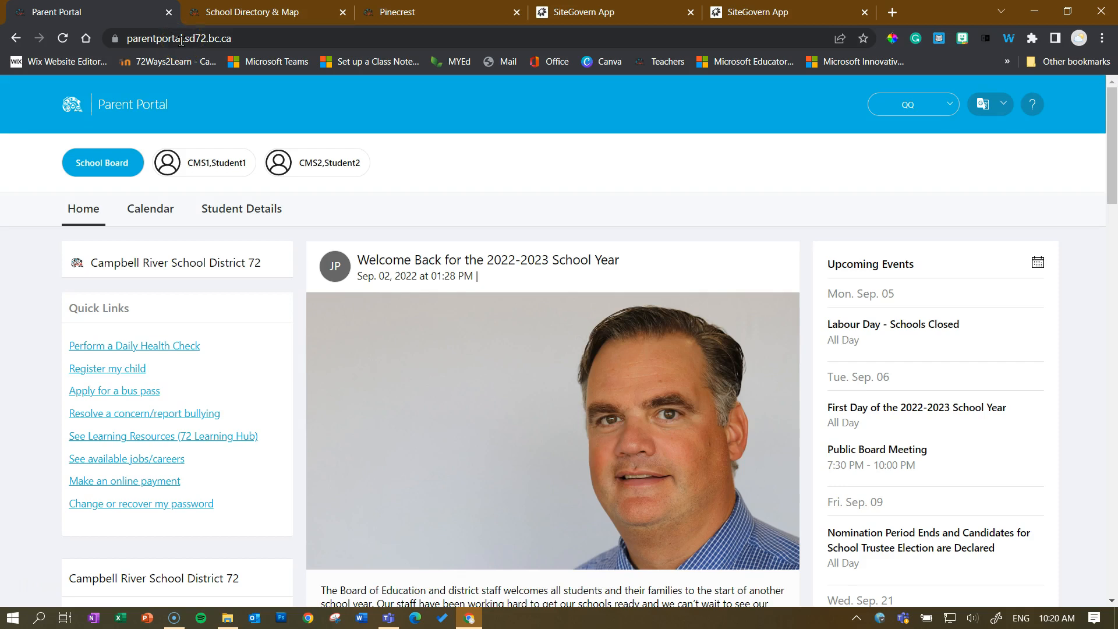
mouse_move(284, 359)
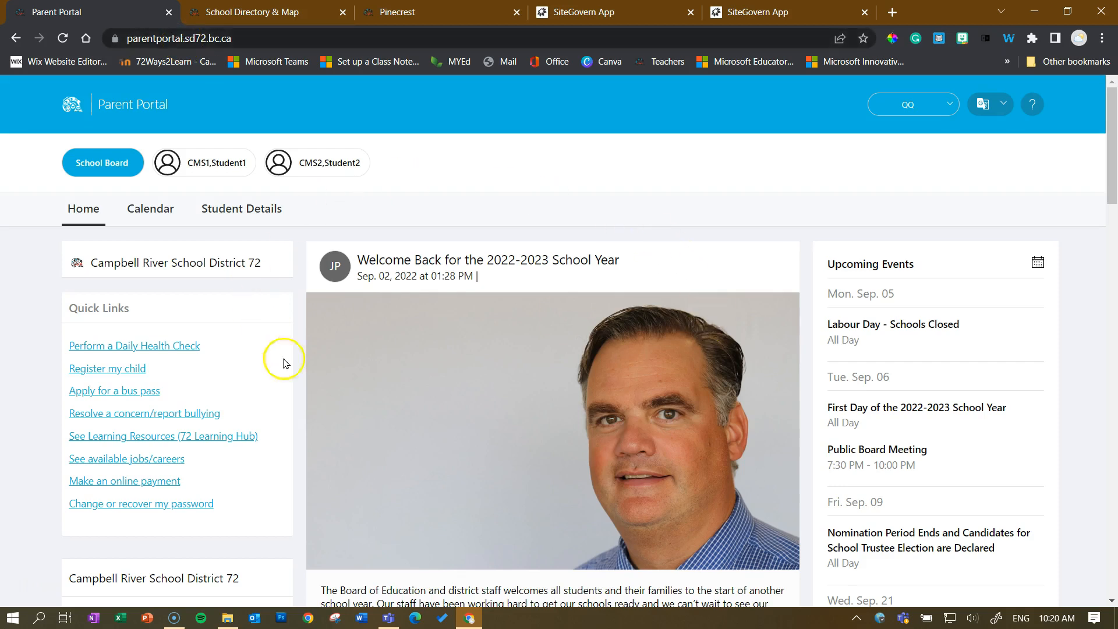
mouse_move(102, 163)
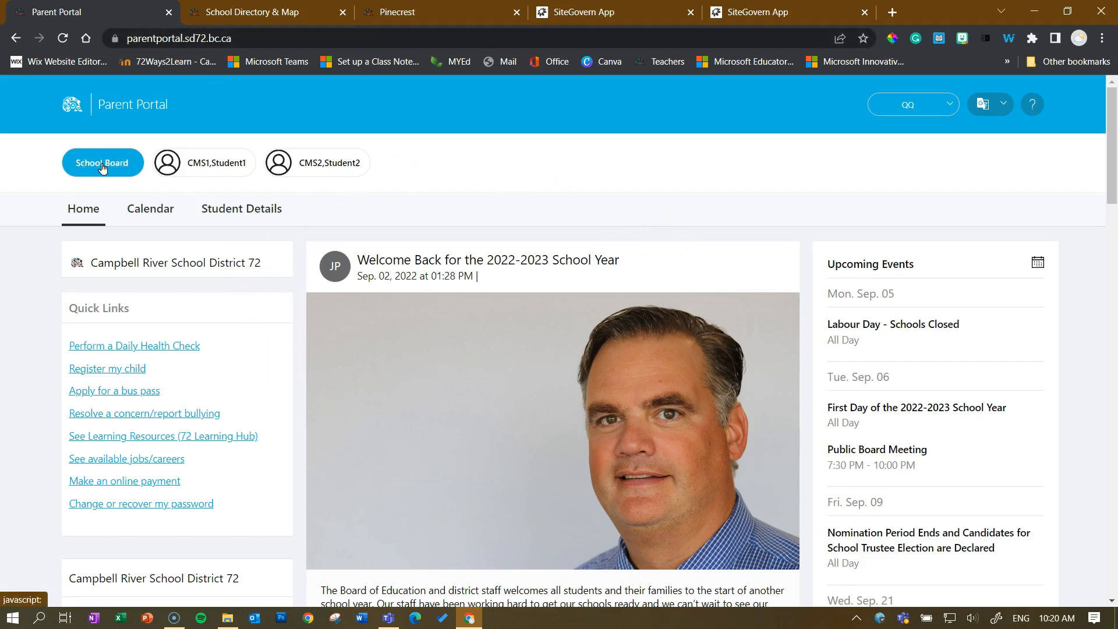
Load the CMS1,Student1 home feed with Pinecrest posts, an assignment and upcoming events
scroll("down", 3)
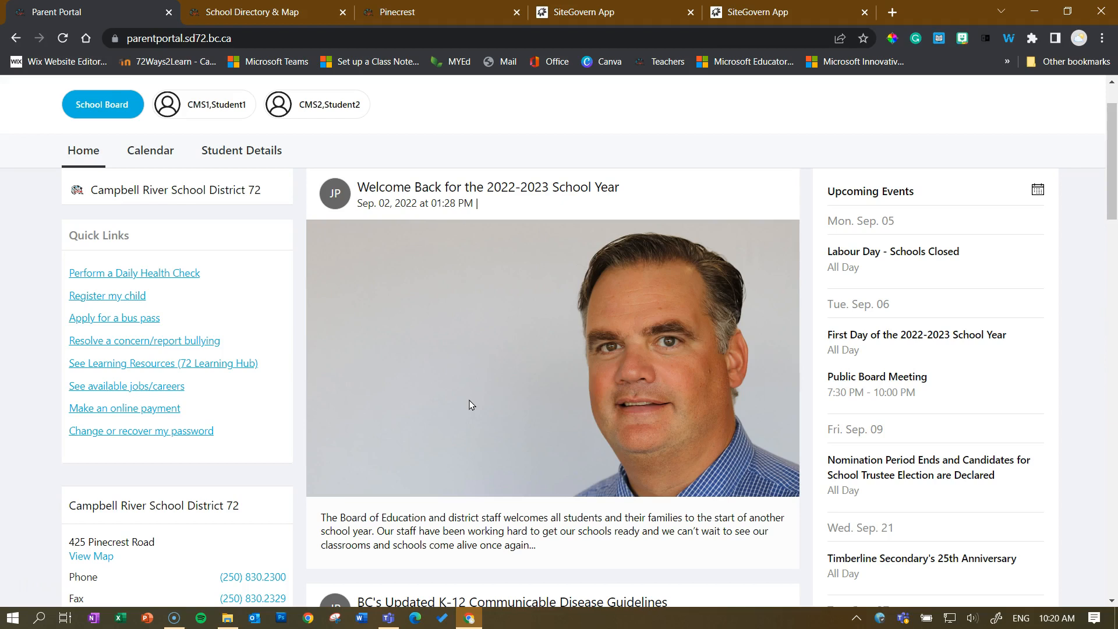
mouse_move(896, 259)
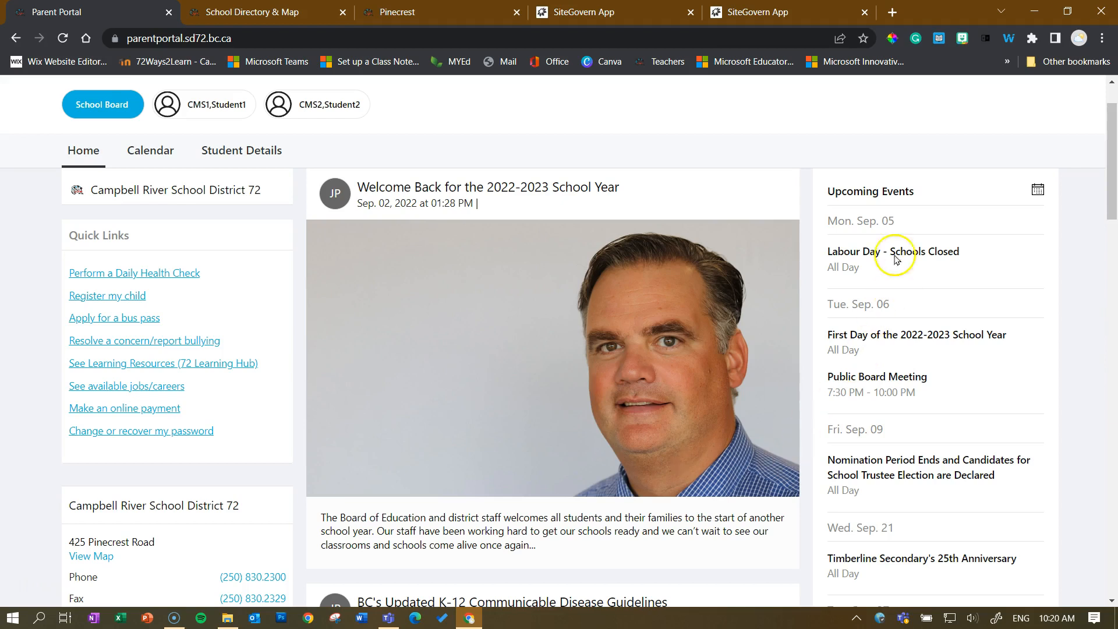
mouse_move(385, 207)
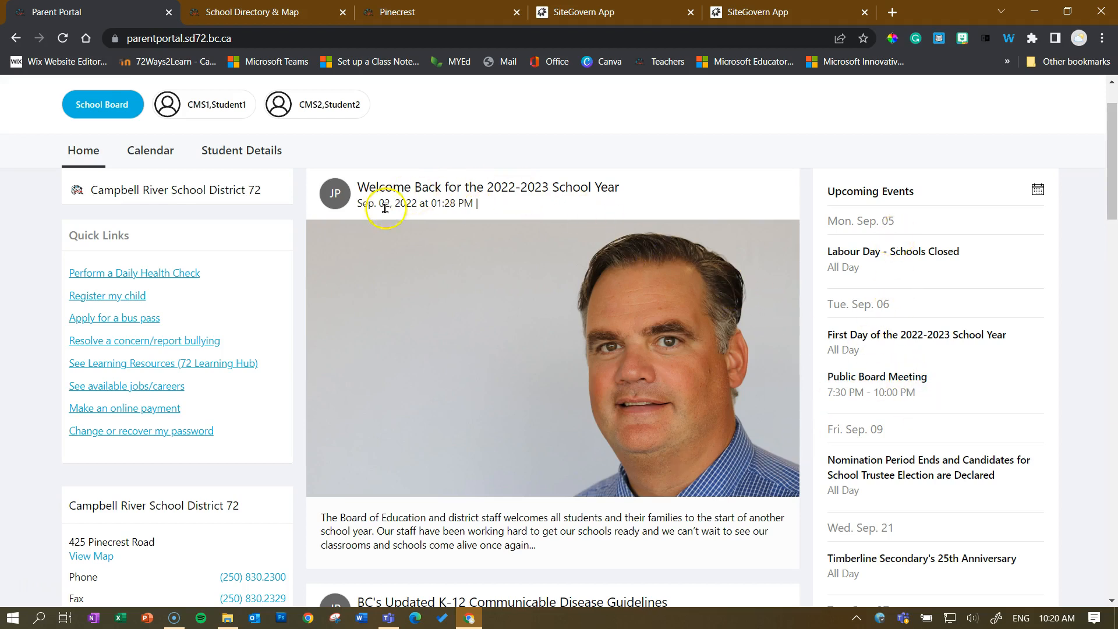
mouse_move(701, 309)
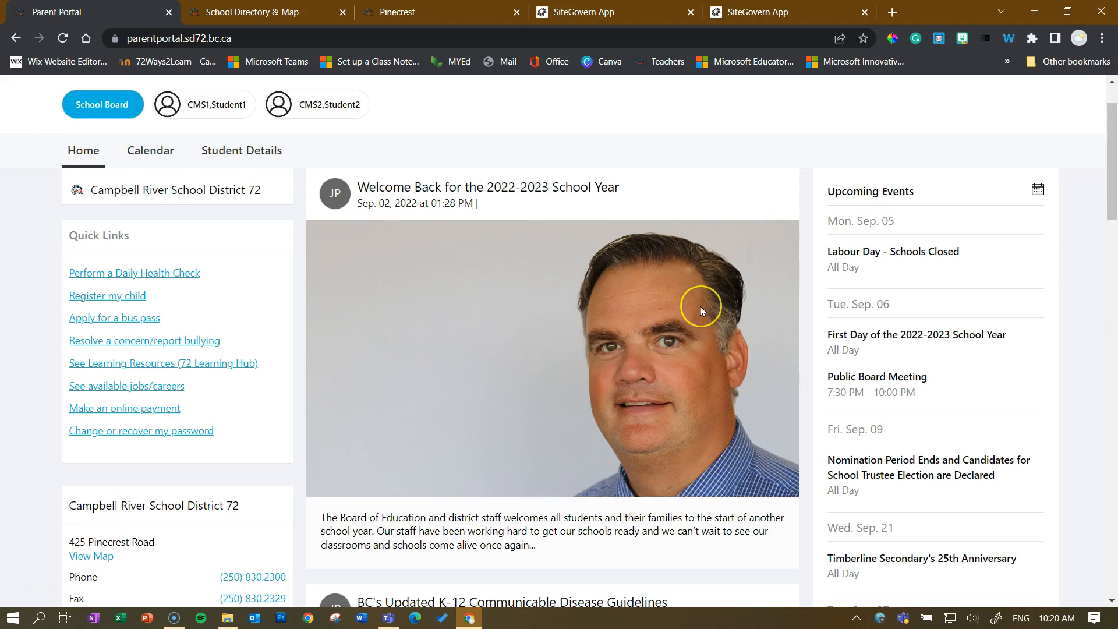
mouse_move(678, 297)
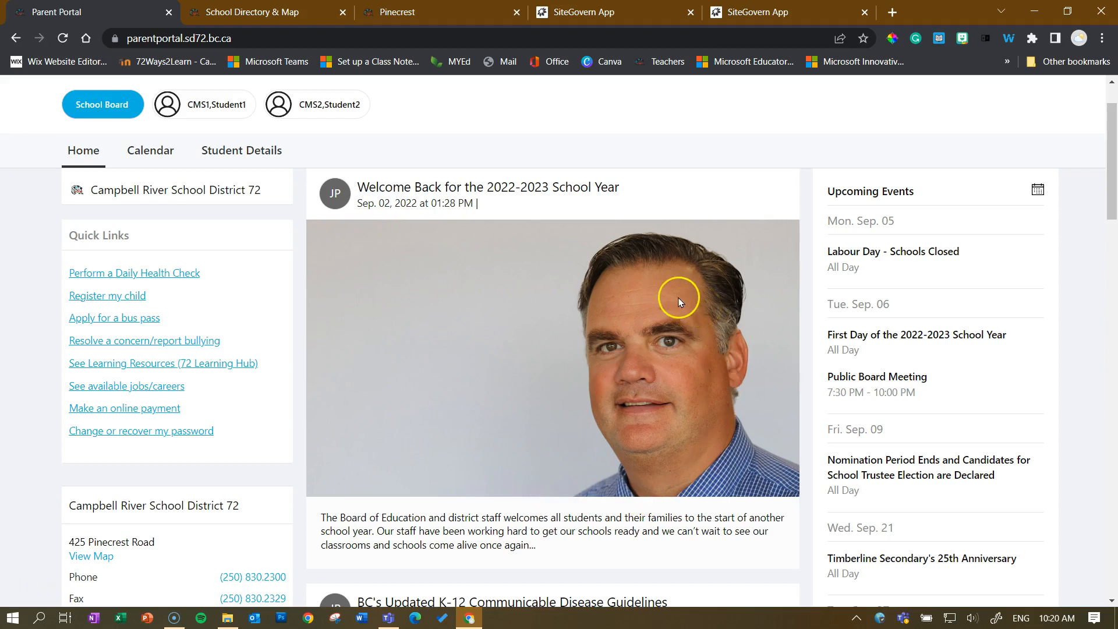
mouse_move(575, 340)
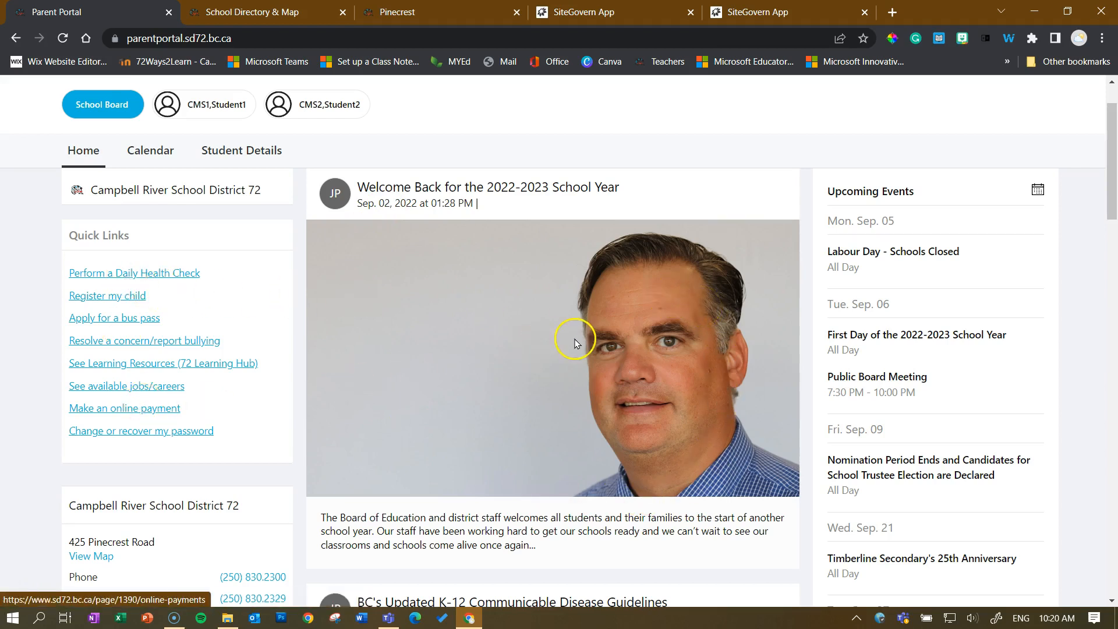
scroll("up", 3)
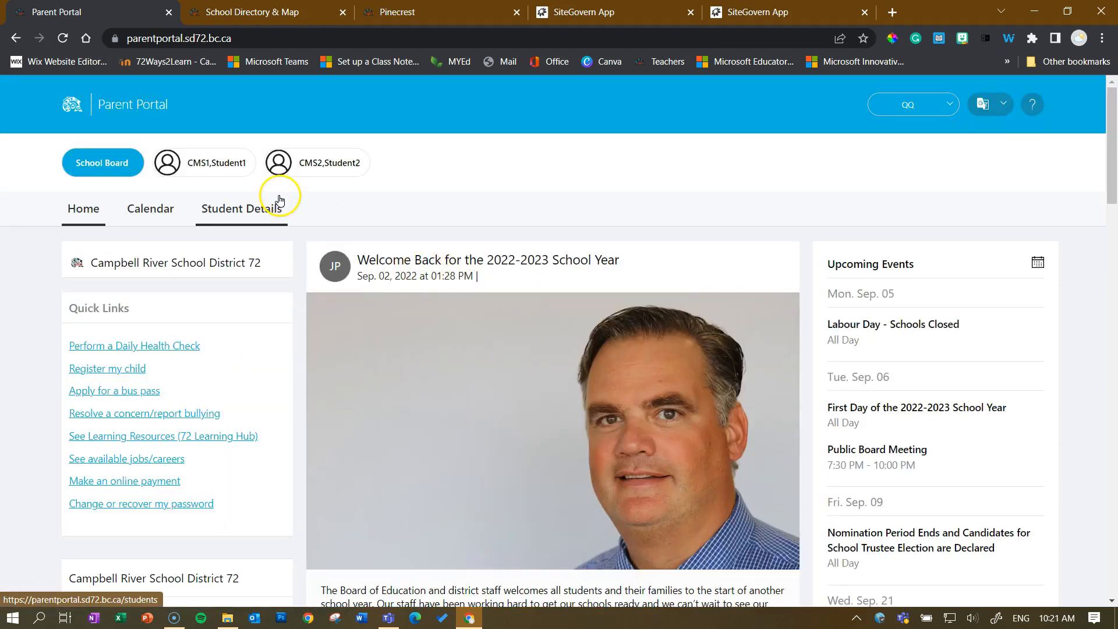
left_click(202, 163)
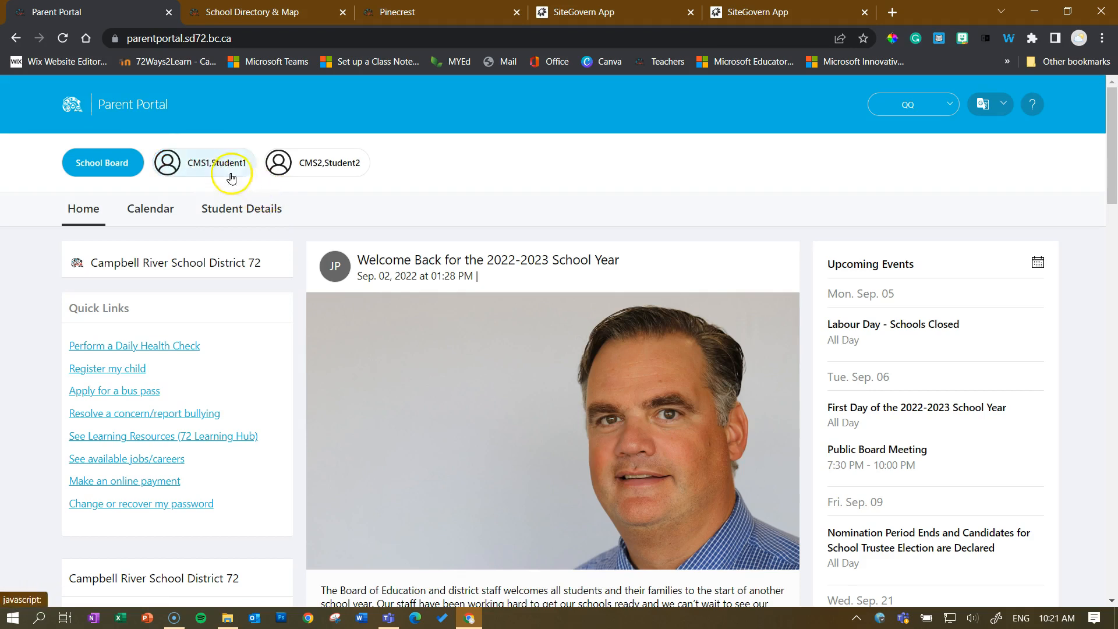
left_click(203, 163)
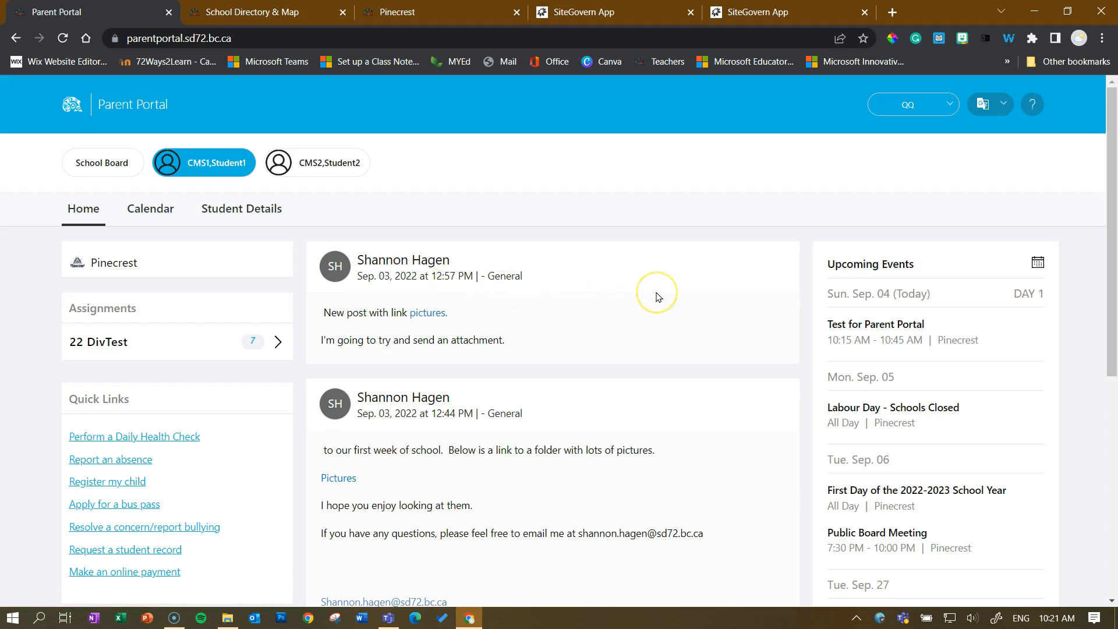
mouse_move(657, 297)
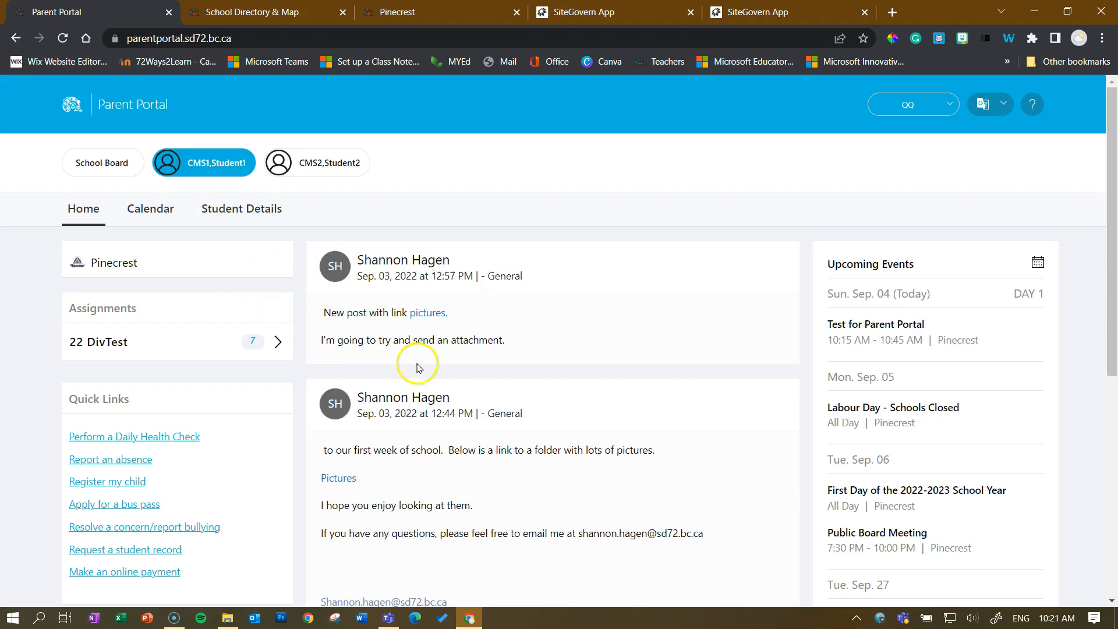
mouse_move(212, 352)
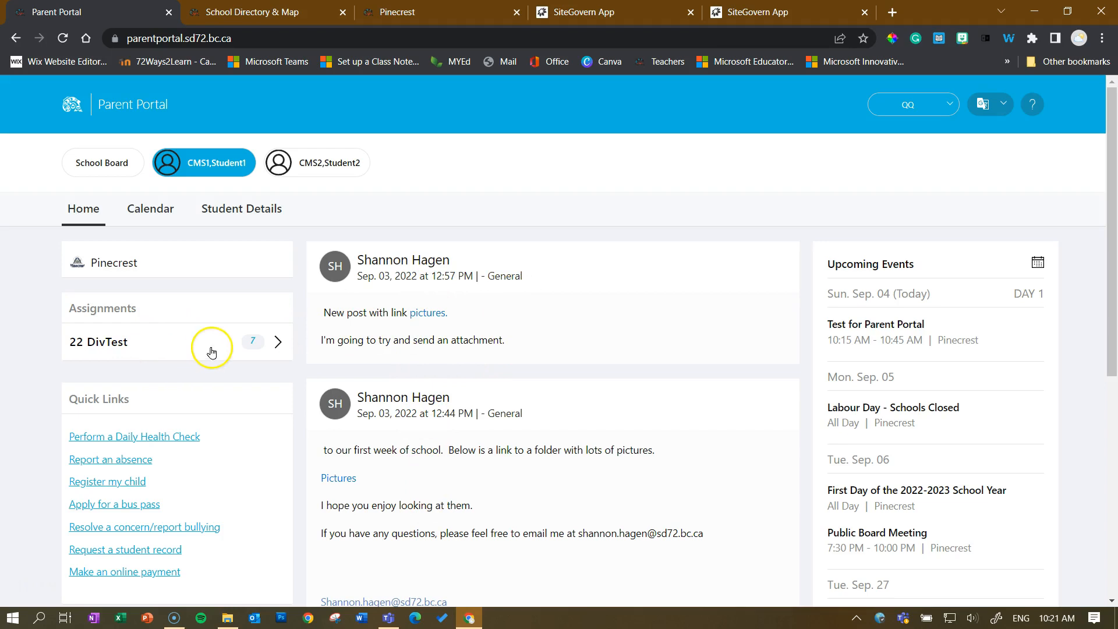
mouse_move(833, 335)
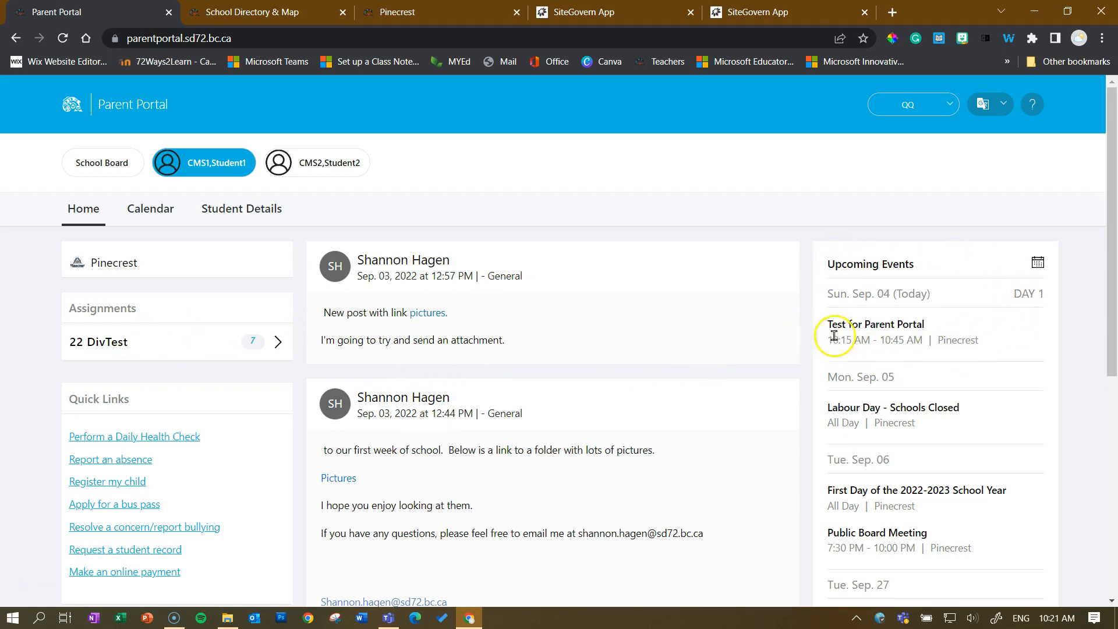
mouse_move(877, 285)
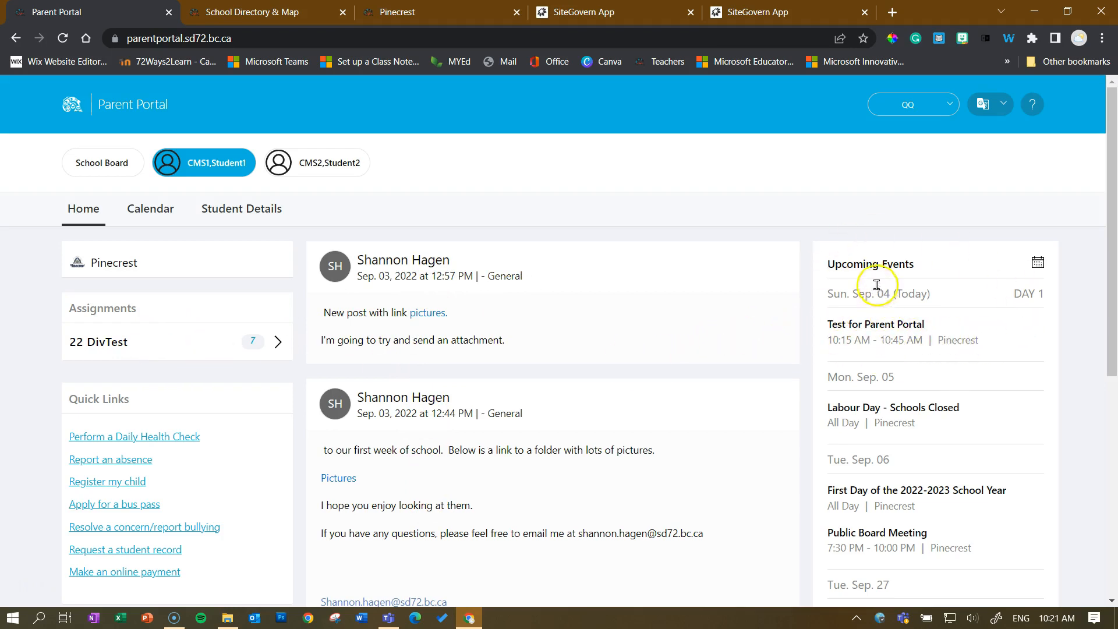
mouse_move(875, 324)
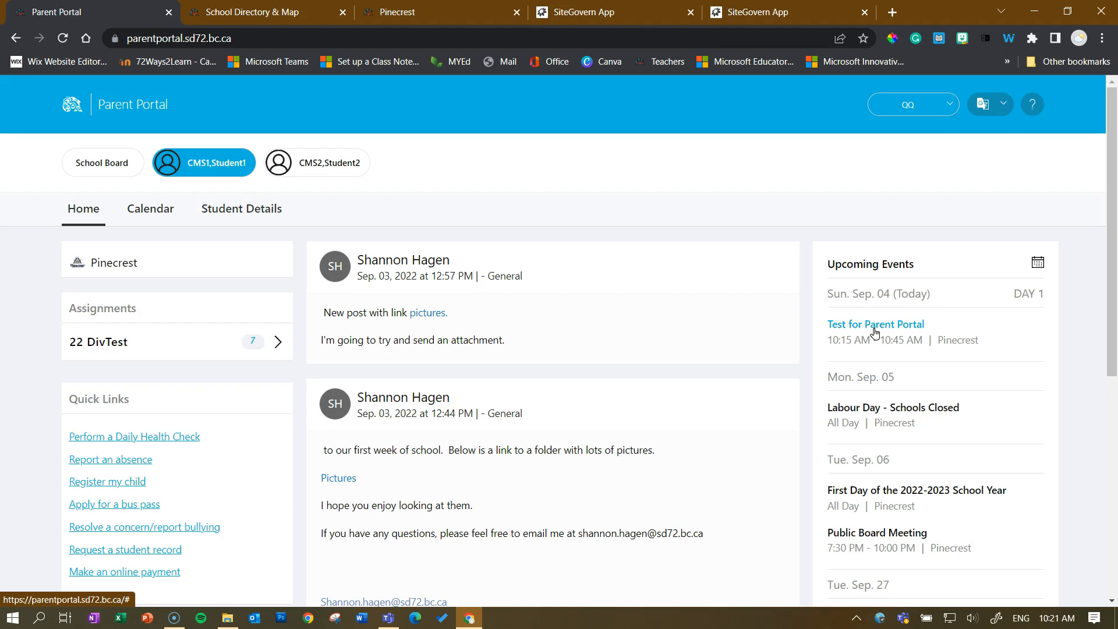
Expand 22 DivTest under Assignments and look through its due dates and statuses
left_click(278, 342)
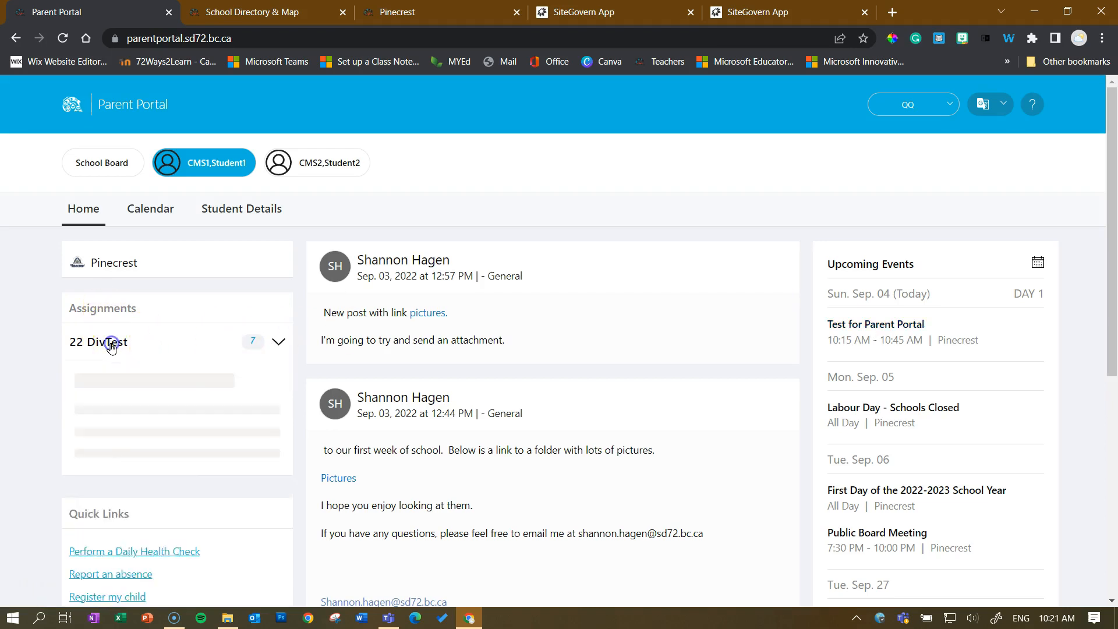
scroll("down", 3)
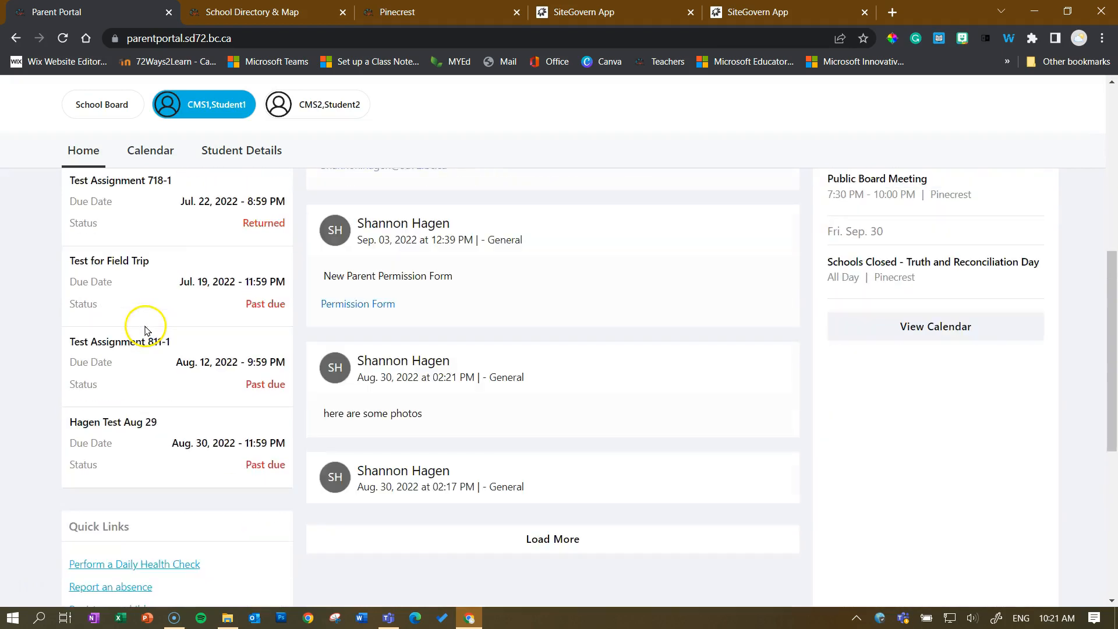
scroll("down", 3)
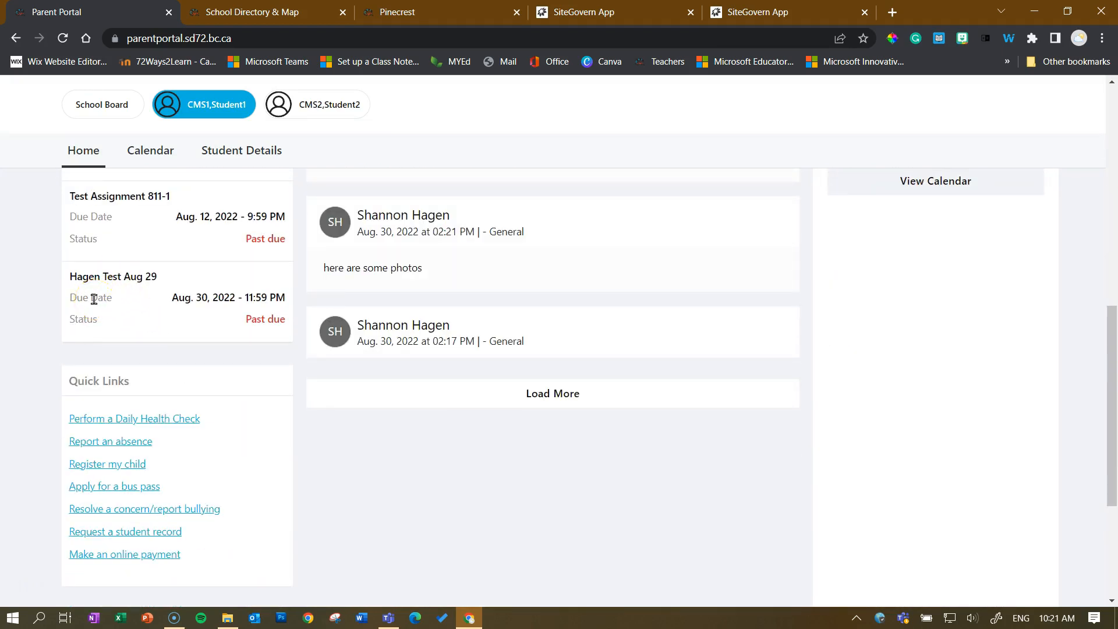
mouse_move(128, 299)
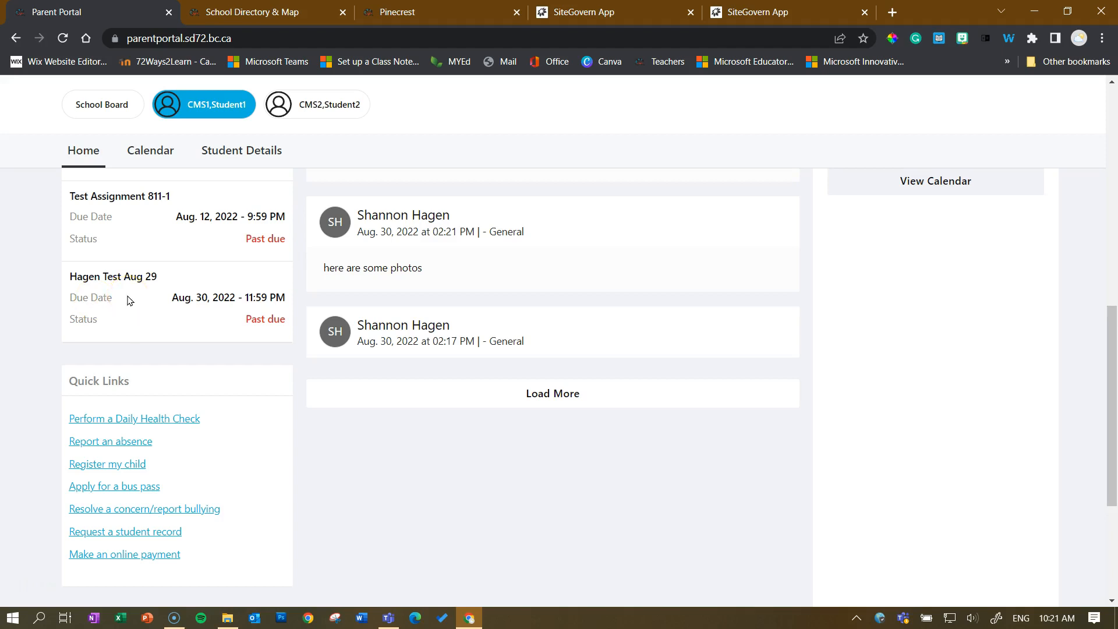
scroll("up", 3)
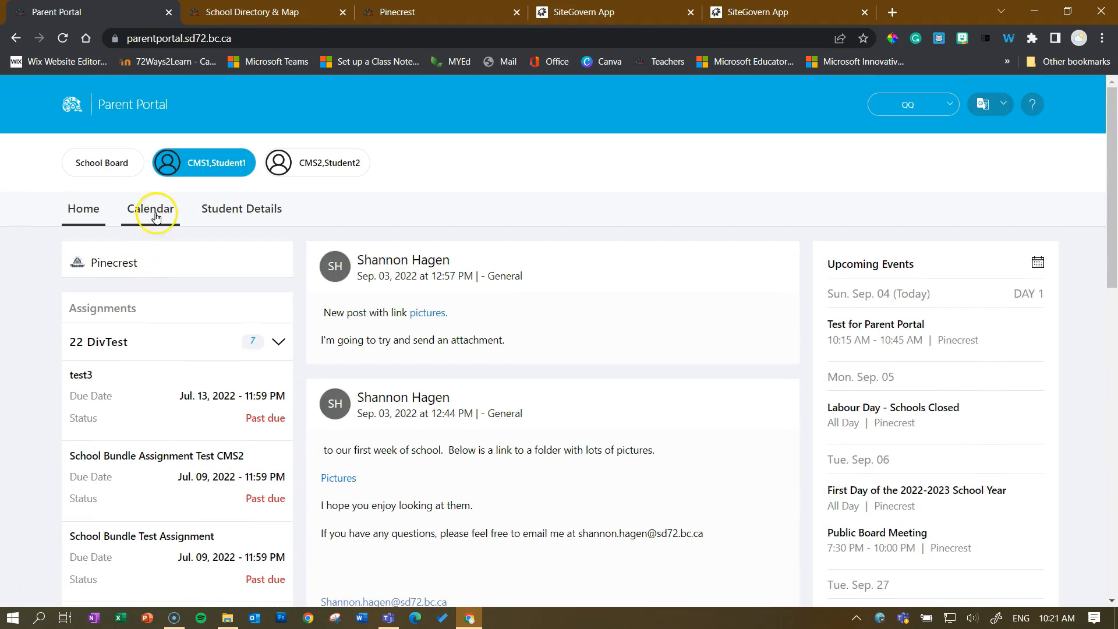
Show the Calendar month view and the Sep. 04, 2022 Test for Parent Portal event
left_click(150, 209)
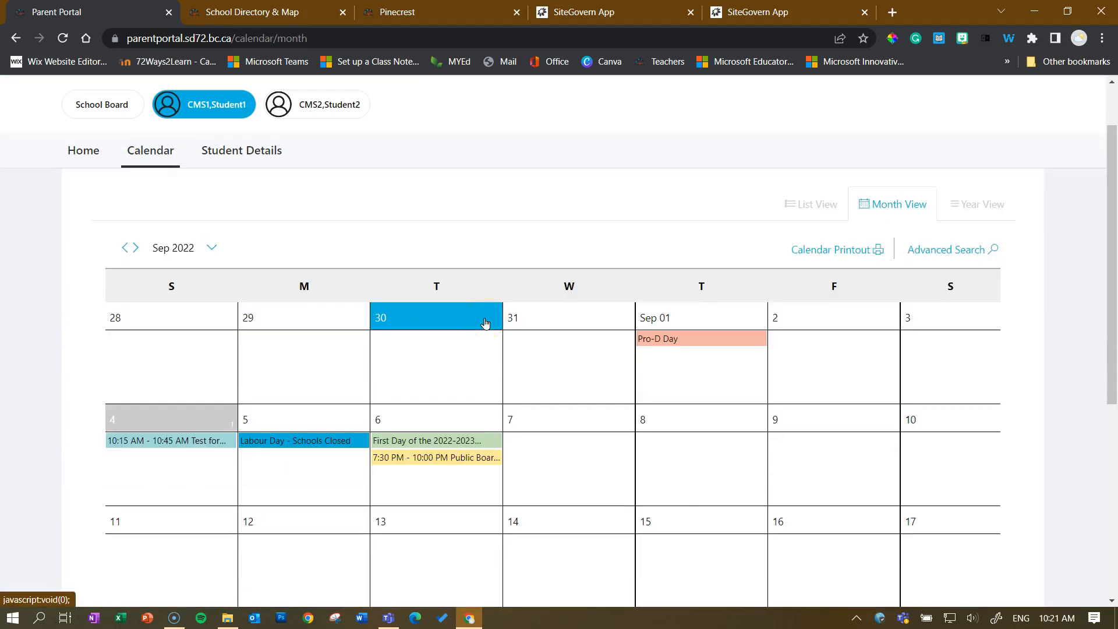
scroll("down", 3)
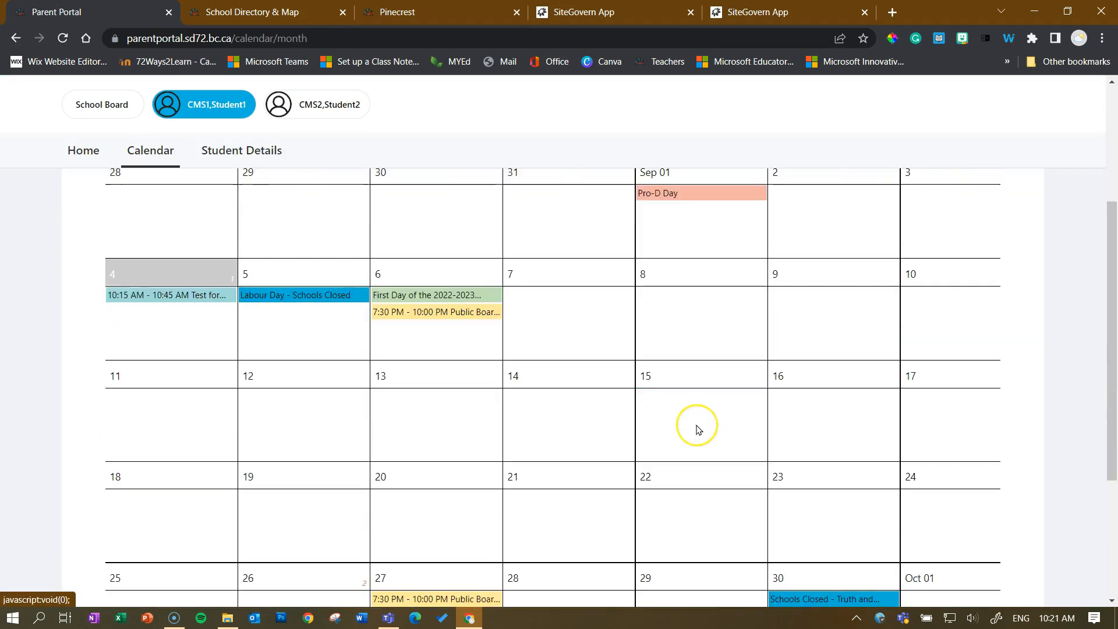
scroll("down", 3)
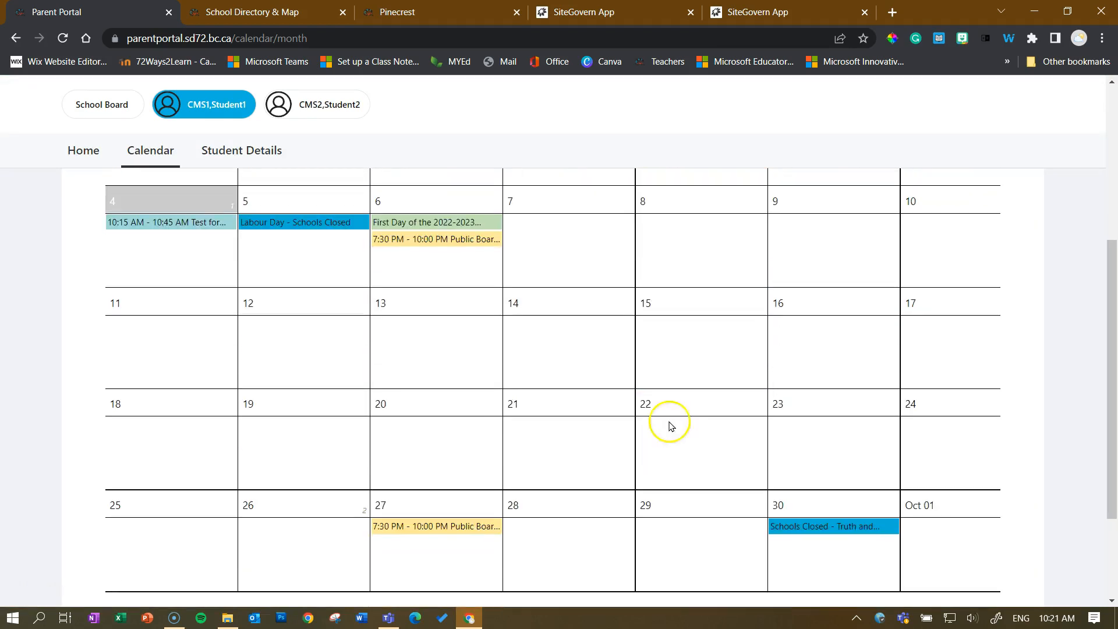
mouse_move(169, 221)
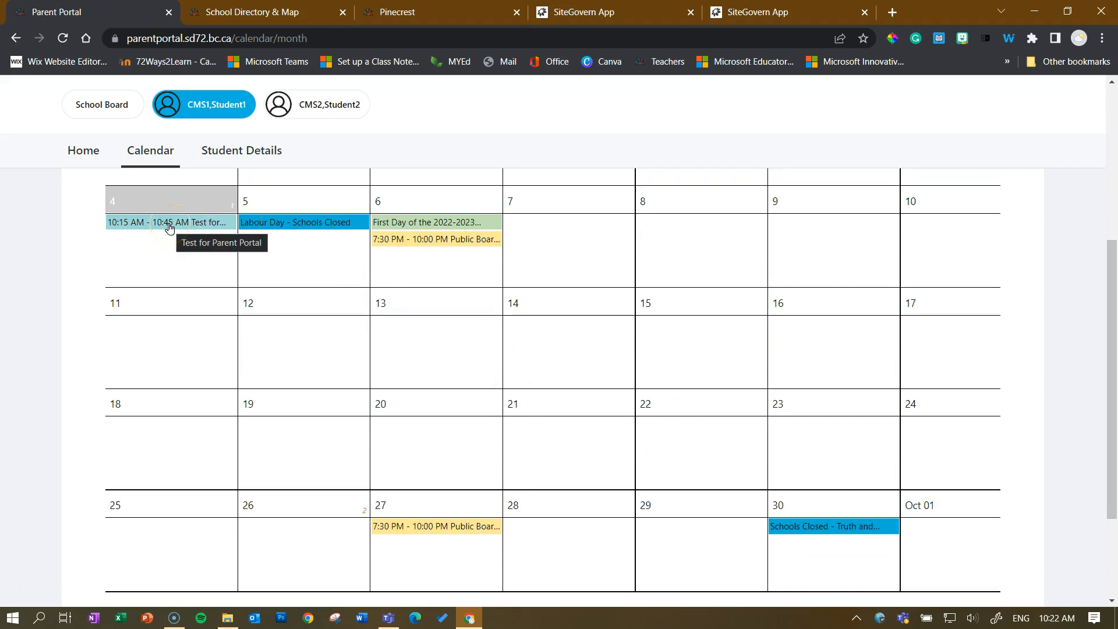
left_click(167, 221)
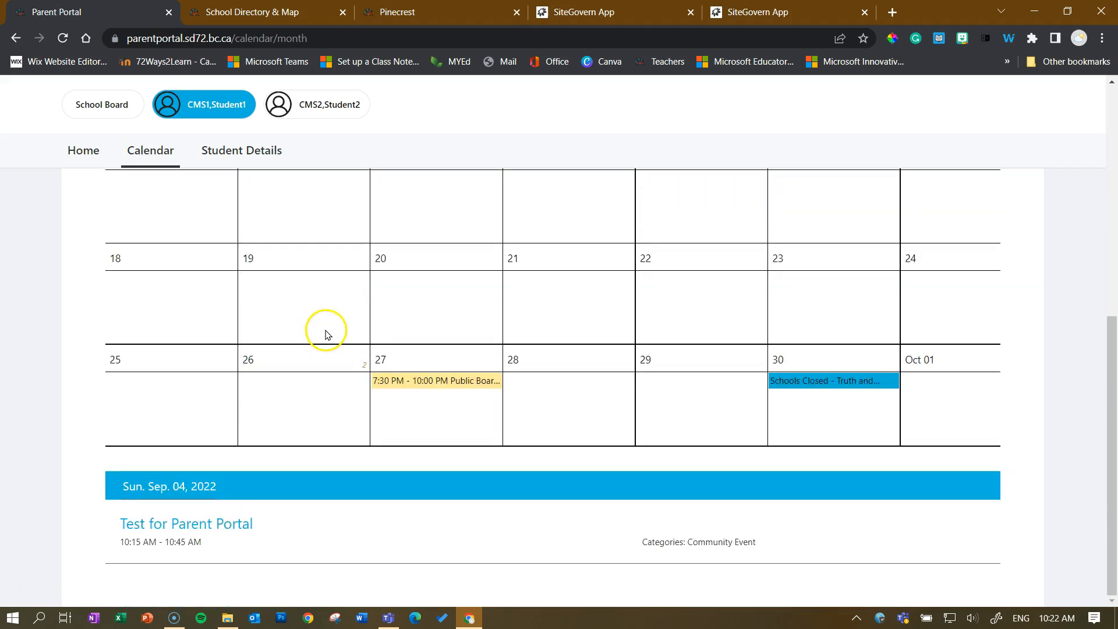
mouse_move(238, 527)
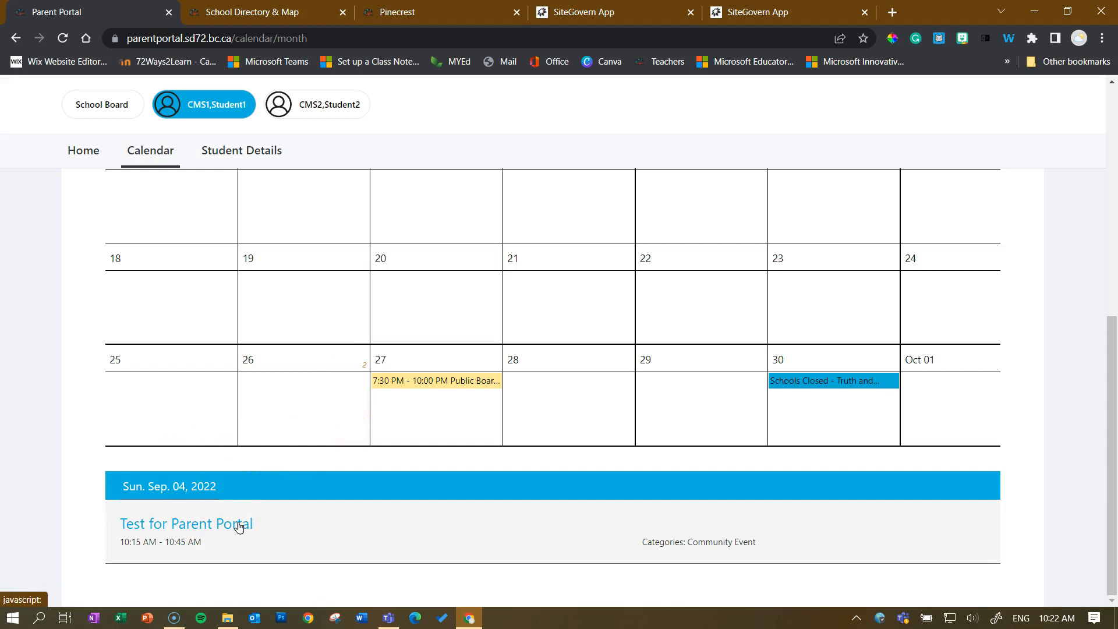
mouse_move(229, 527)
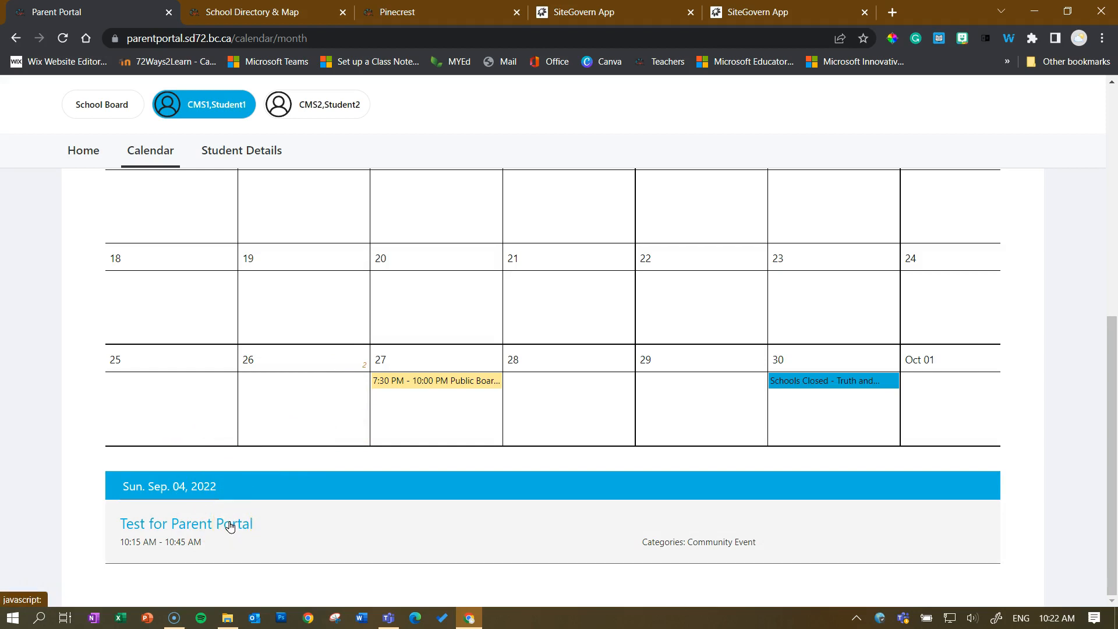
left_click(186, 523)
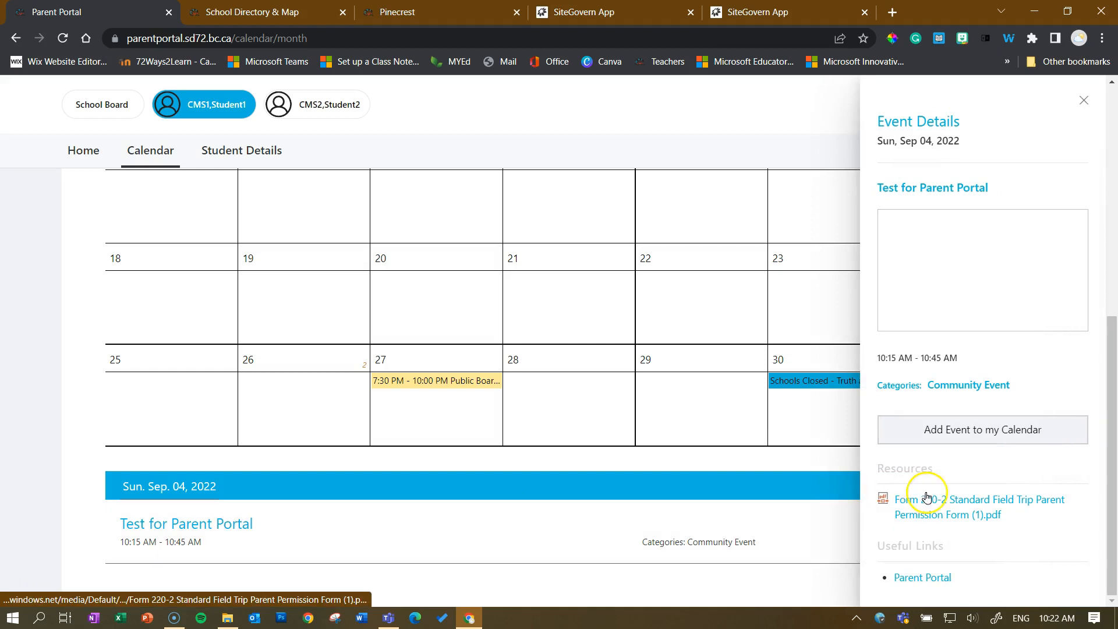
mouse_move(922, 577)
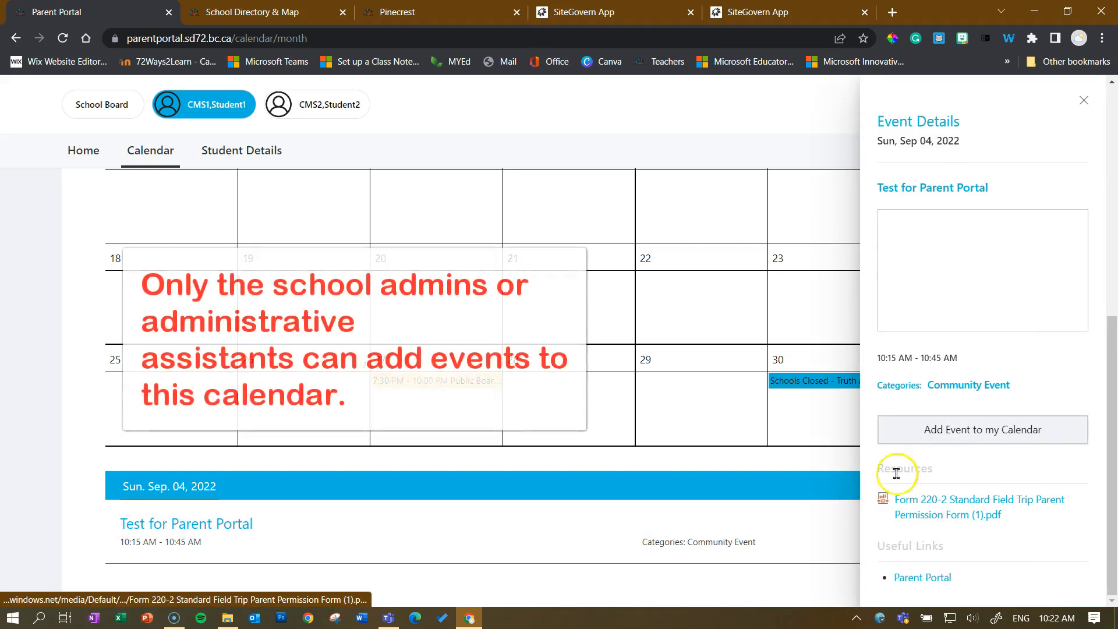
mouse_move(970, 516)
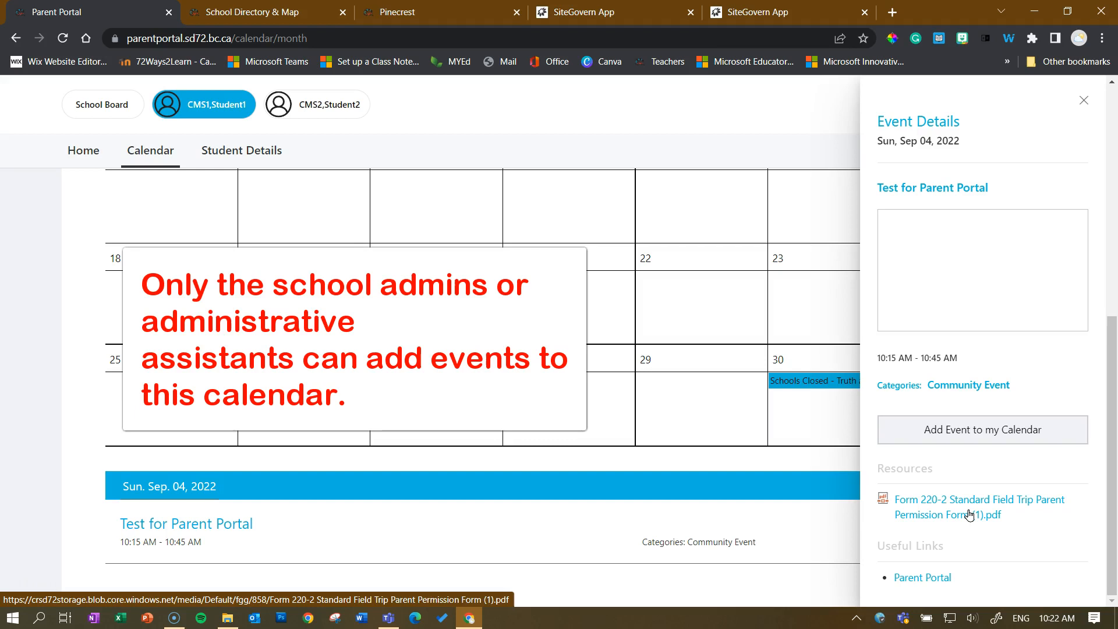
mouse_move(922, 577)
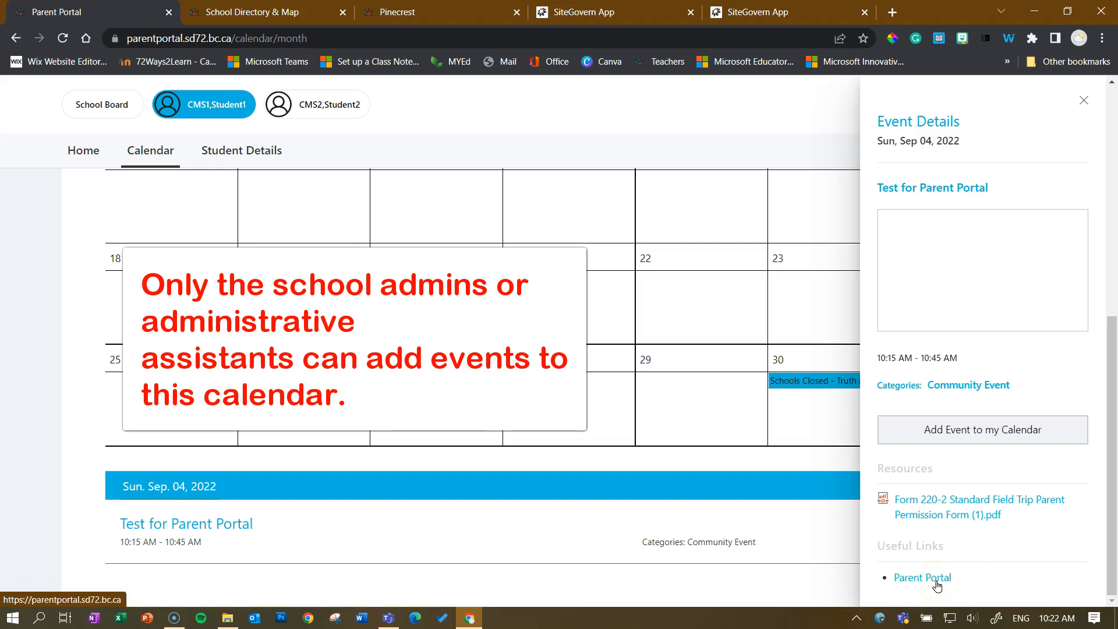
mouse_move(950, 238)
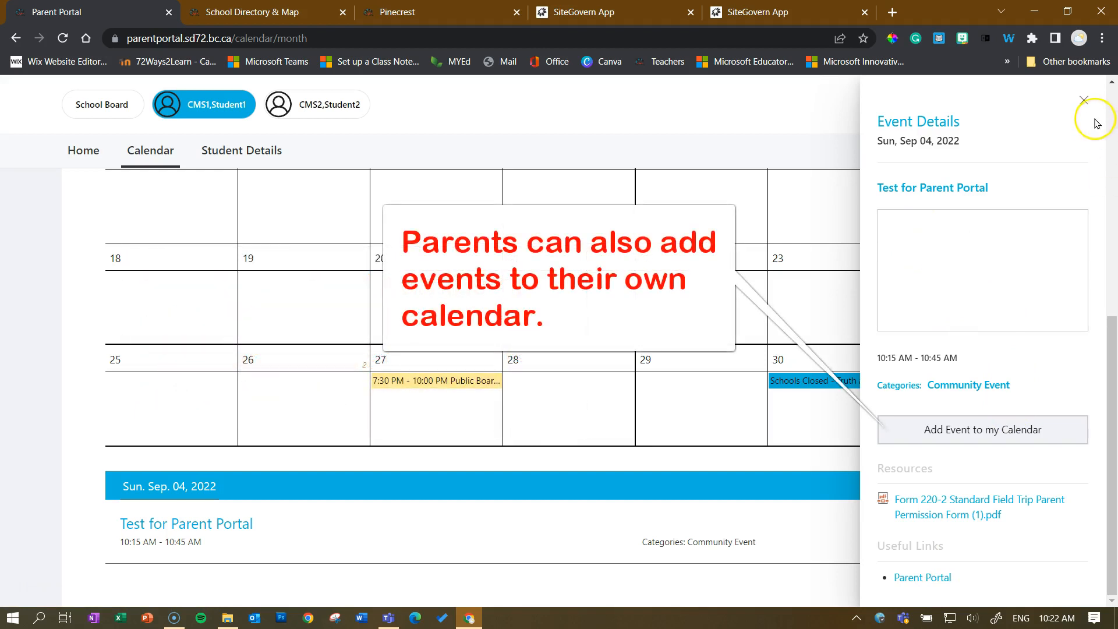
left_click(1083, 100)
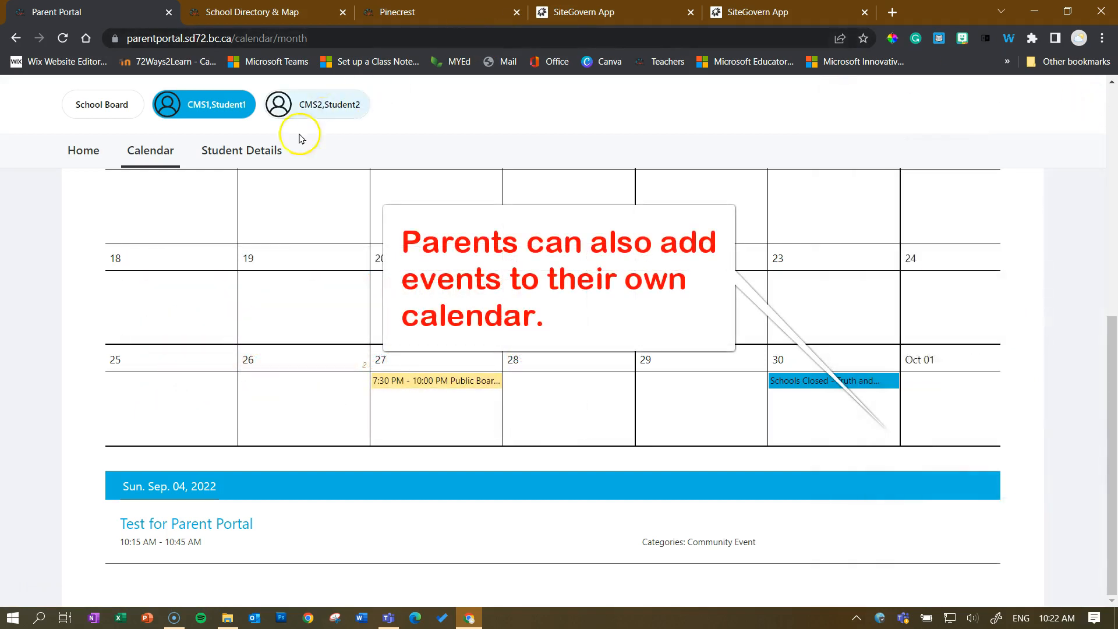
Expand the first student's Full Details down to General and School Information
left_click(241, 150)
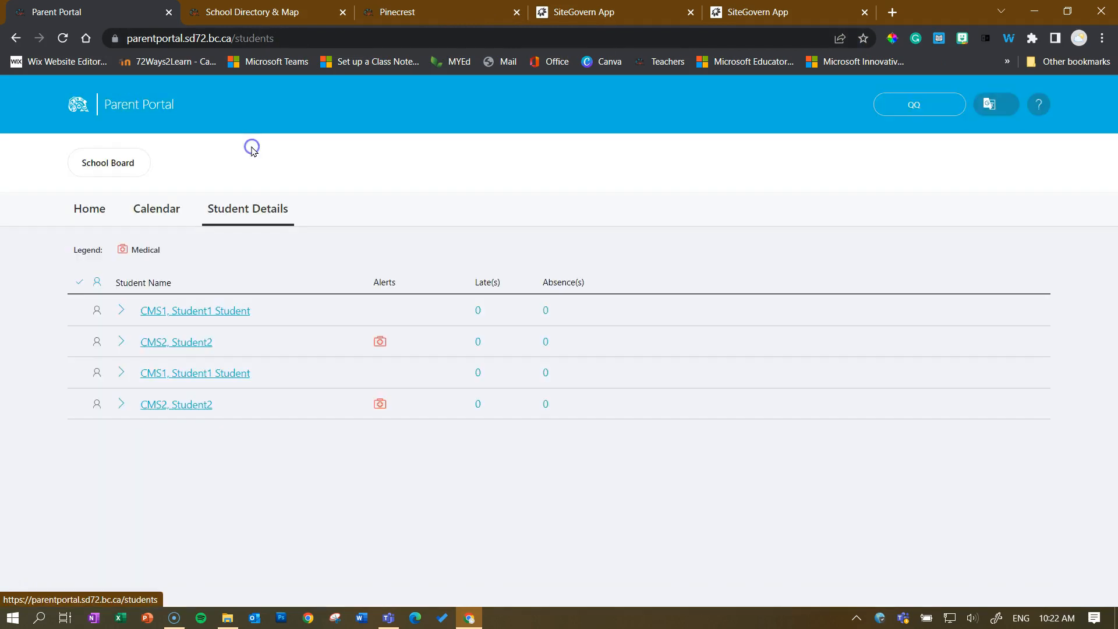
mouse_move(396, 201)
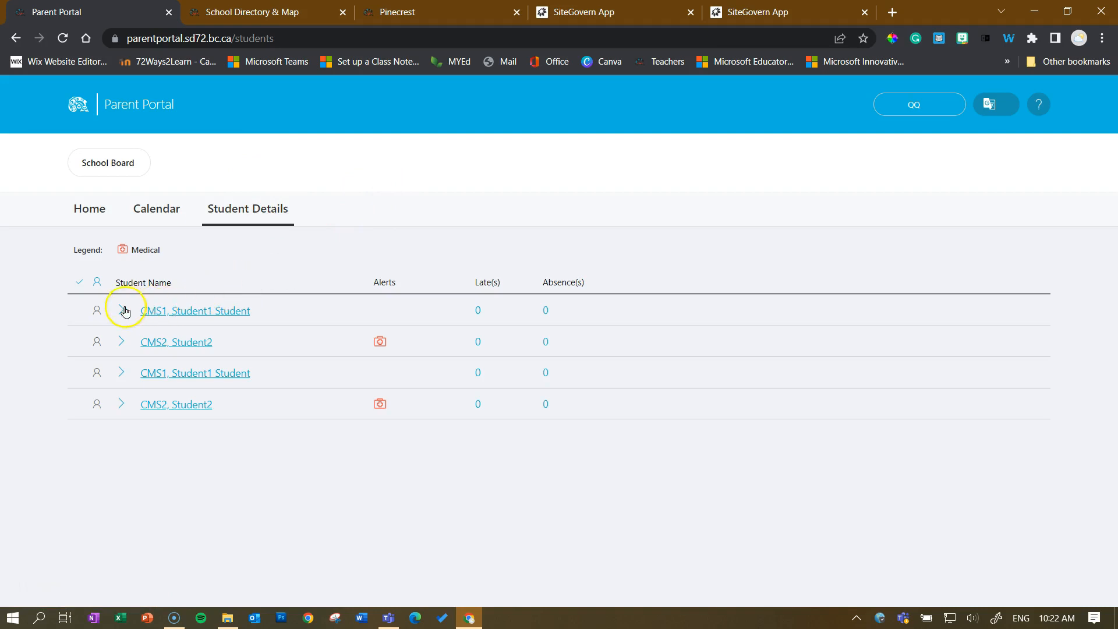
left_click(121, 309)
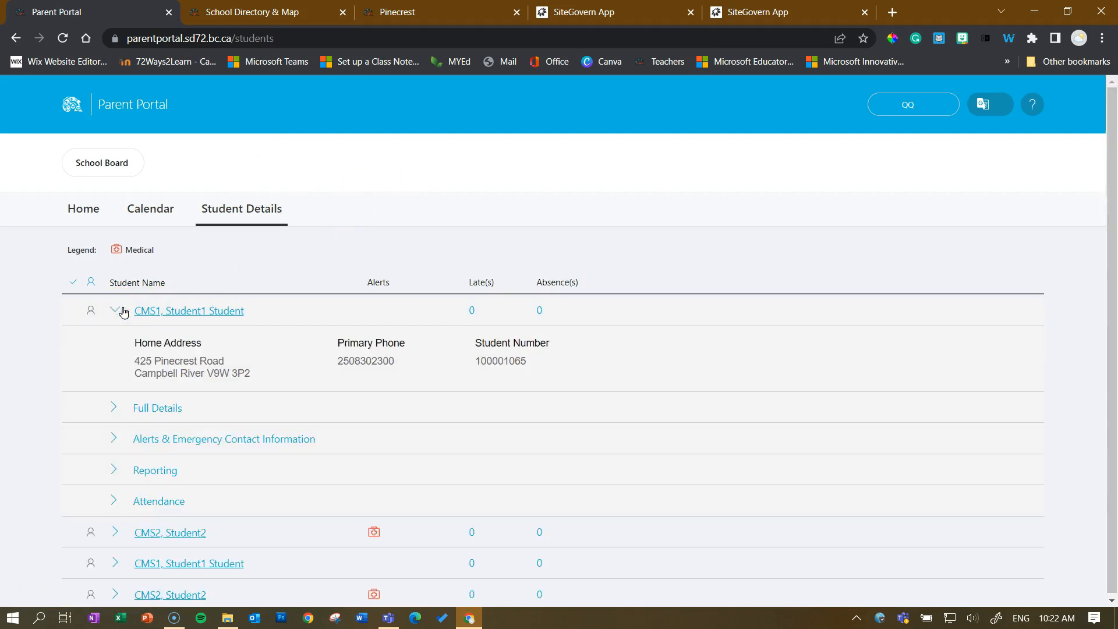
mouse_move(351, 320)
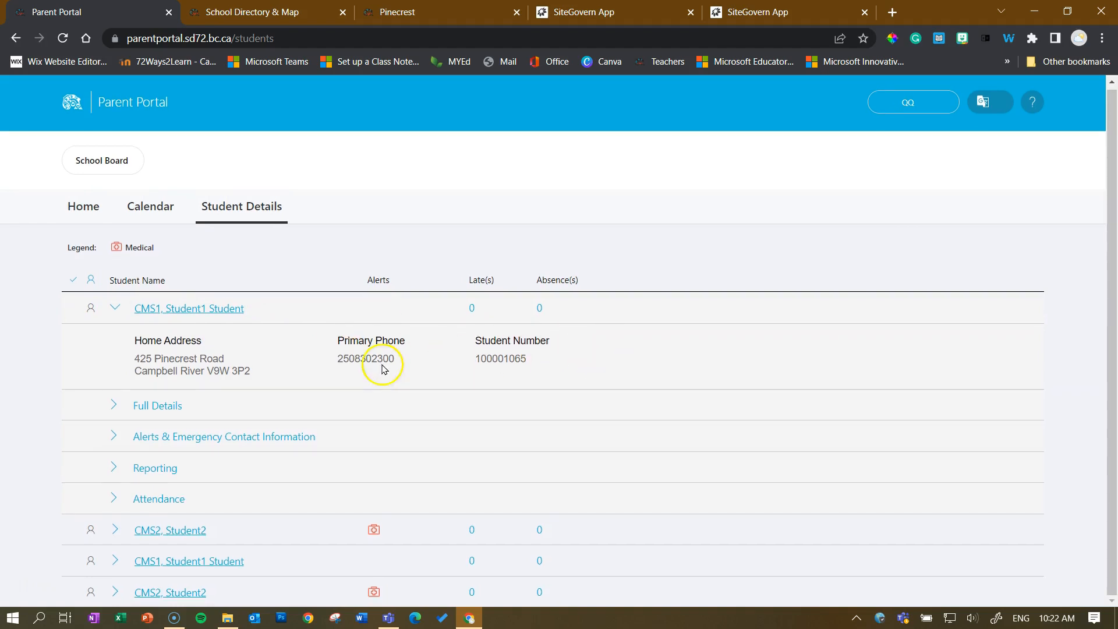
mouse_move(192, 353)
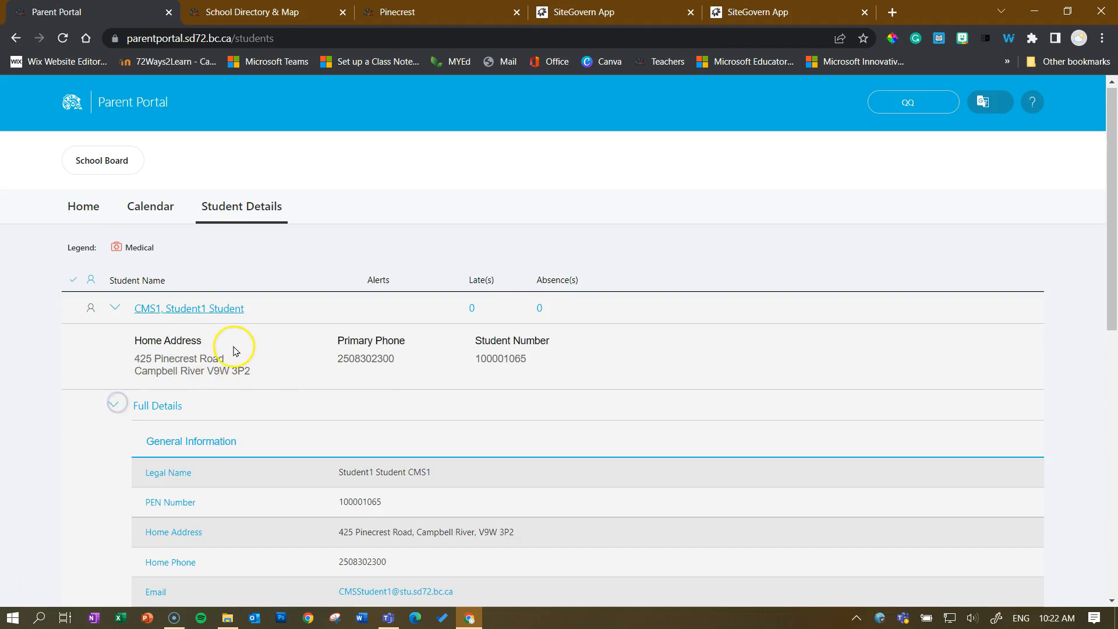
scroll("down", 3)
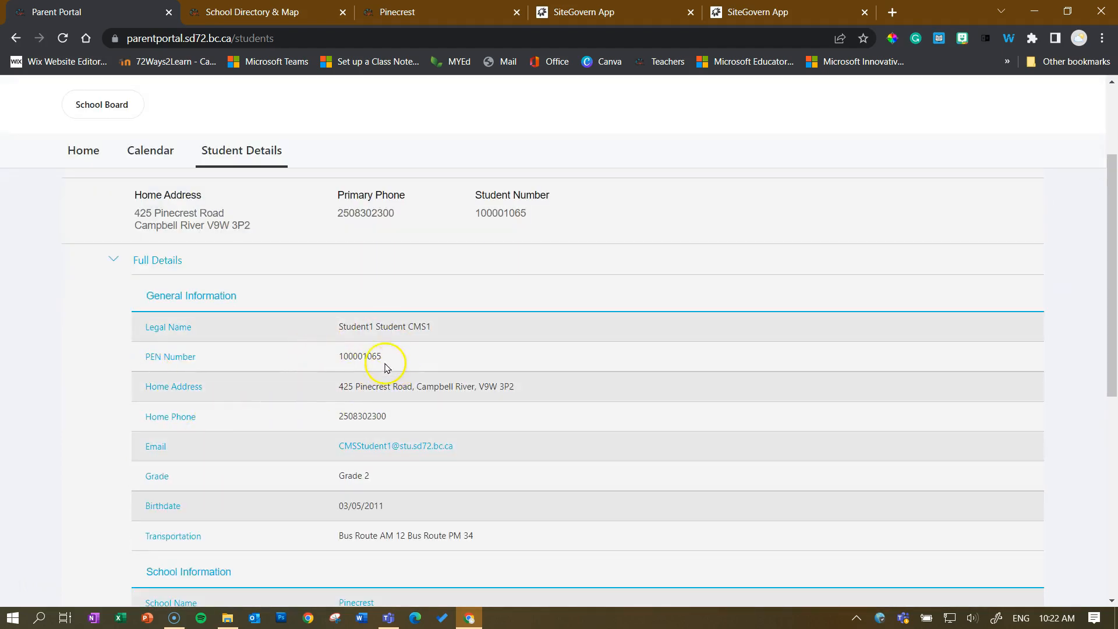
scroll("down", 3)
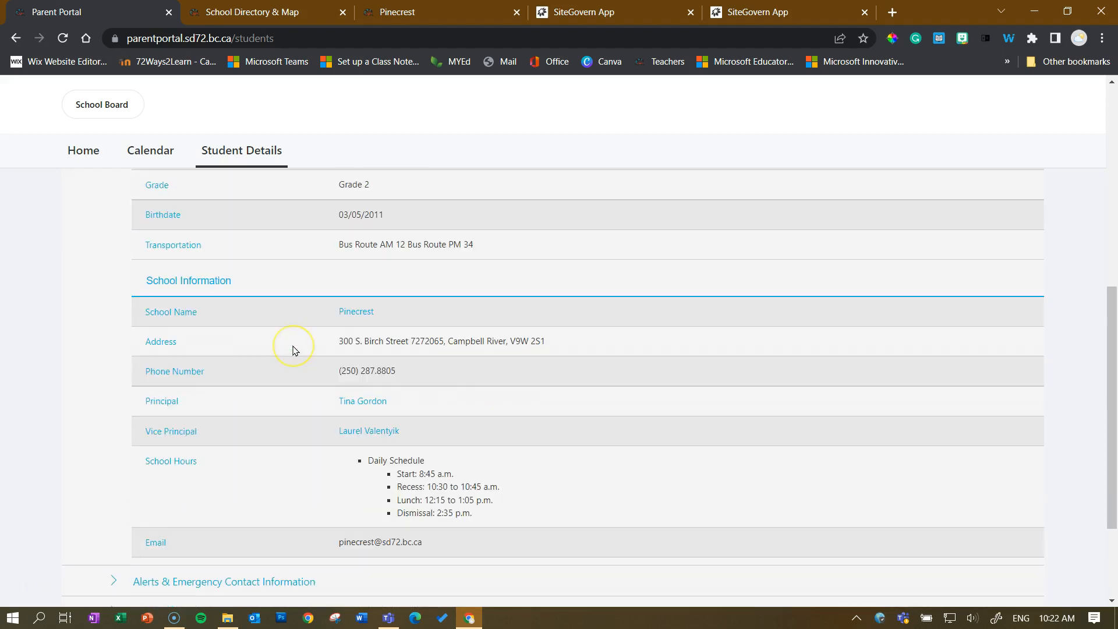
scroll("down", 3)
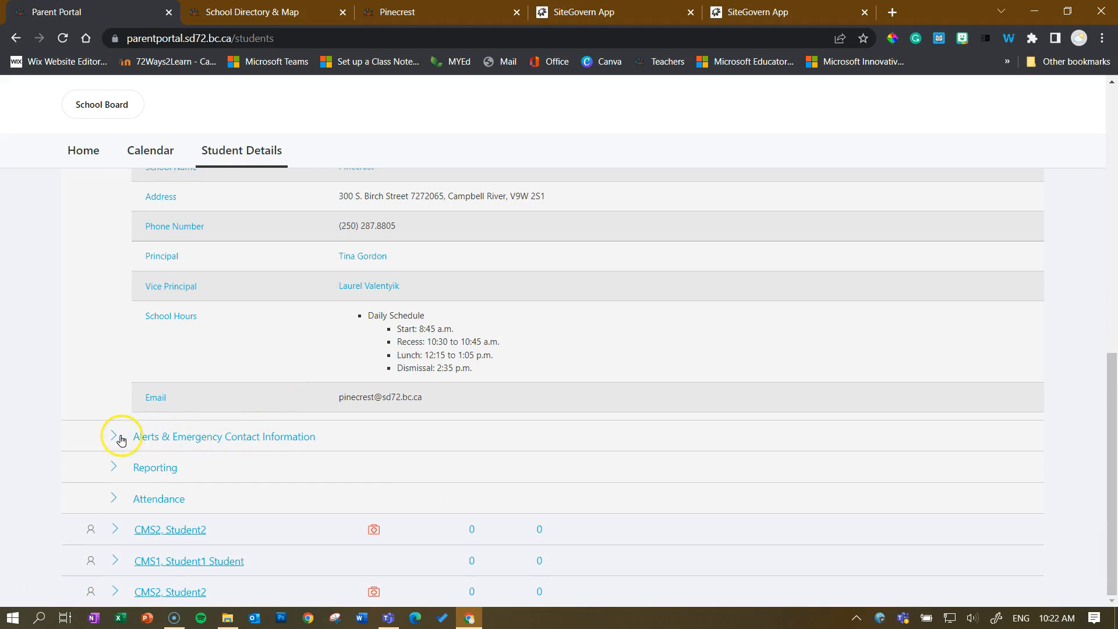
Expand Alerts & Emergency Contact Information with the primary contact's name, address and phone
left_click(113, 436)
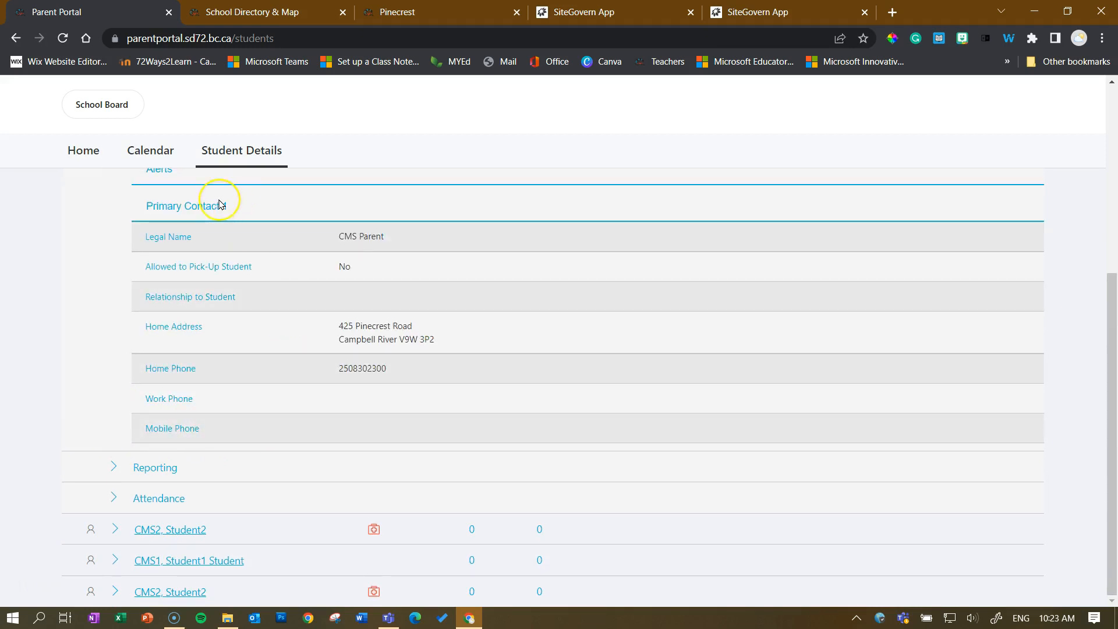
mouse_move(220, 205)
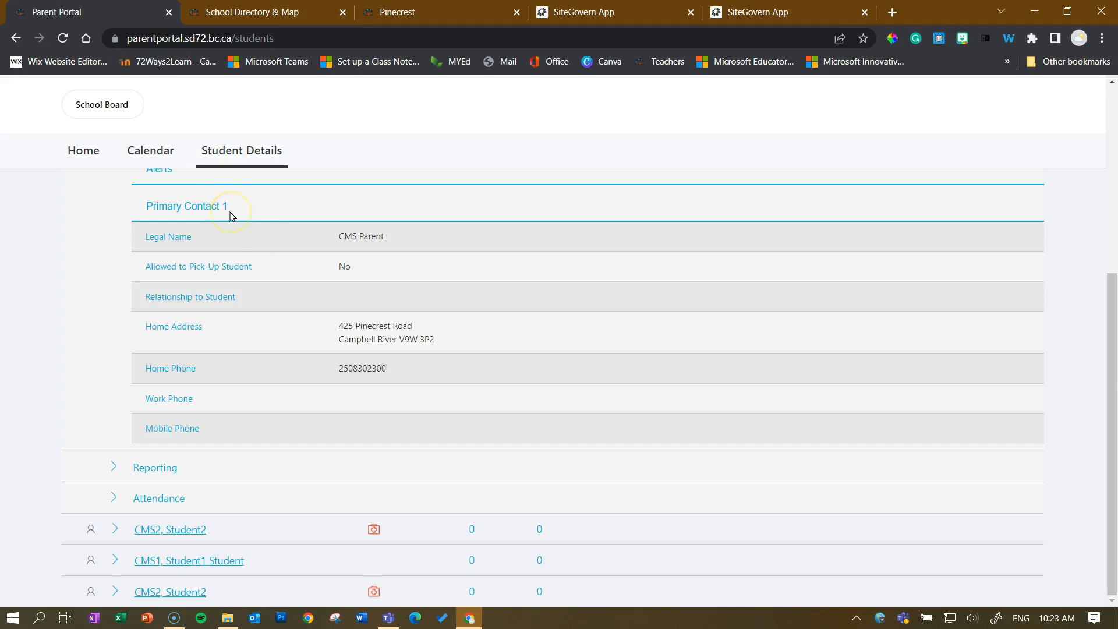
mouse_move(229, 215)
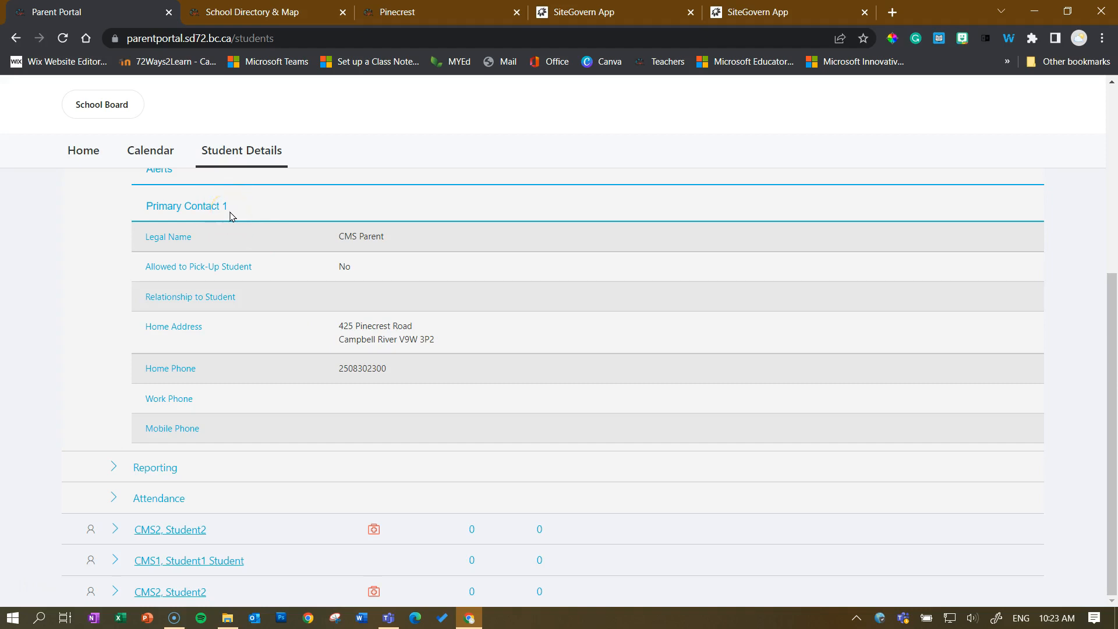
mouse_move(151, 494)
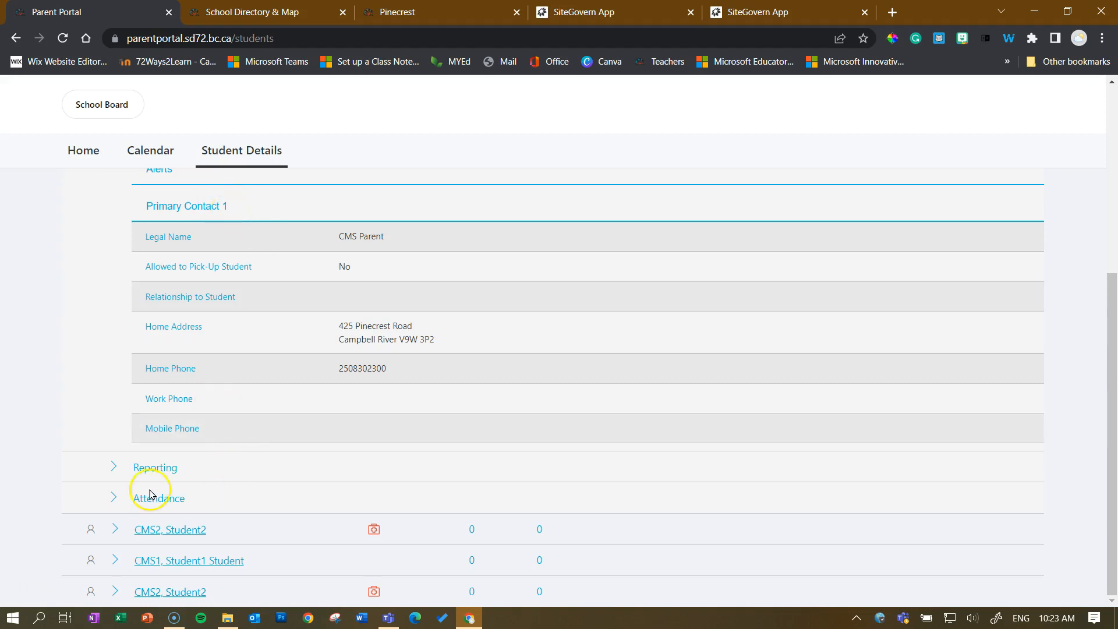
Expand Attendance for 2022, September, dates 16 and 15
left_click(113, 497)
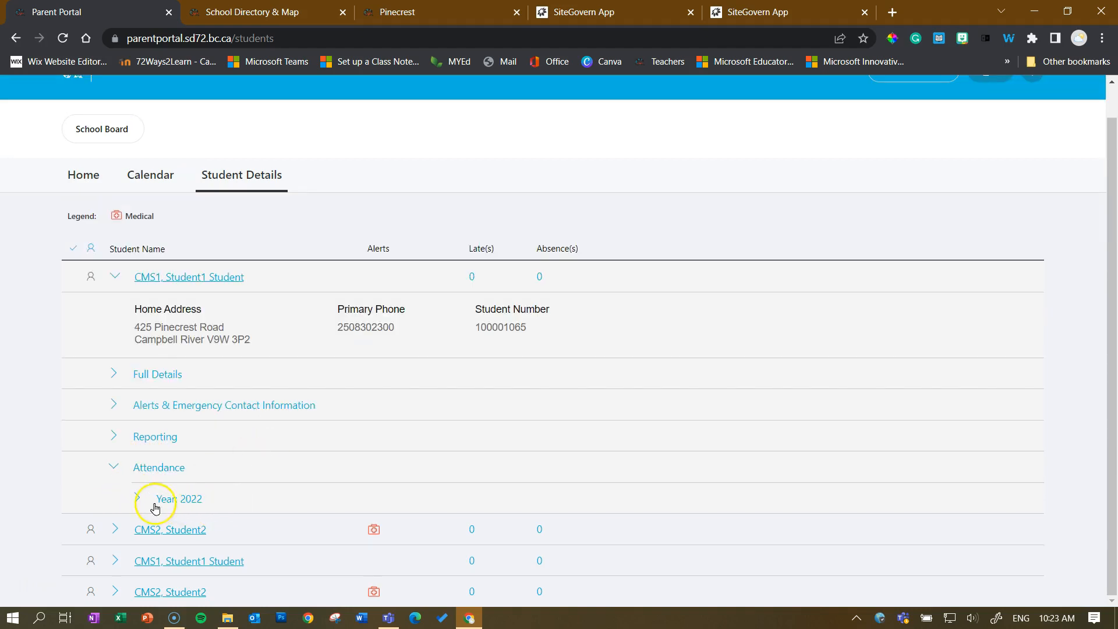
left_click(137, 498)
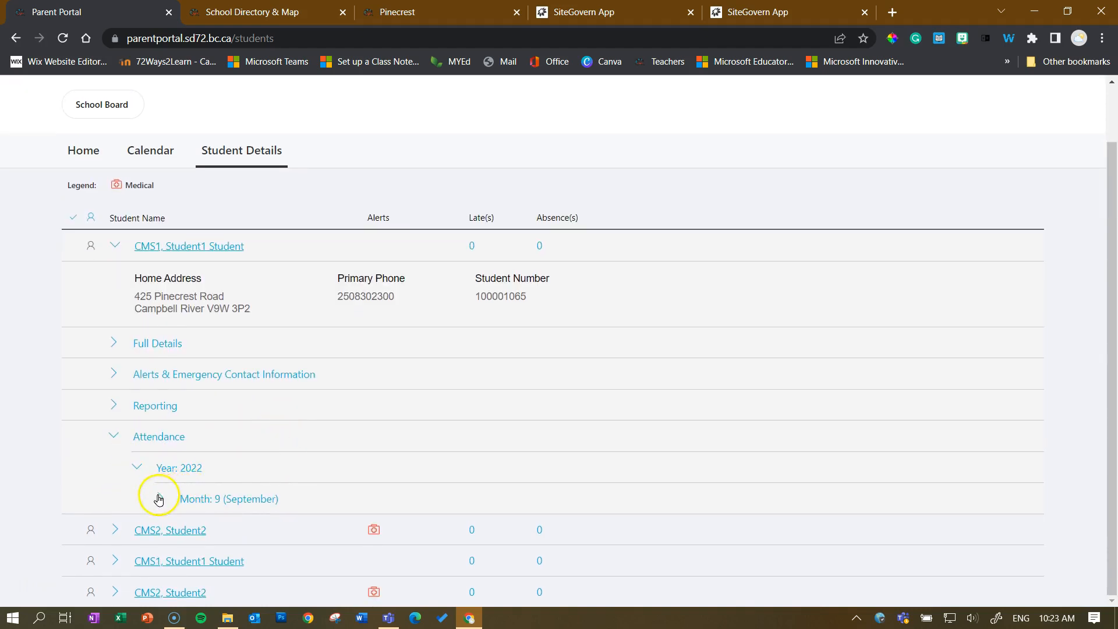
left_click(159, 498)
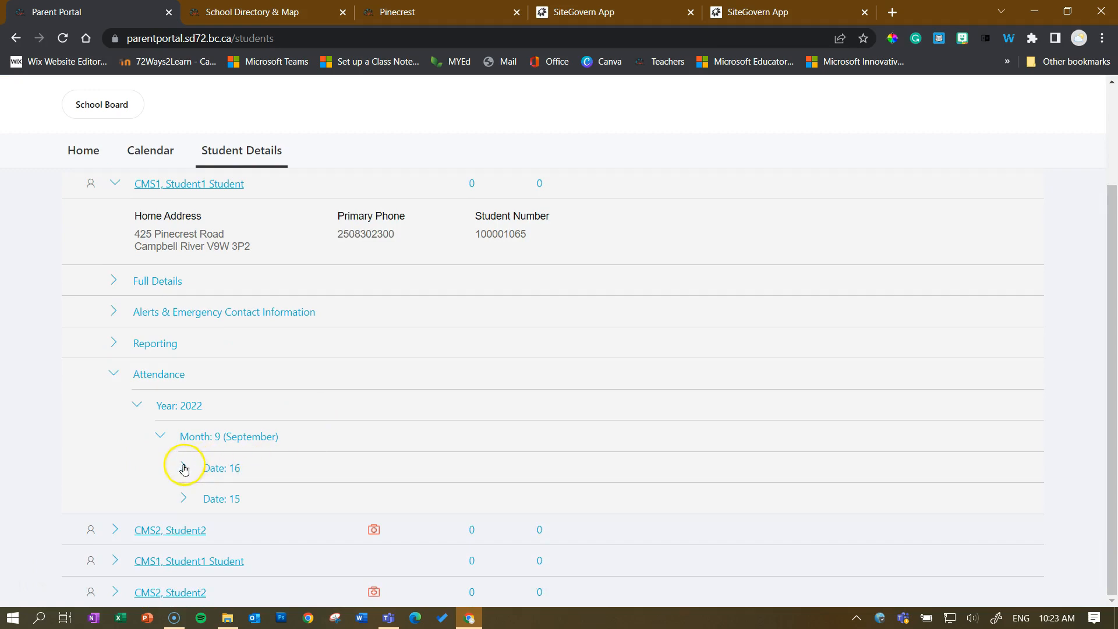
left_click(184, 468)
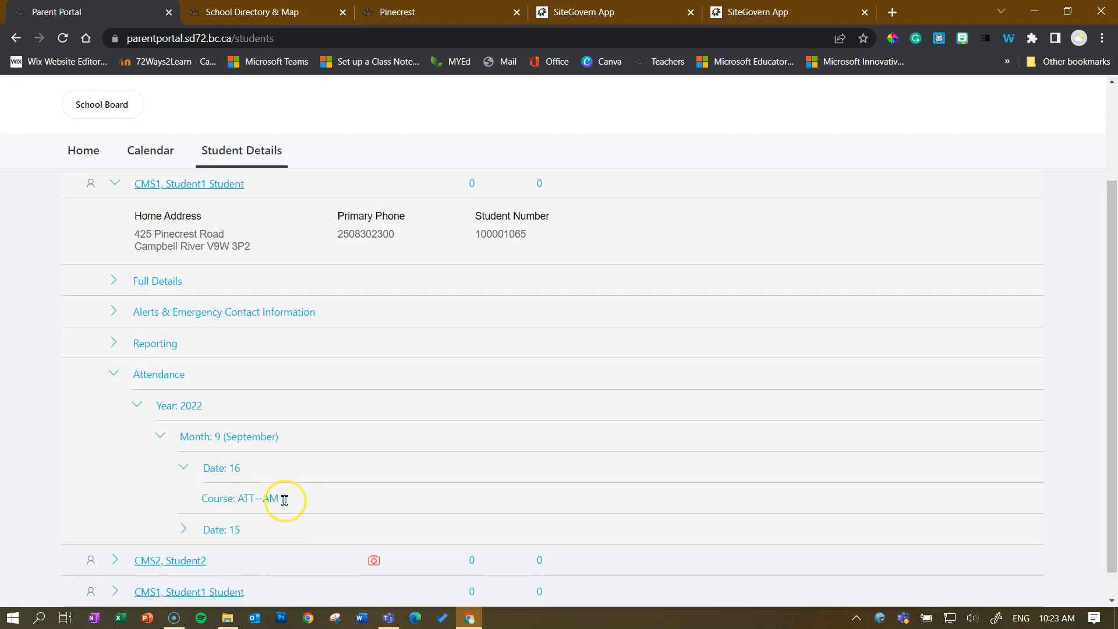
mouse_move(208, 523)
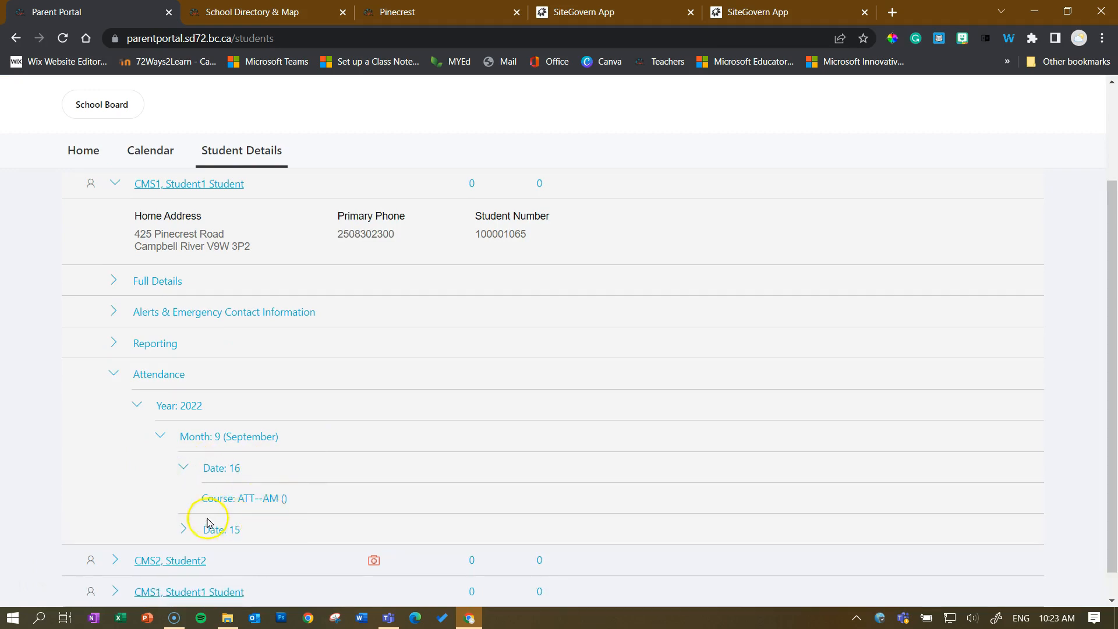
left_click(183, 468)
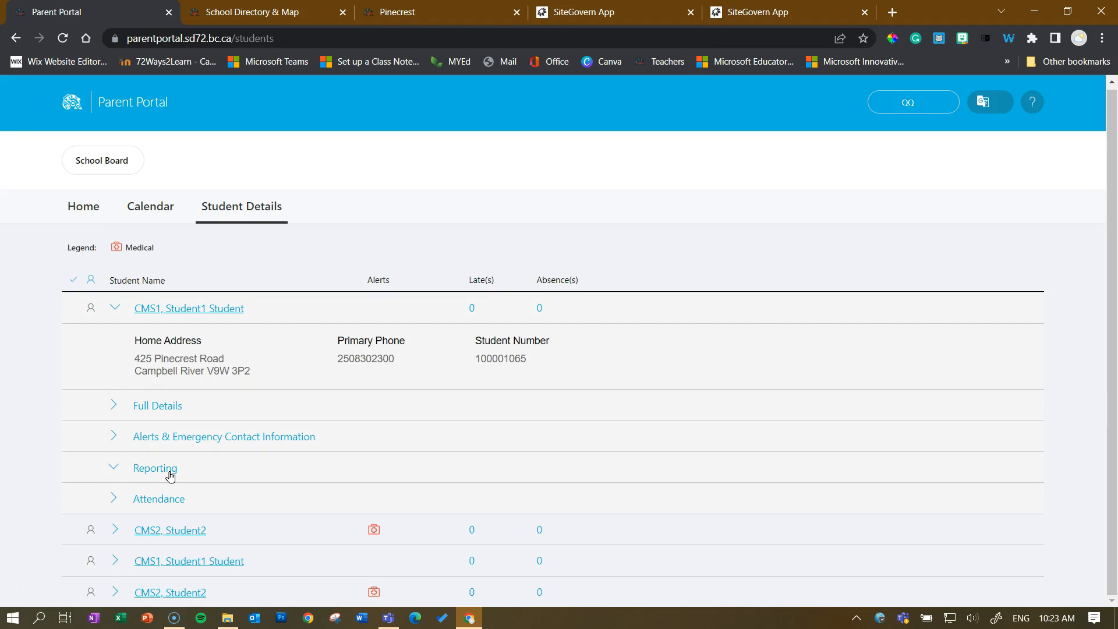
left_click(174, 471)
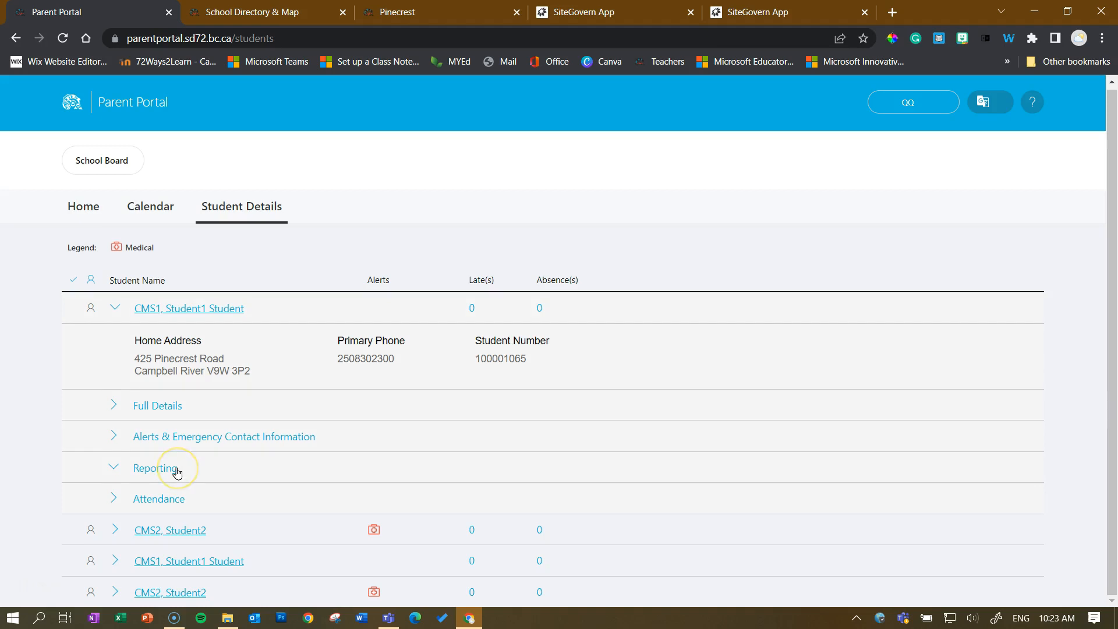
mouse_move(164, 475)
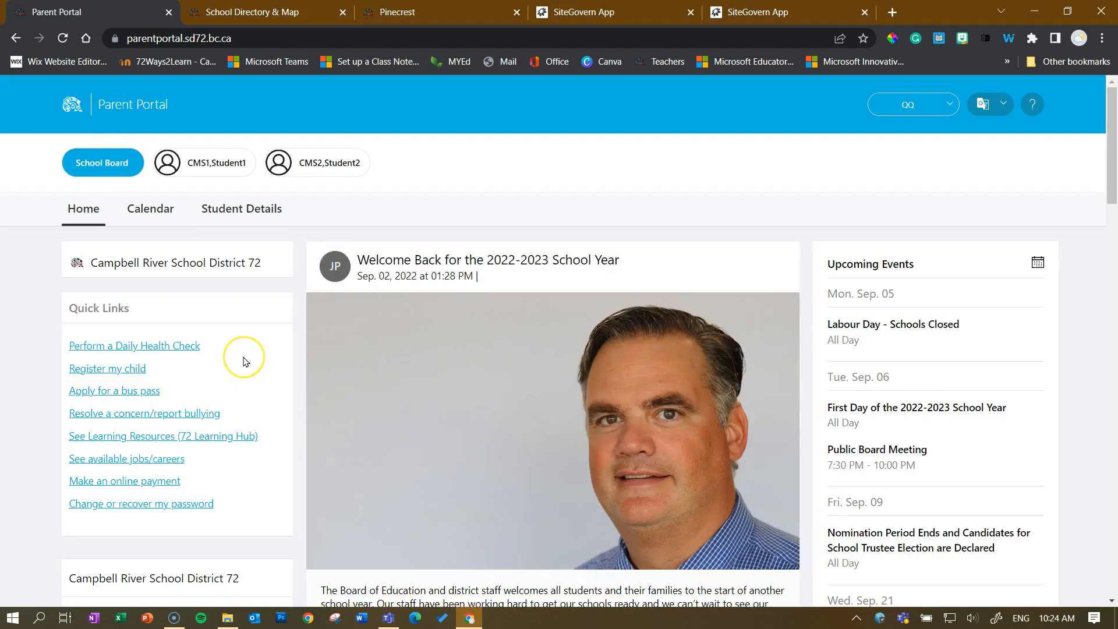
mouse_move(244, 357)
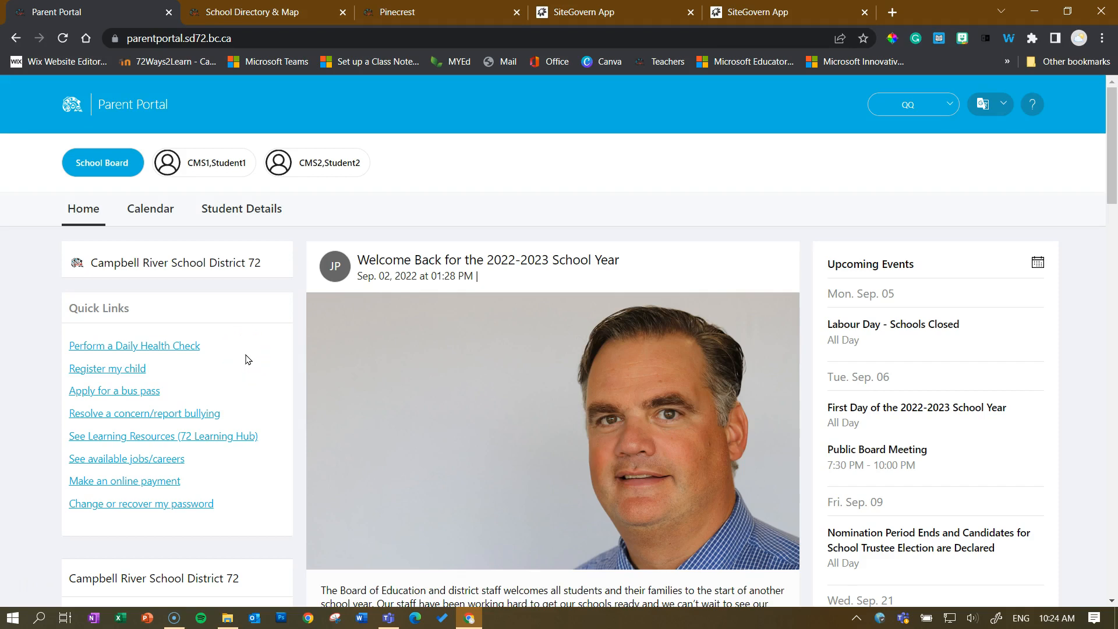
mouse_move(864, 426)
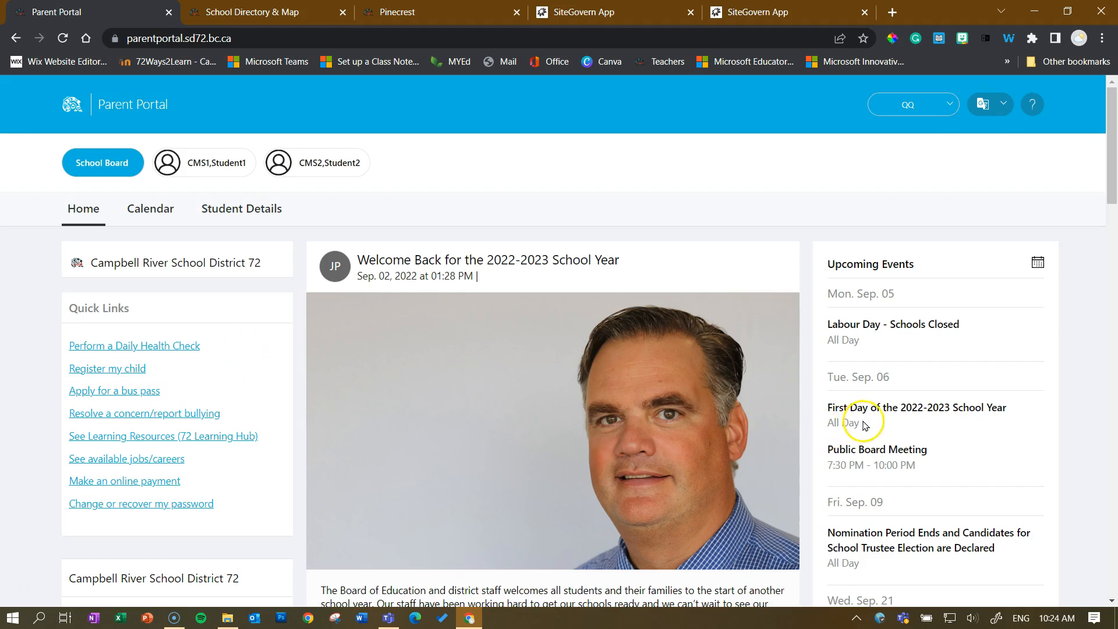
mouse_move(850, 437)
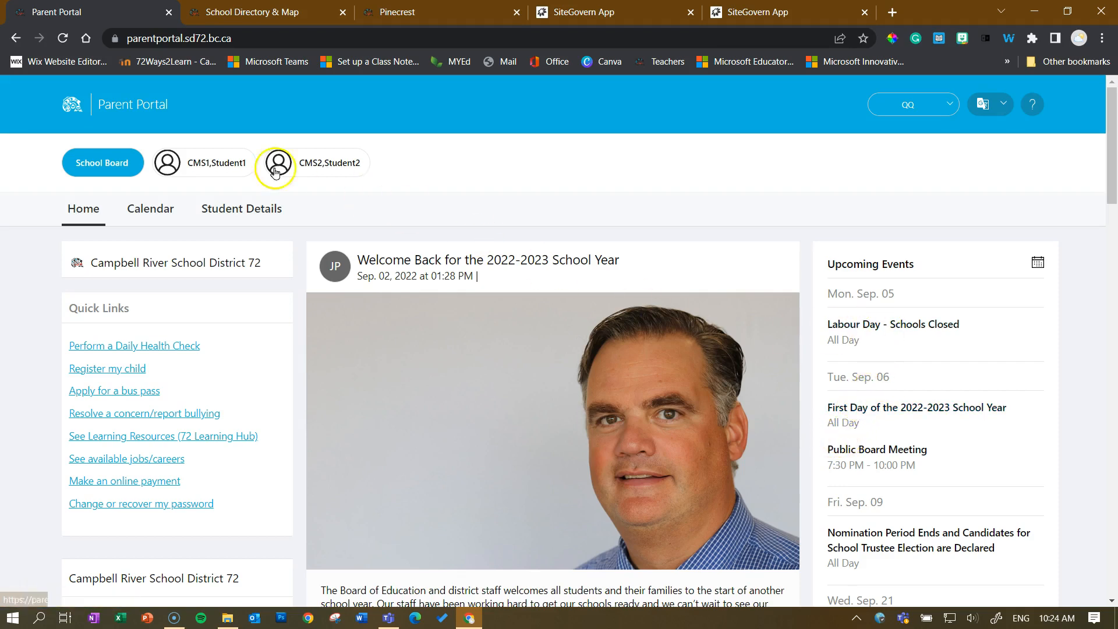
Return from the Calendar view to the first student's Home feed
left_click(150, 209)
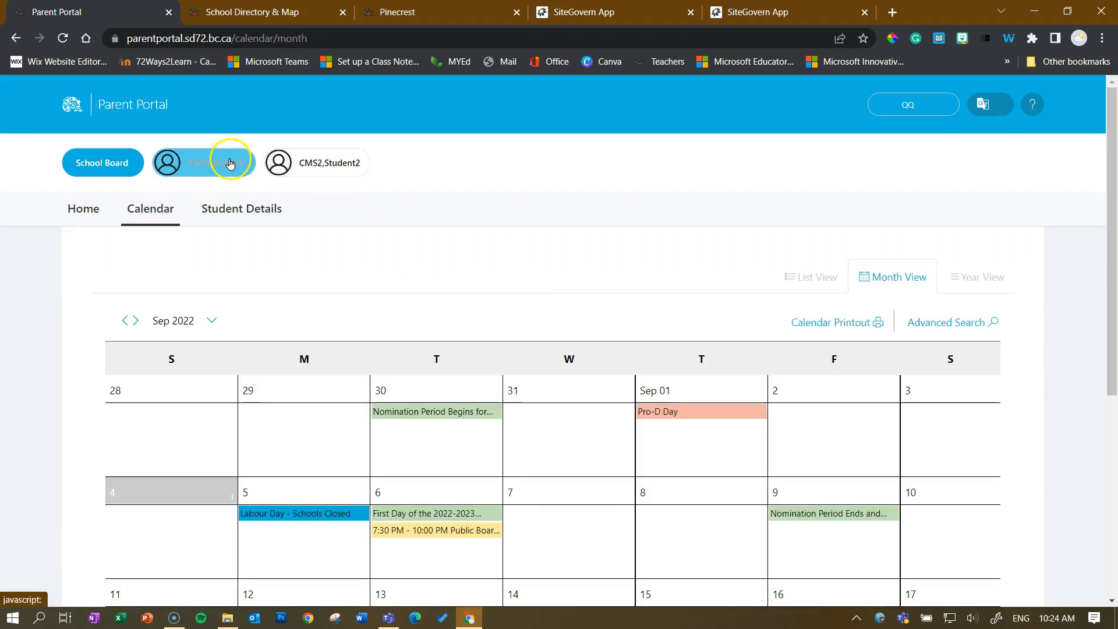
left_click(202, 163)
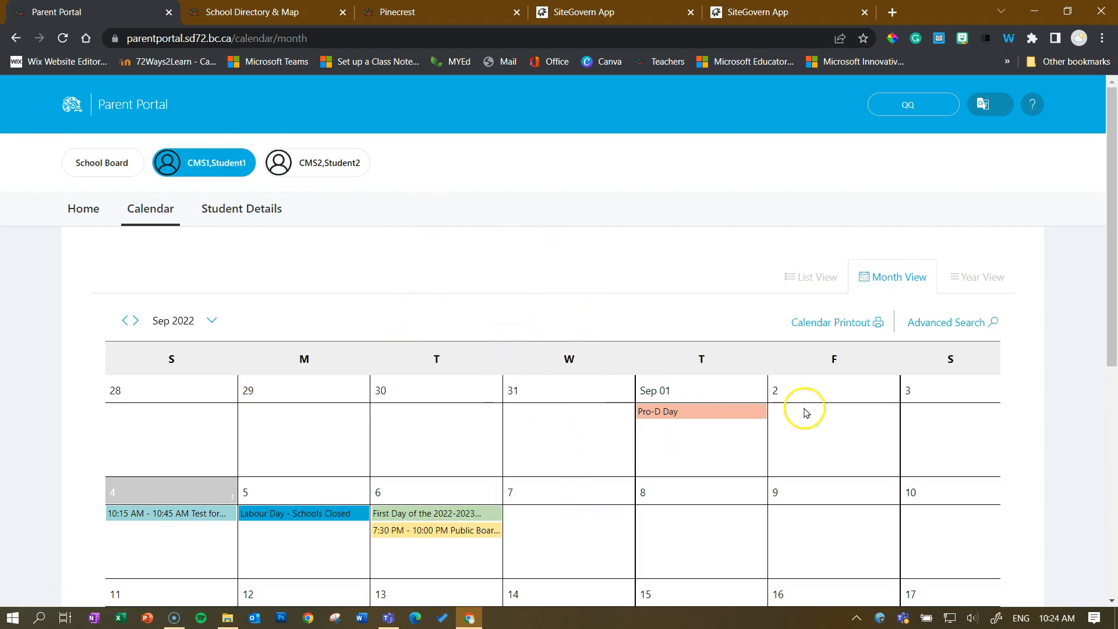
left_click(82, 208)
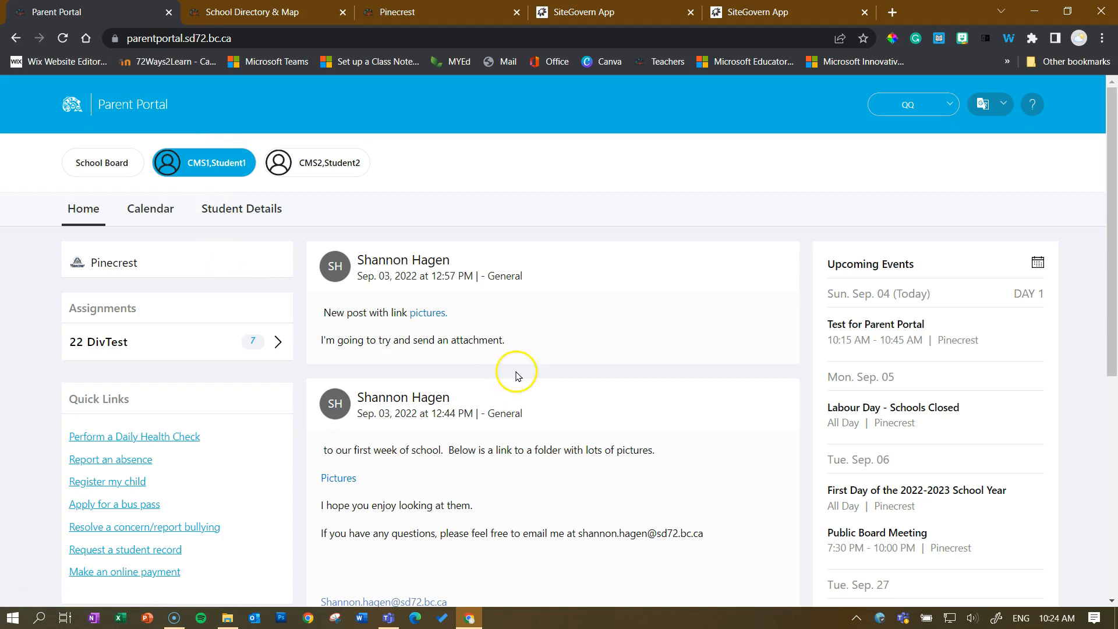
mouse_move(147, 328)
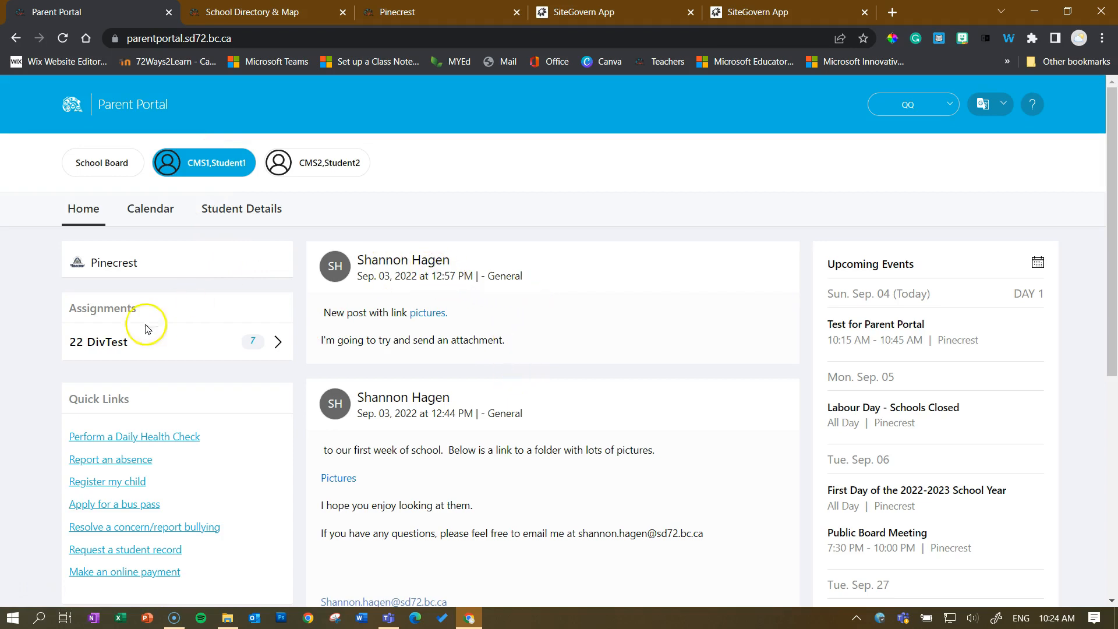
mouse_move(390, 249)
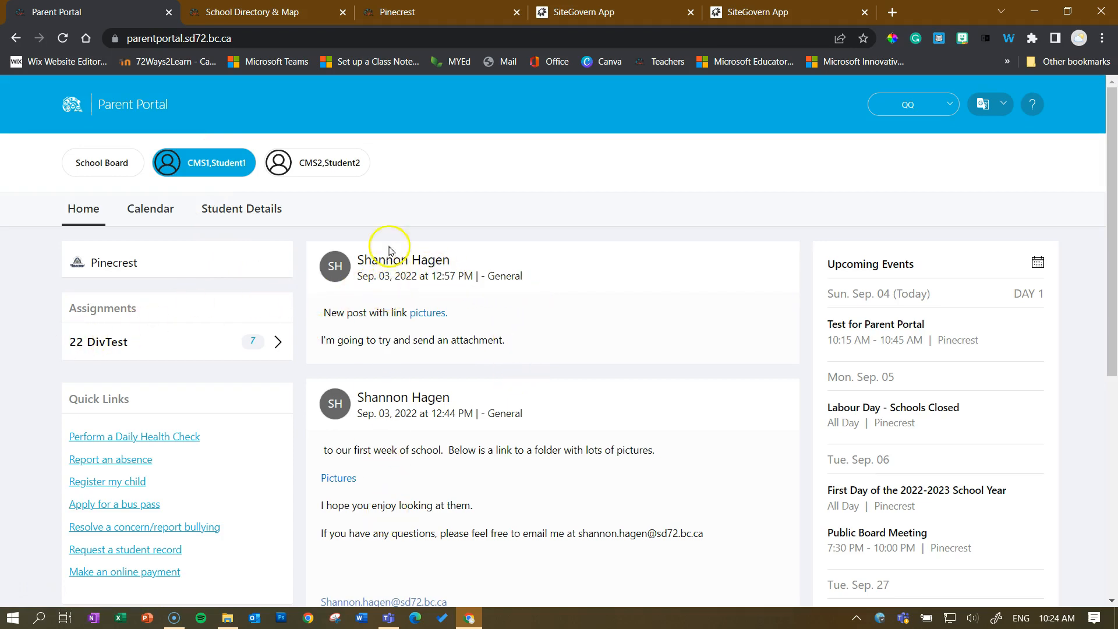
mouse_move(411, 494)
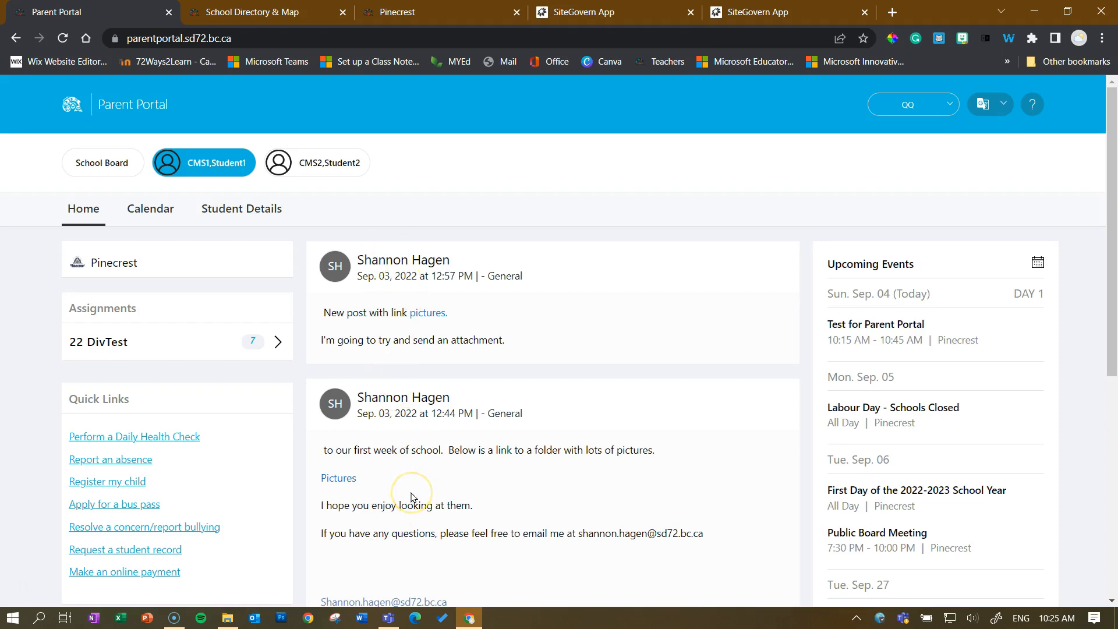
mouse_move(400, 487)
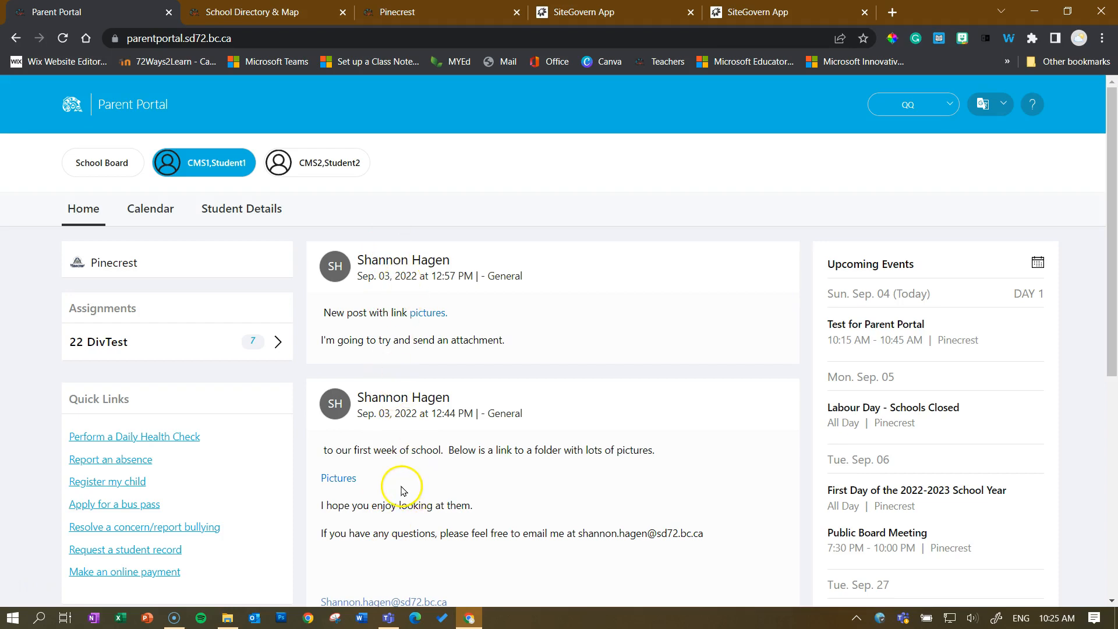
mouse_move(388, 618)
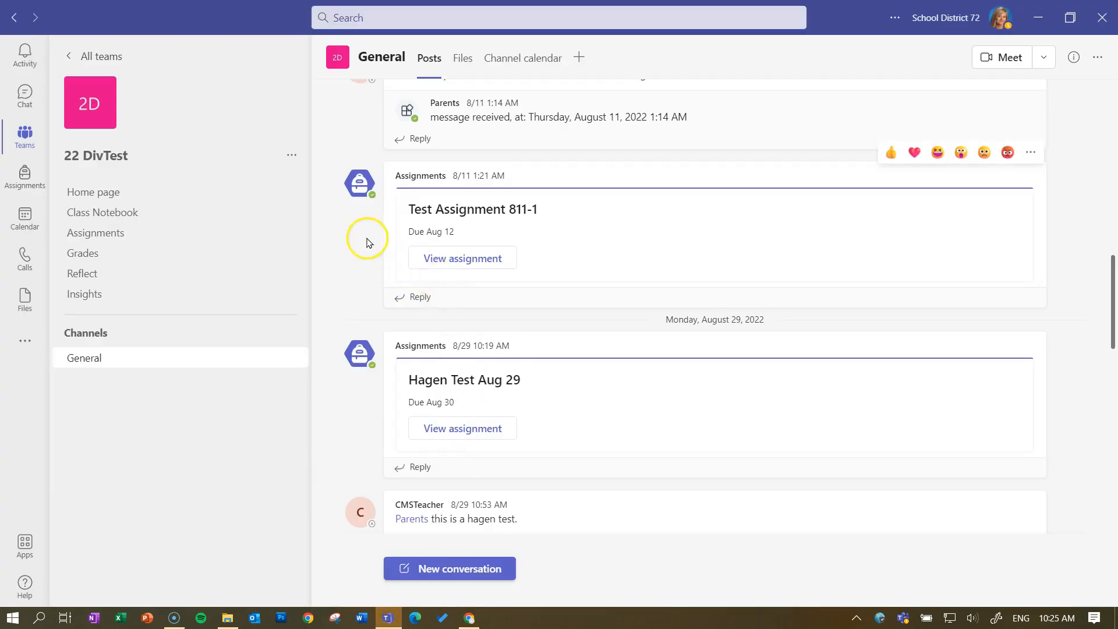
mouse_move(271, 147)
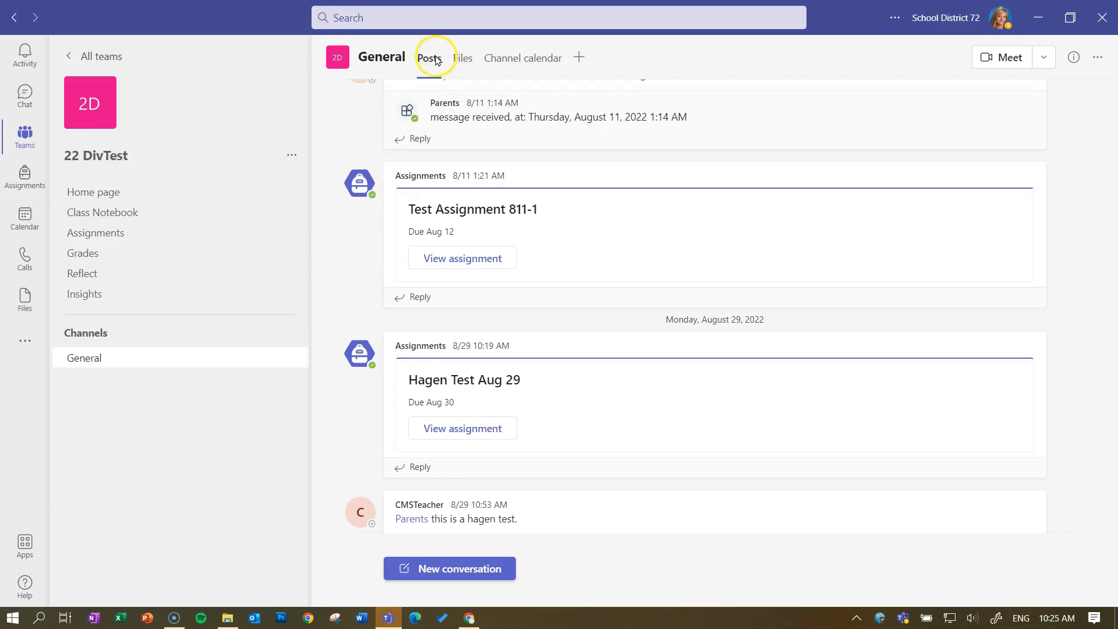
mouse_move(488, 531)
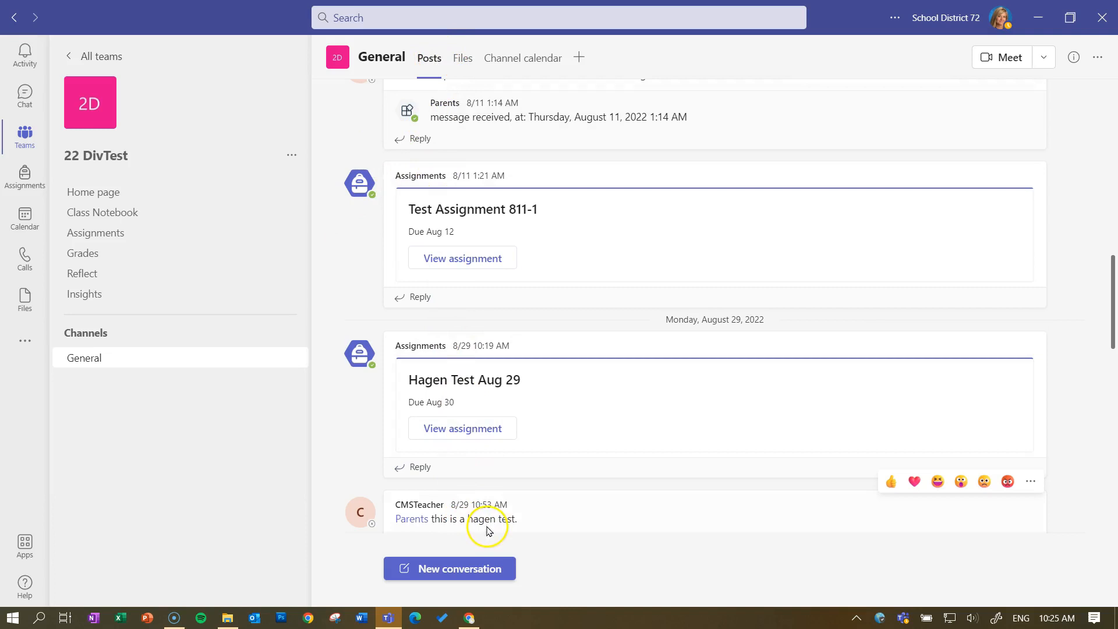
mouse_move(668, 555)
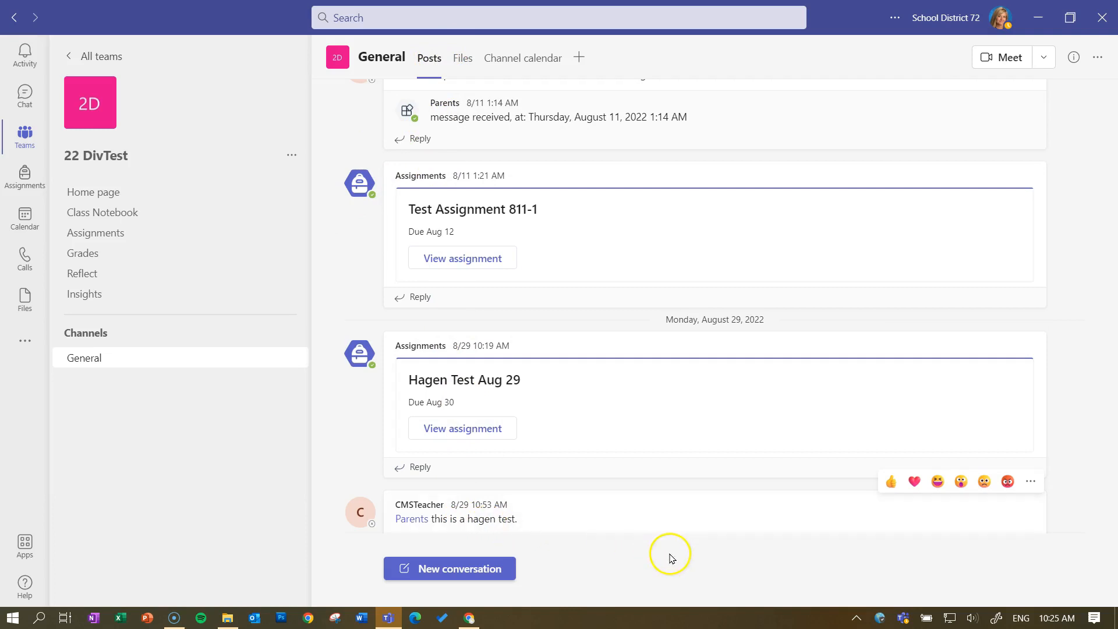
mouse_move(675, 563)
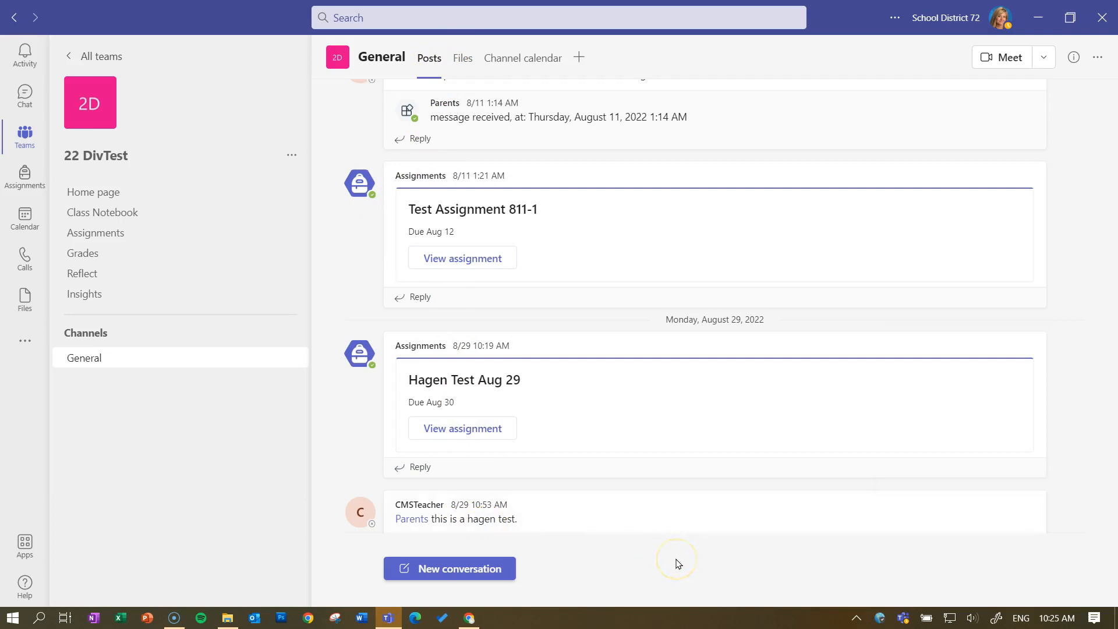
mouse_move(676, 564)
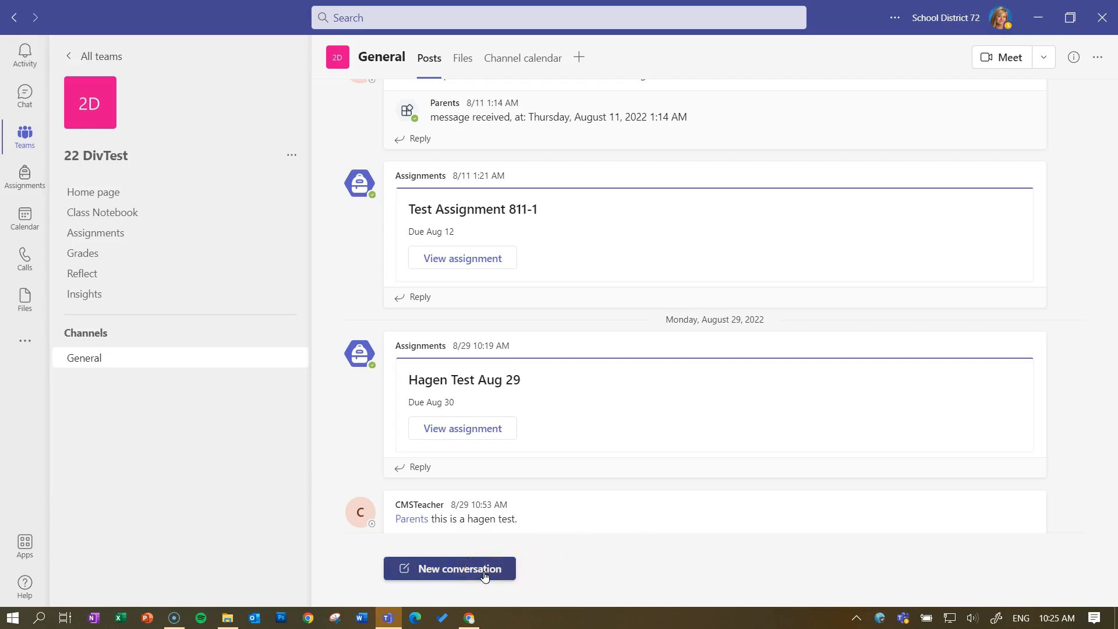
left_click(450, 568)
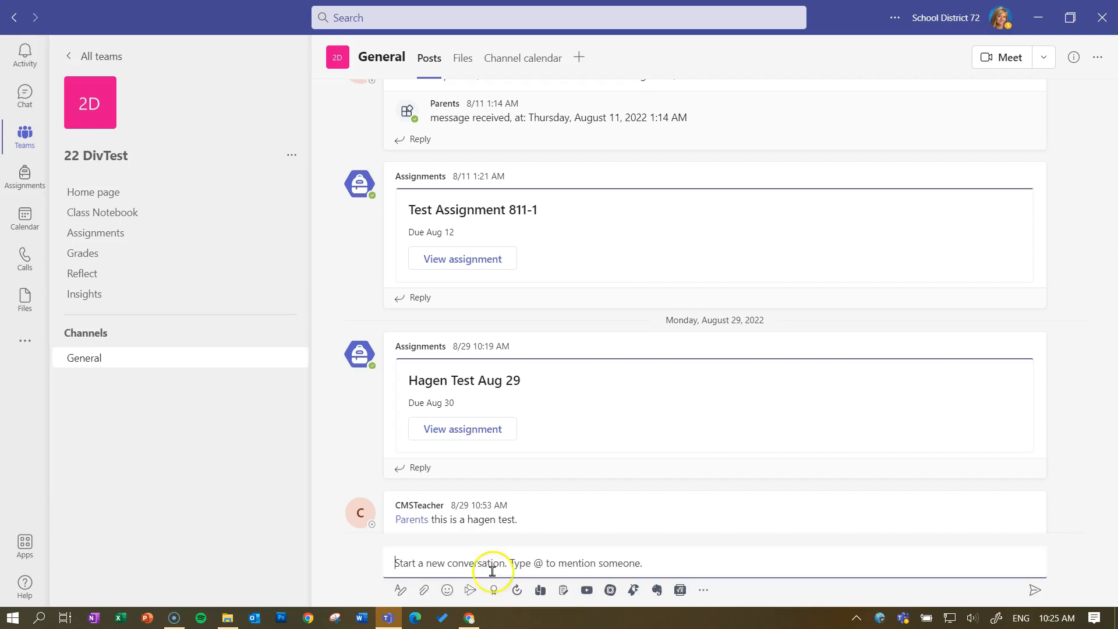
mouse_move(535, 567)
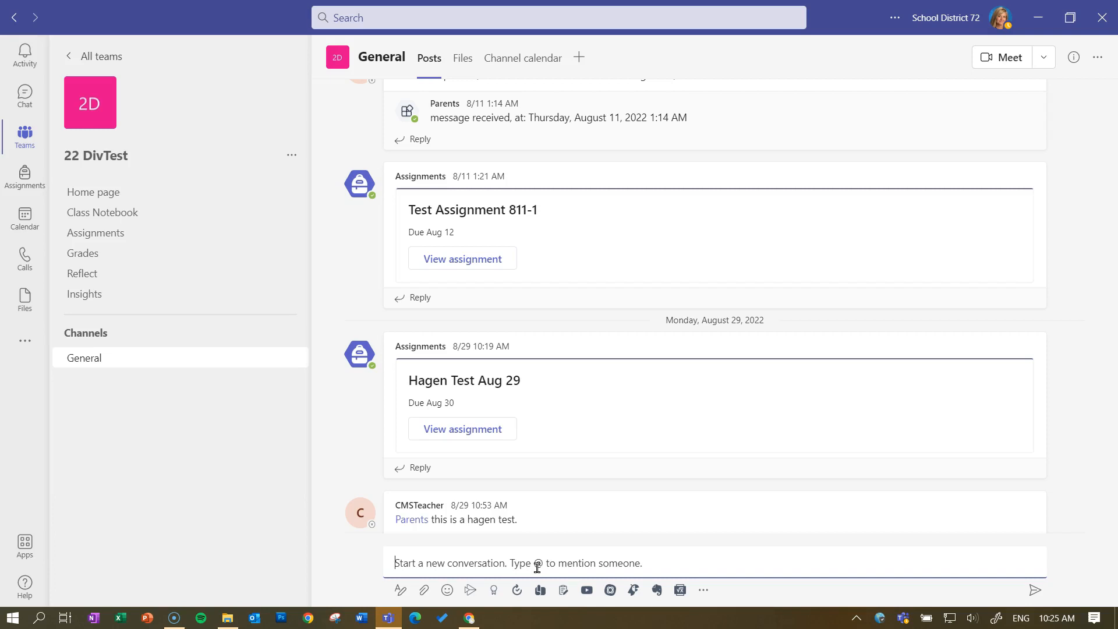
type("@pen")
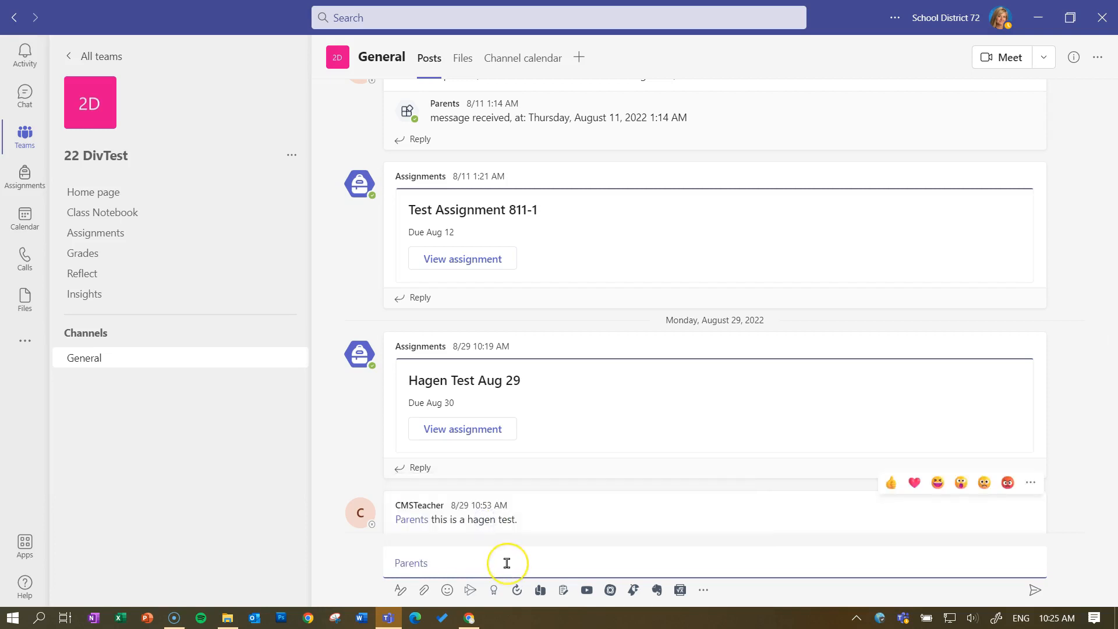
left_click(491, 563)
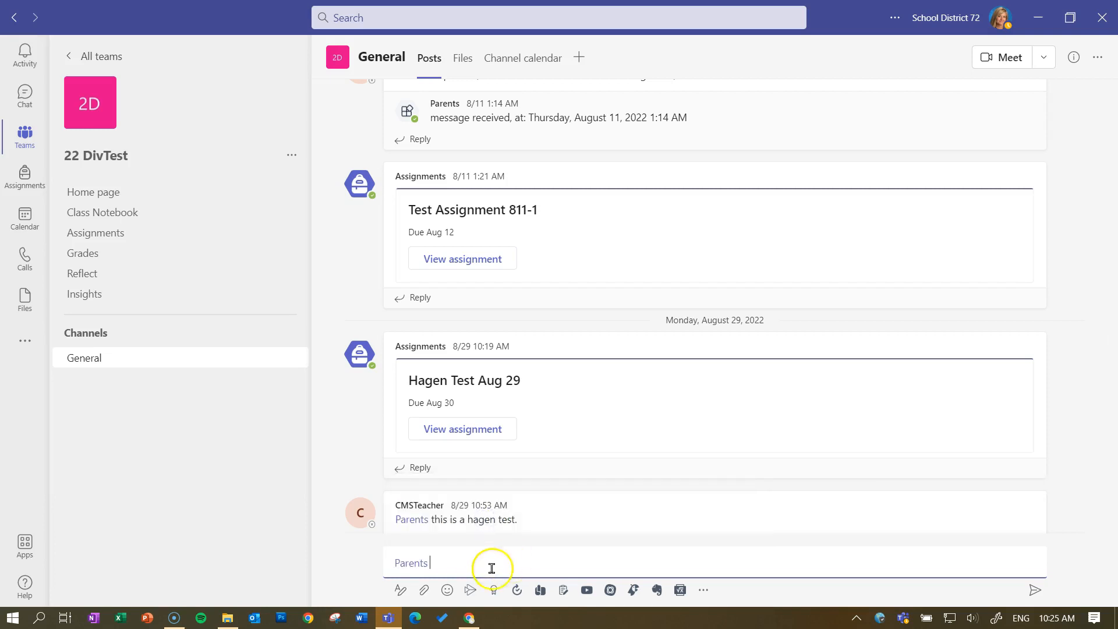
mouse_move(400, 589)
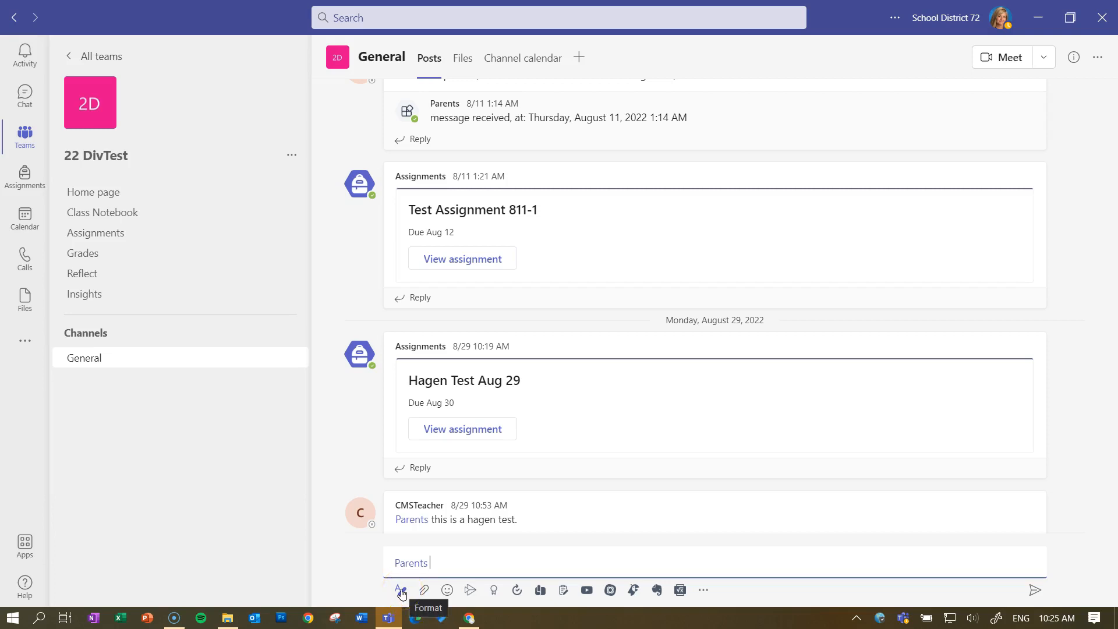
left_click(402, 589)
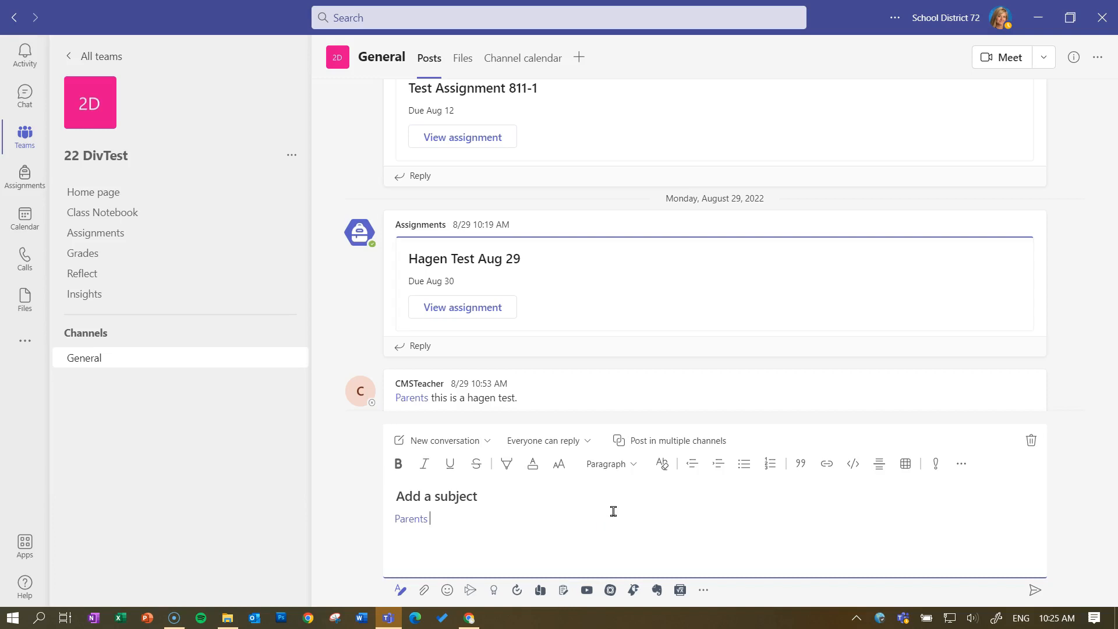
Write the message that the link below is for the permission form needed for this
type("Hello parents.  Please see the")
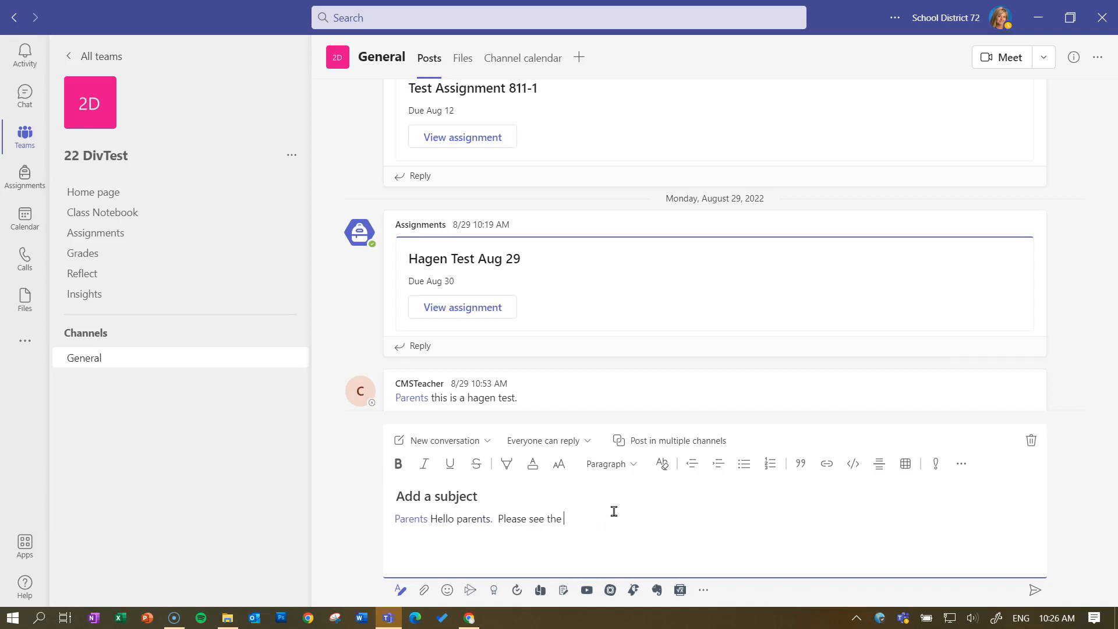
type("link below for the")
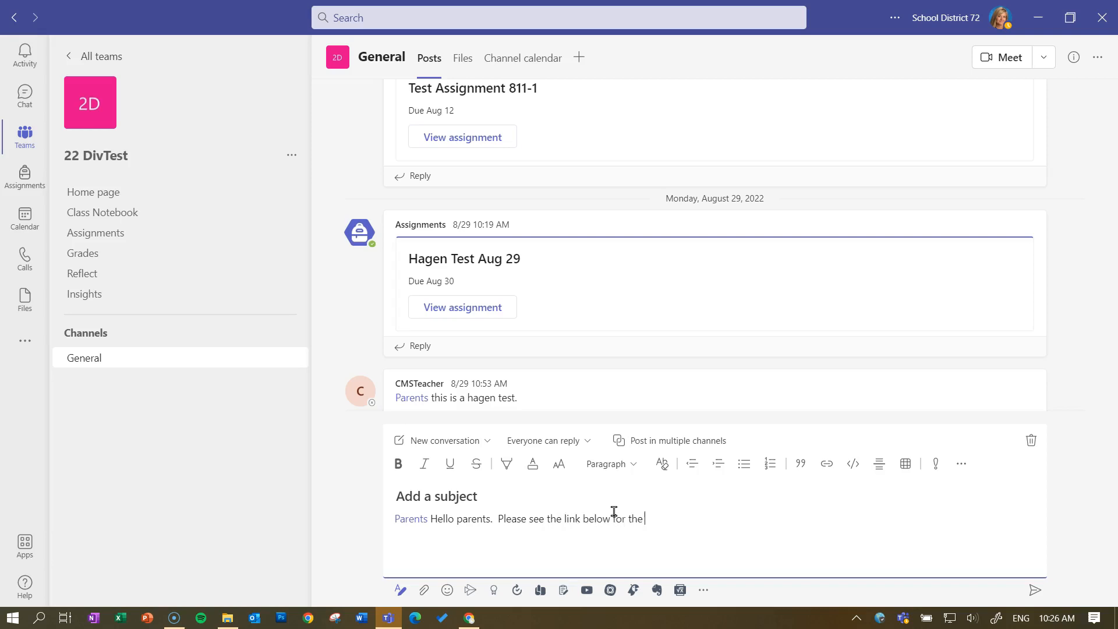
type("permission form need")
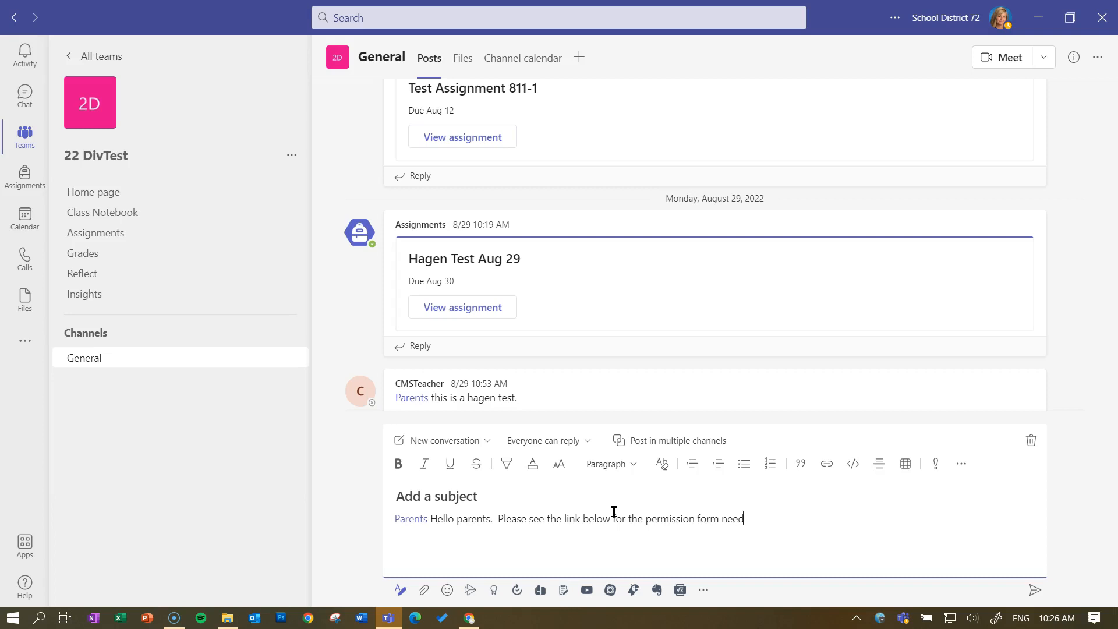
type("ed for this.")
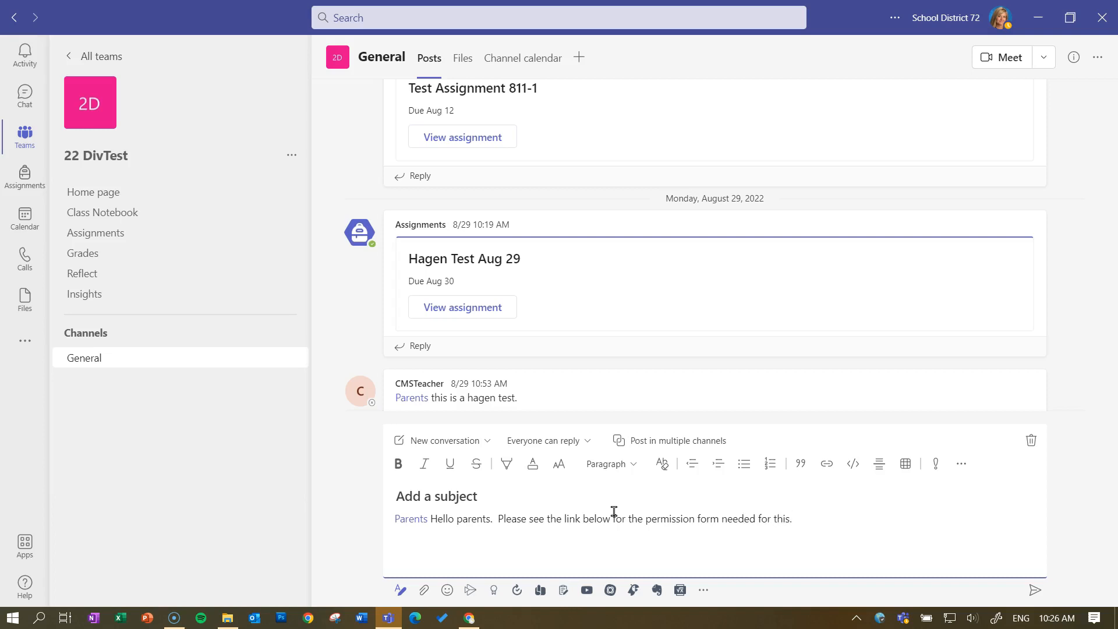
left_click(615, 518)
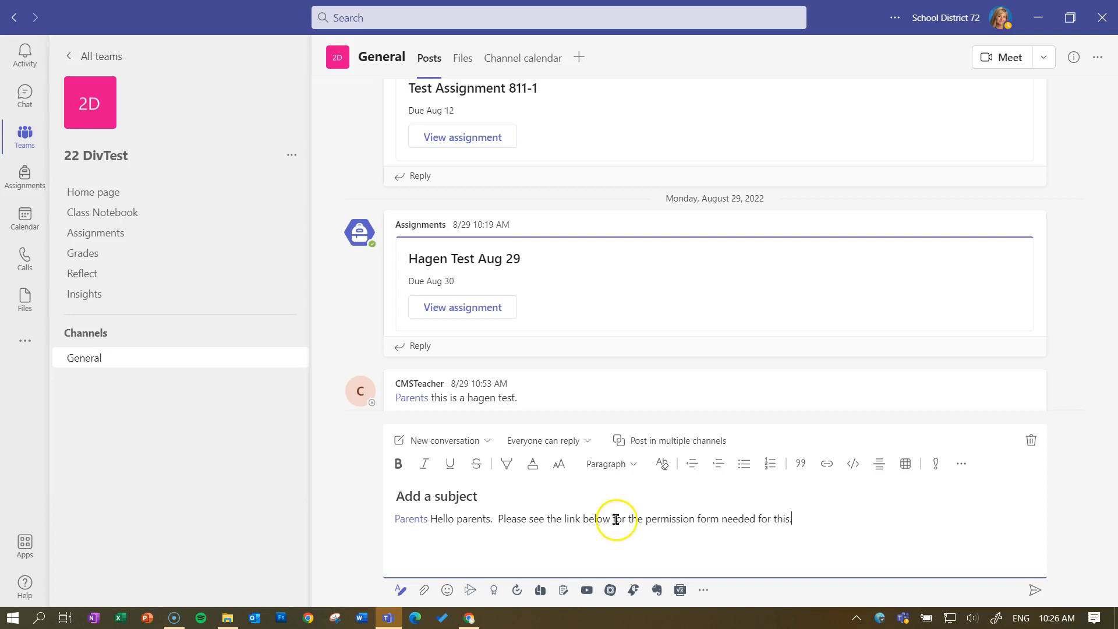
mouse_move(424, 589)
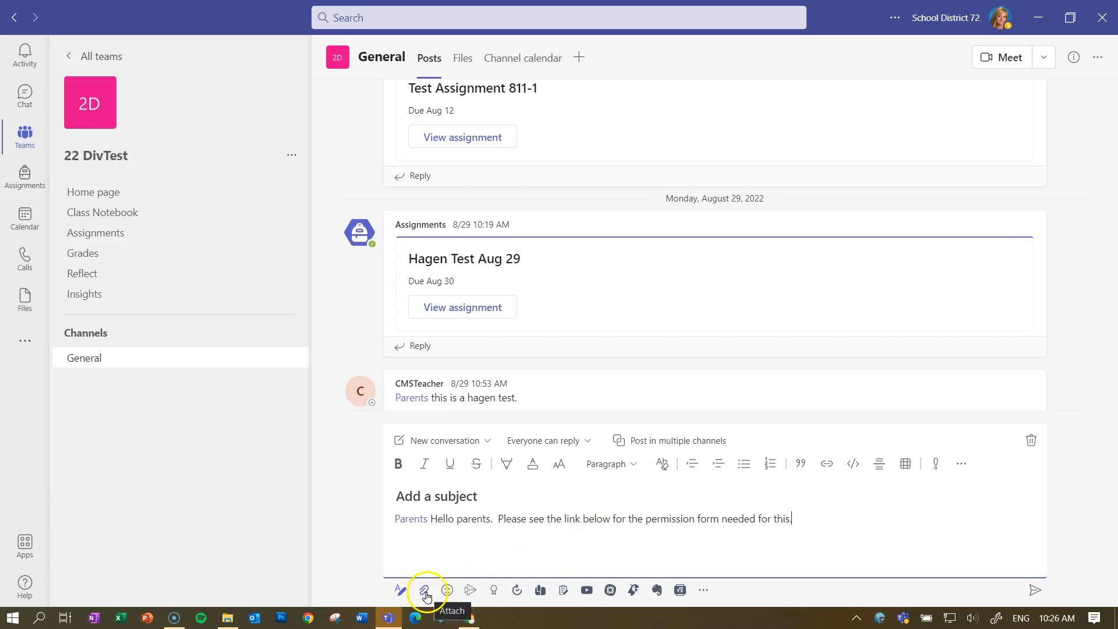
mouse_move(426, 589)
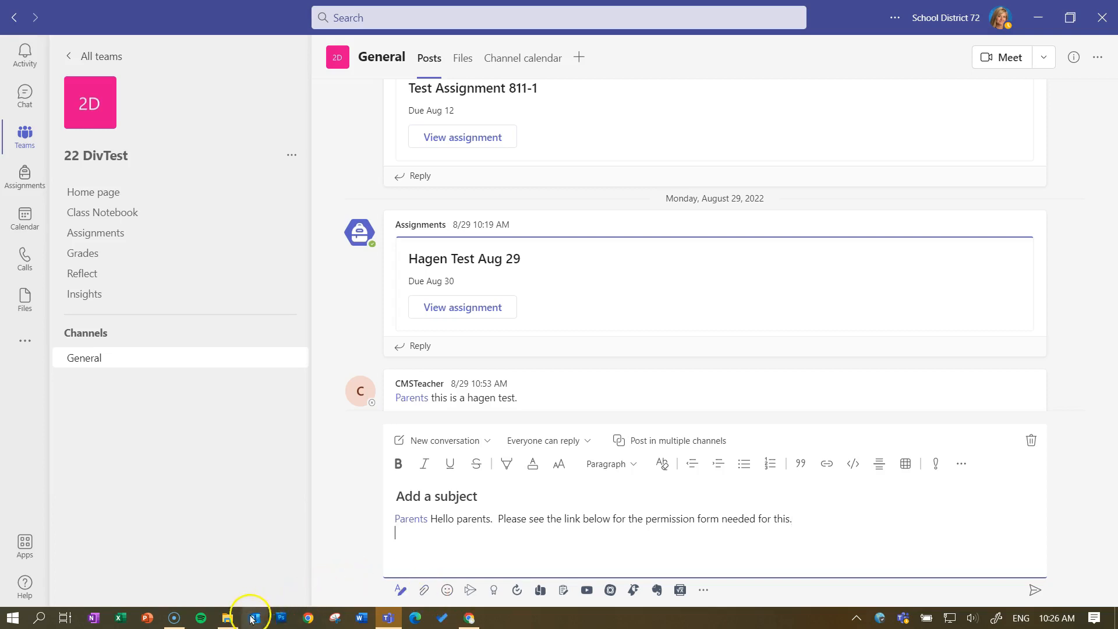
mouse_move(227, 617)
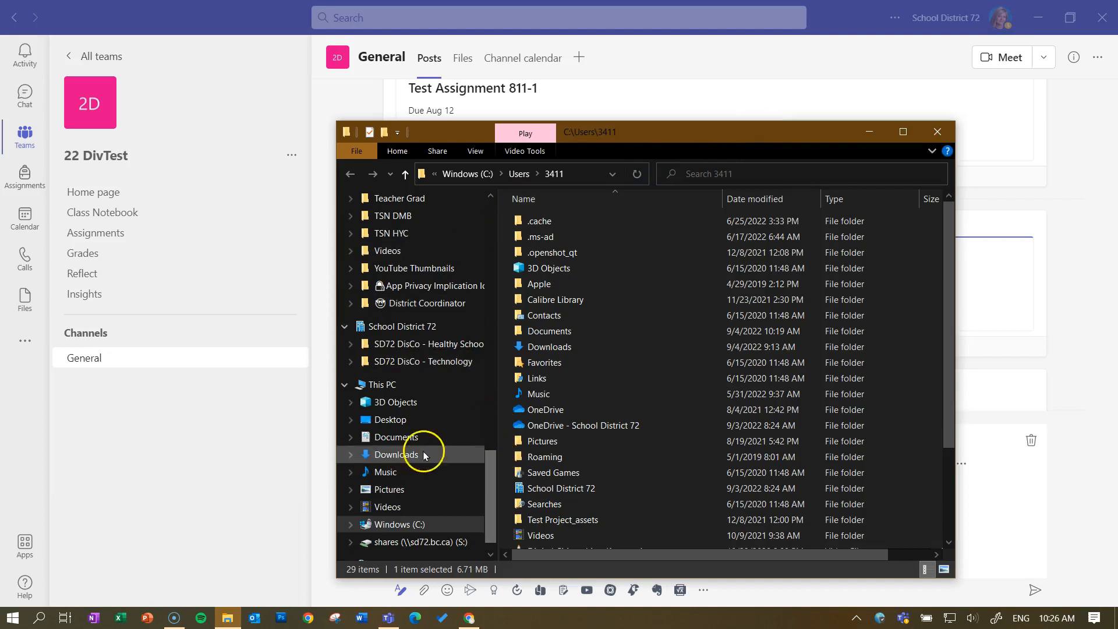
Copy a OneDrive share link to the Form 220-2 Field Trip Parent Permission Form PDF on the Desktop
left_click(390, 419)
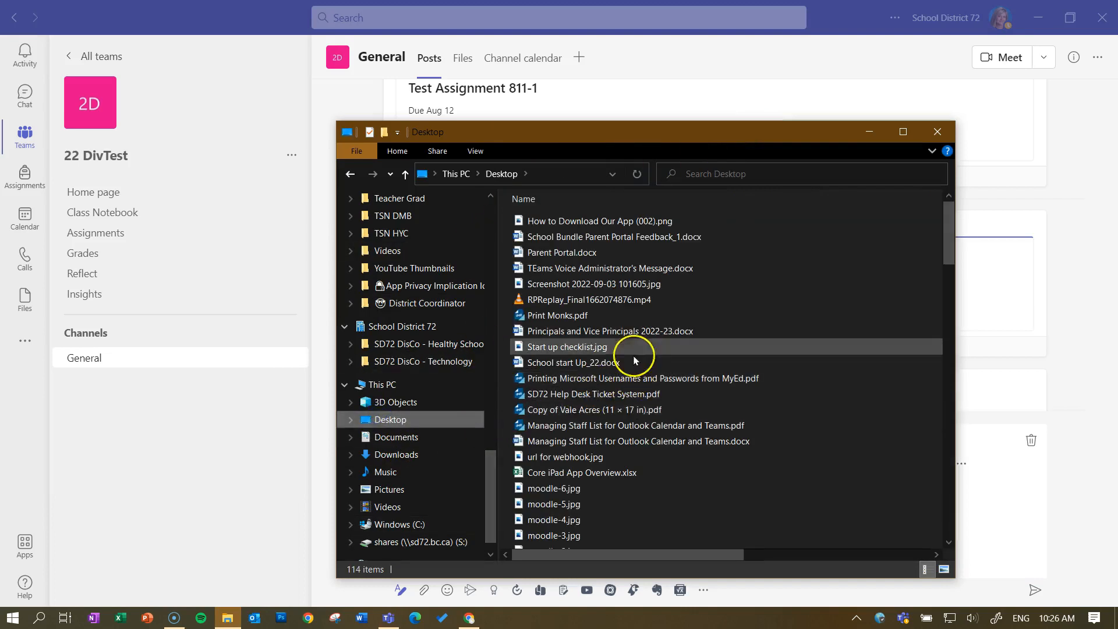
mouse_move(609, 331)
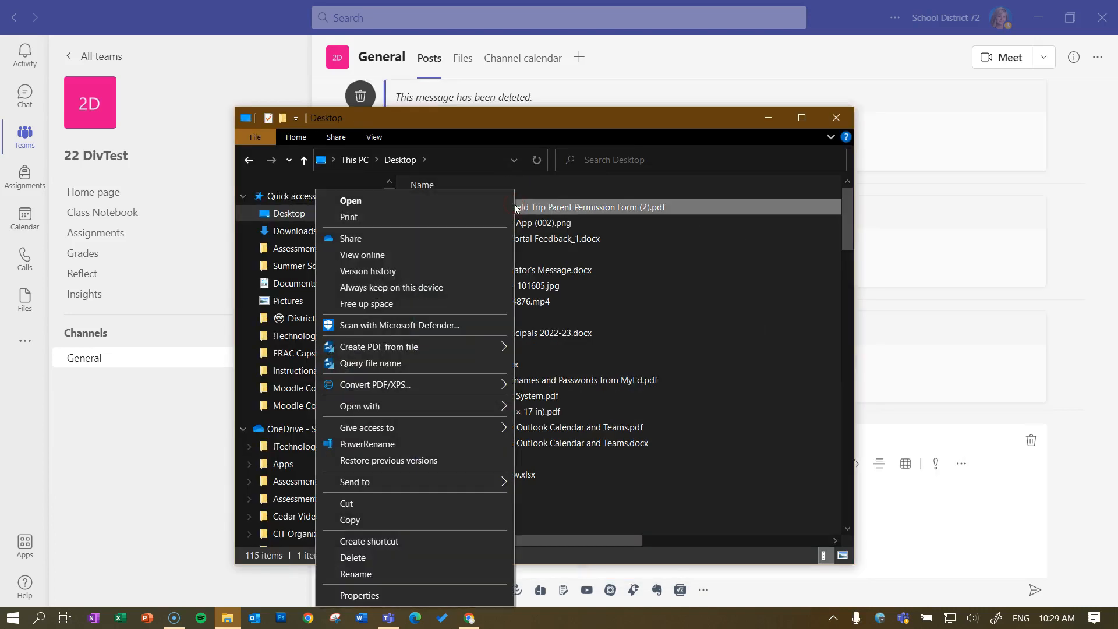
mouse_move(645, 212)
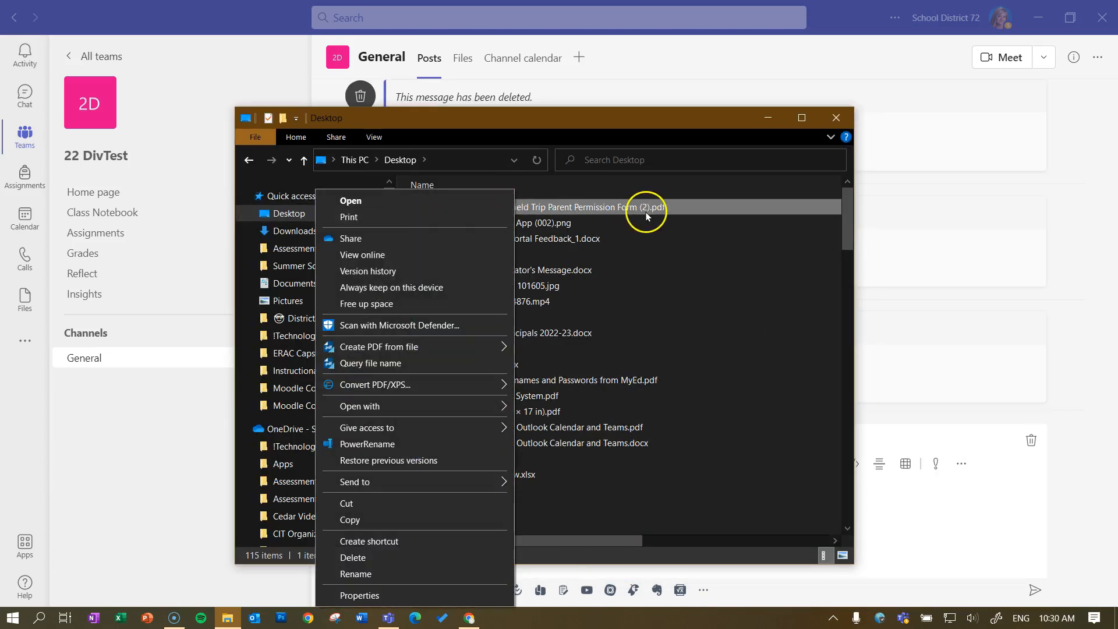
mouse_move(659, 217)
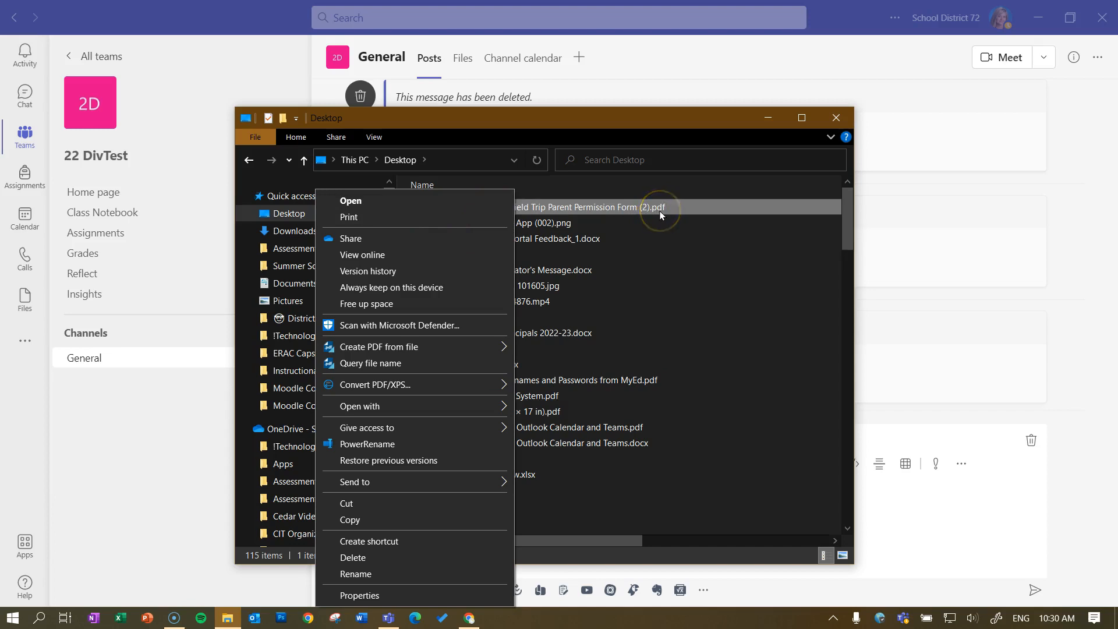
left_click(350, 237)
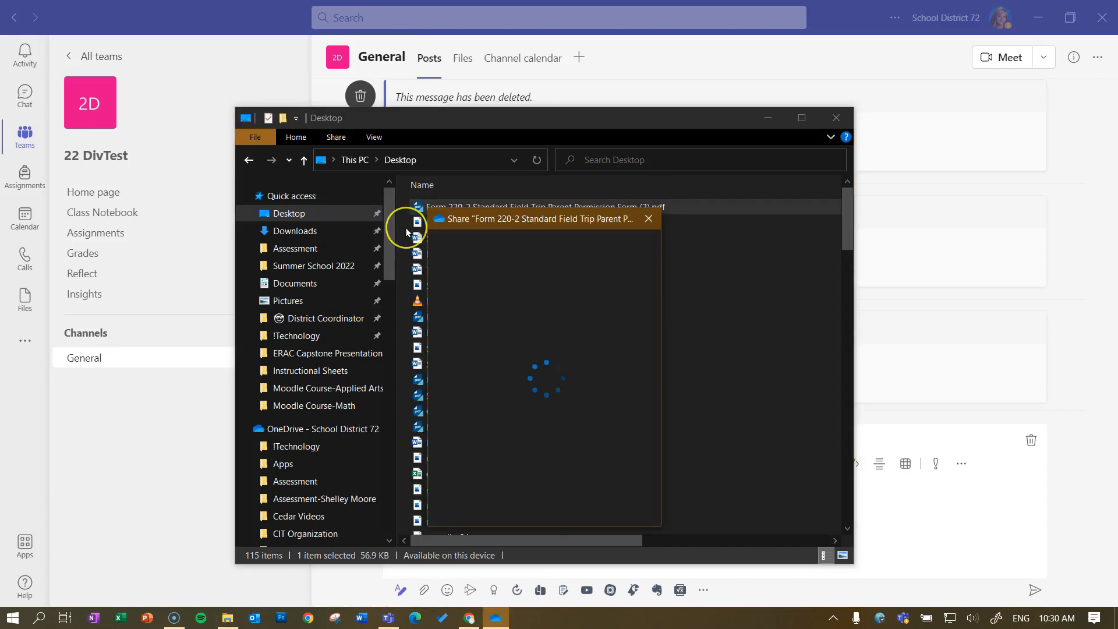
mouse_move(510, 315)
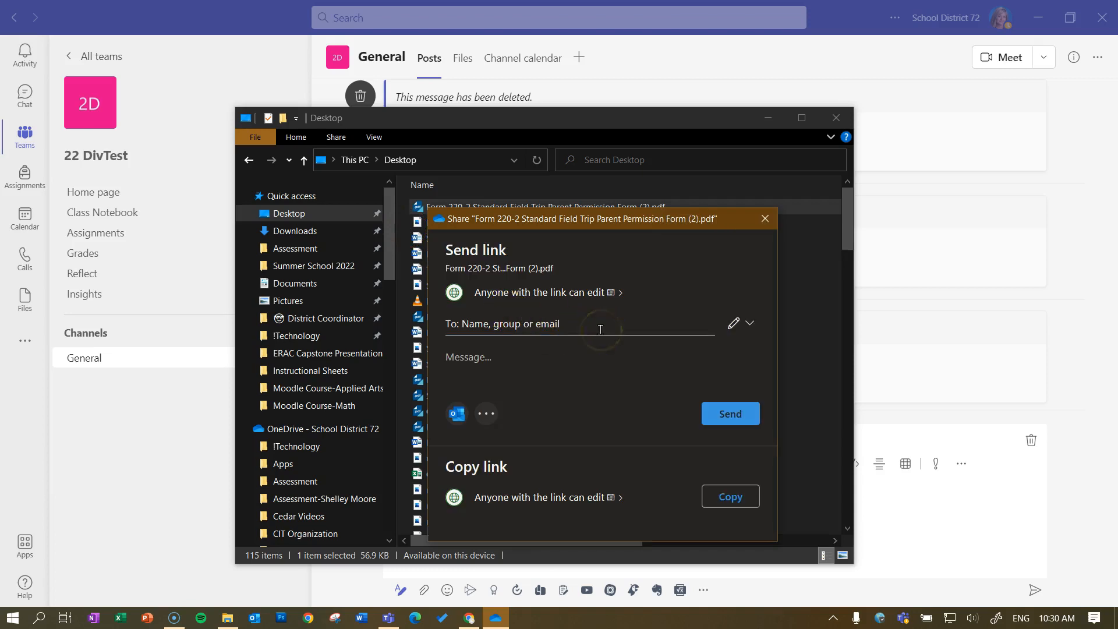
mouse_move(527, 497)
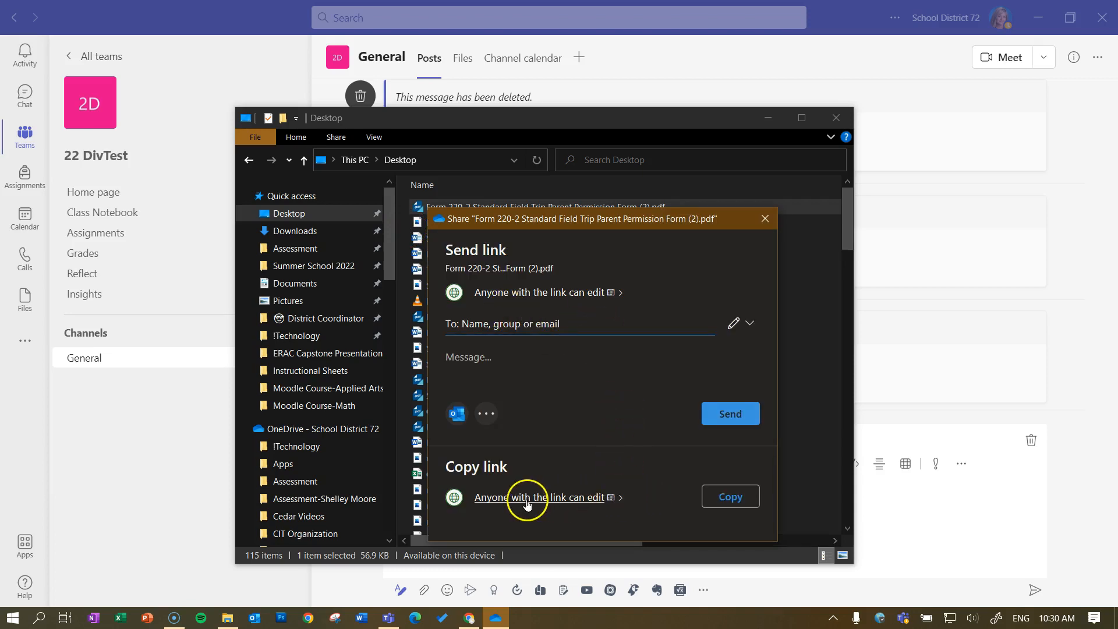
left_click(729, 496)
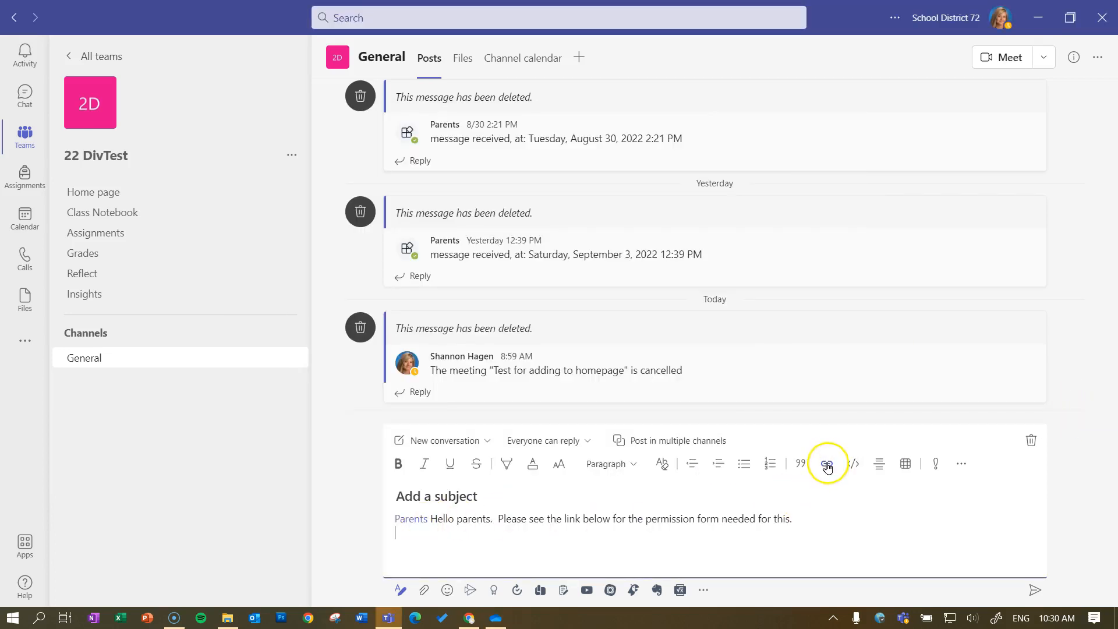
Insert the pasted permission form address as a Parent Permission Form hyperlink in the draft
left_click(827, 463)
type("Parent Permission Form")
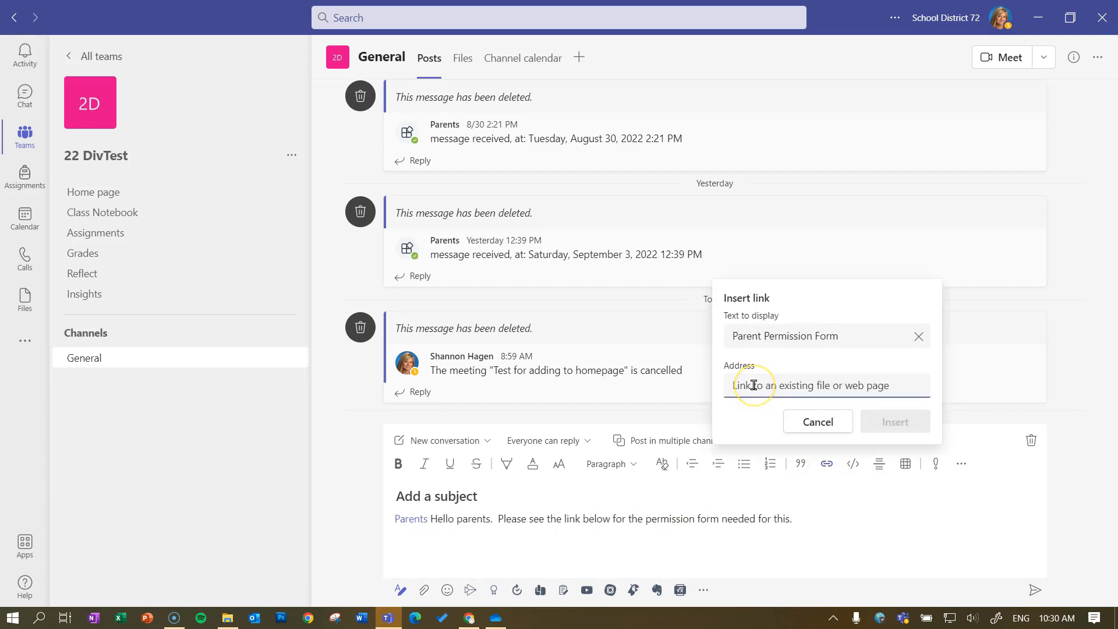
type("eABsZDohQsiPAJwcY_Dgg?e=4QFhmH")
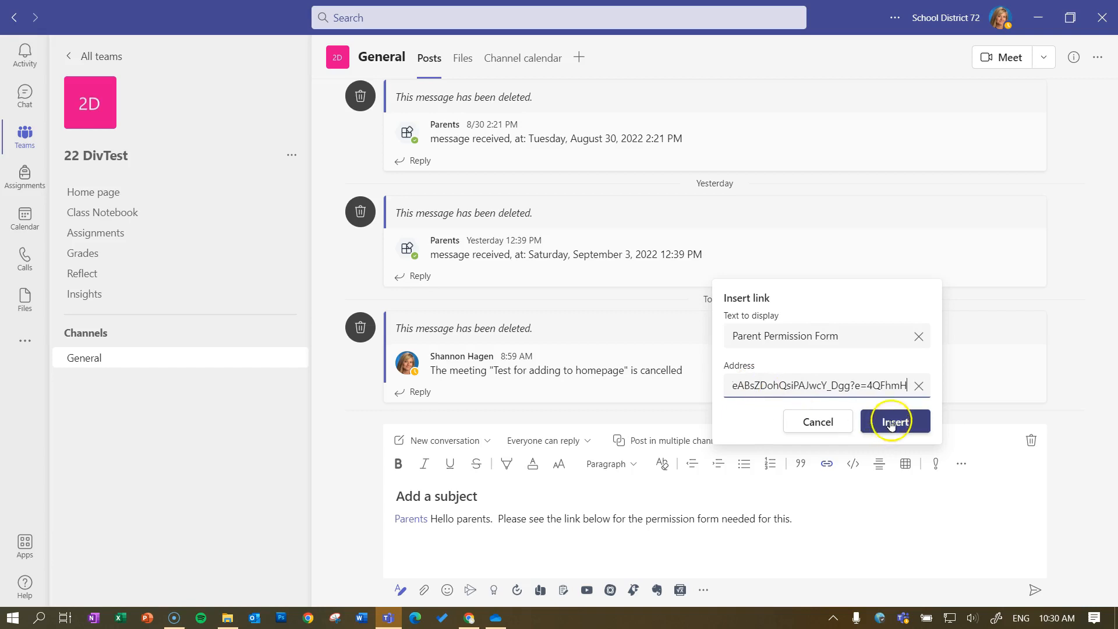
left_click(894, 420)
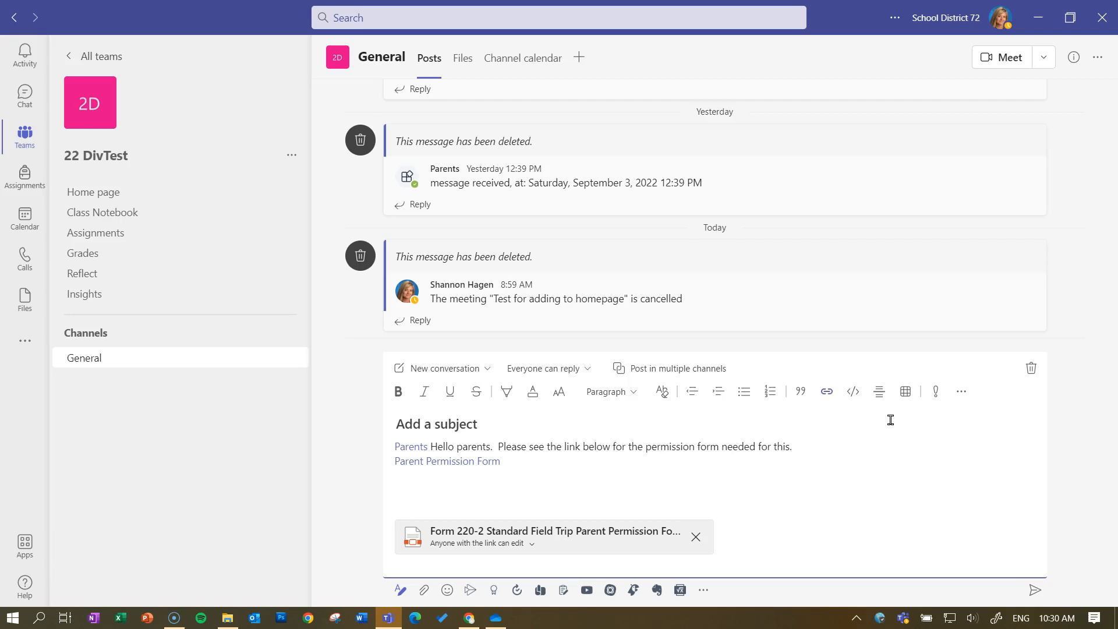
mouse_move(957, 364)
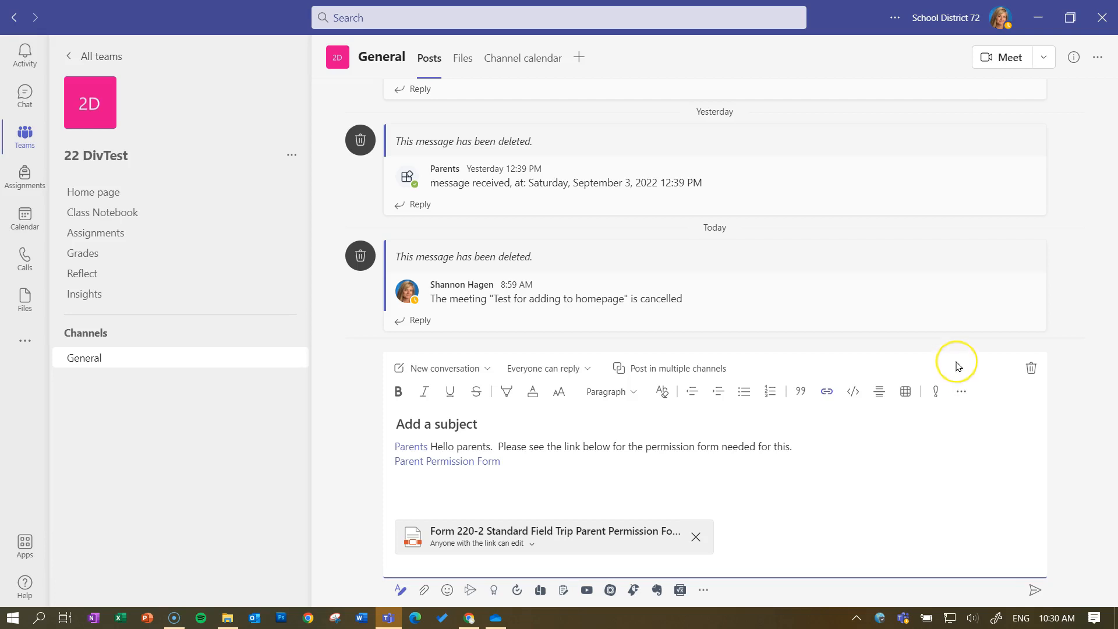
mouse_move(959, 365)
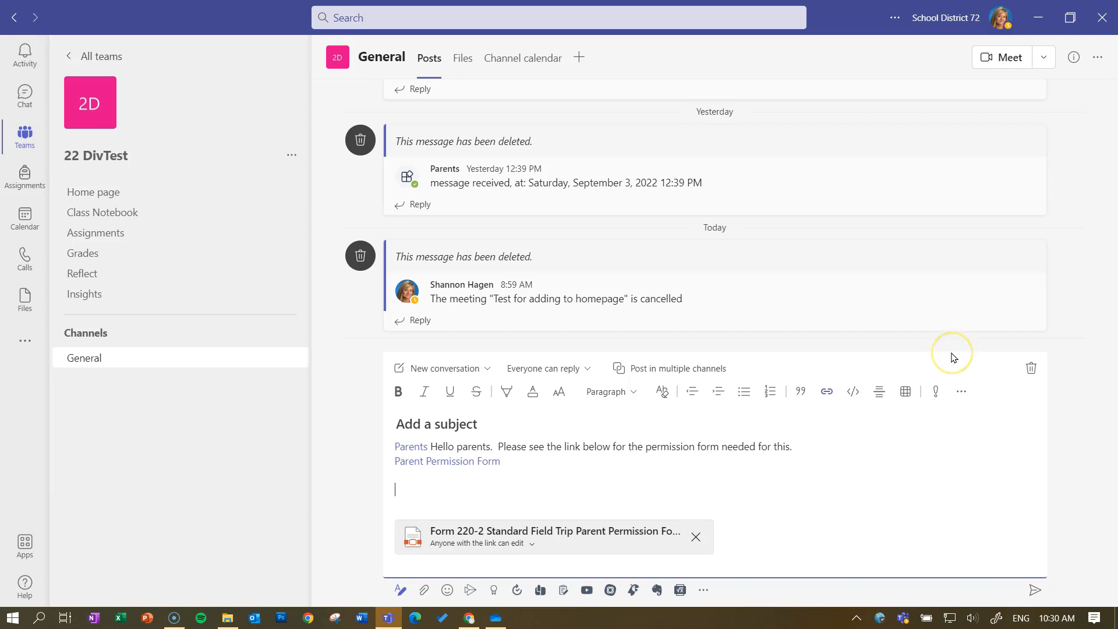
mouse_move(953, 358)
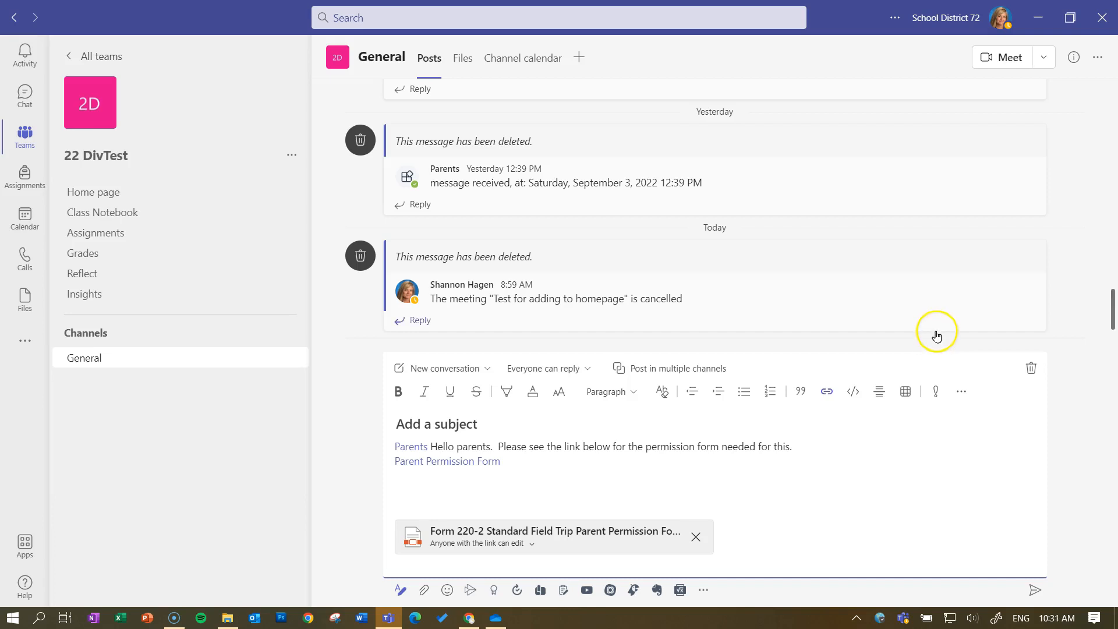
mouse_move(307, 537)
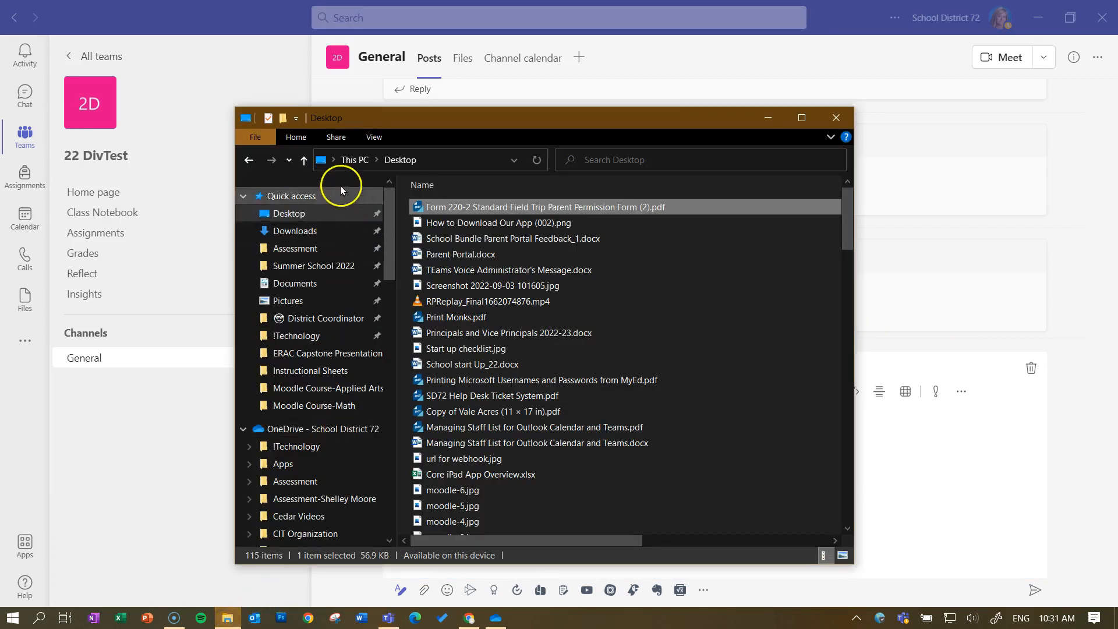
Share the Flower pics folder with Allow editing turned off and apply the view-only link settings
scroll("down", 3)
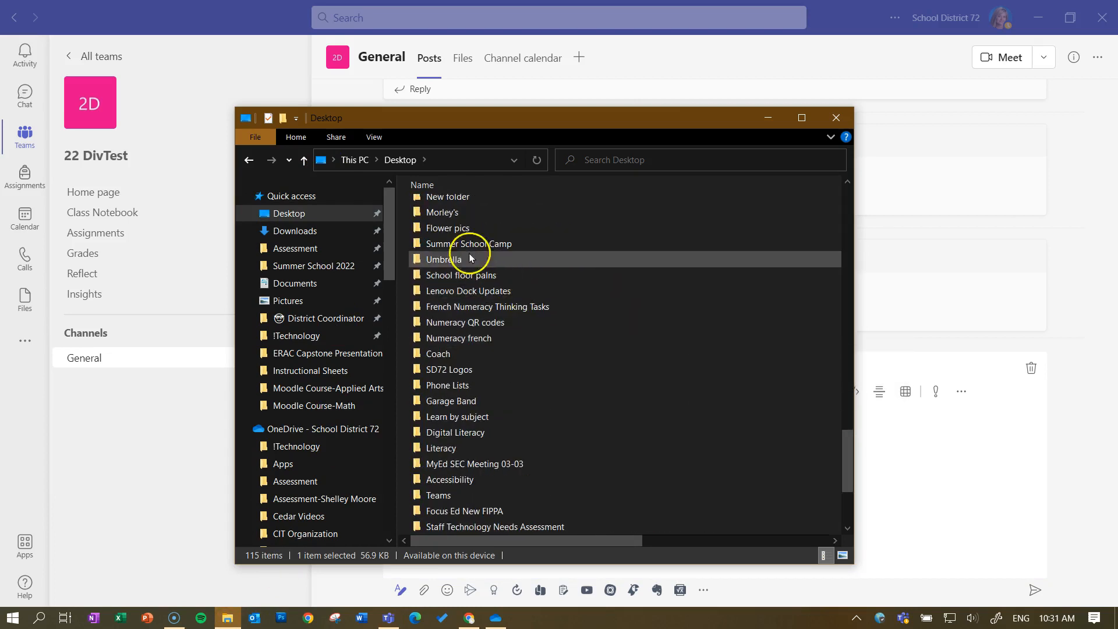
left_click(447, 227)
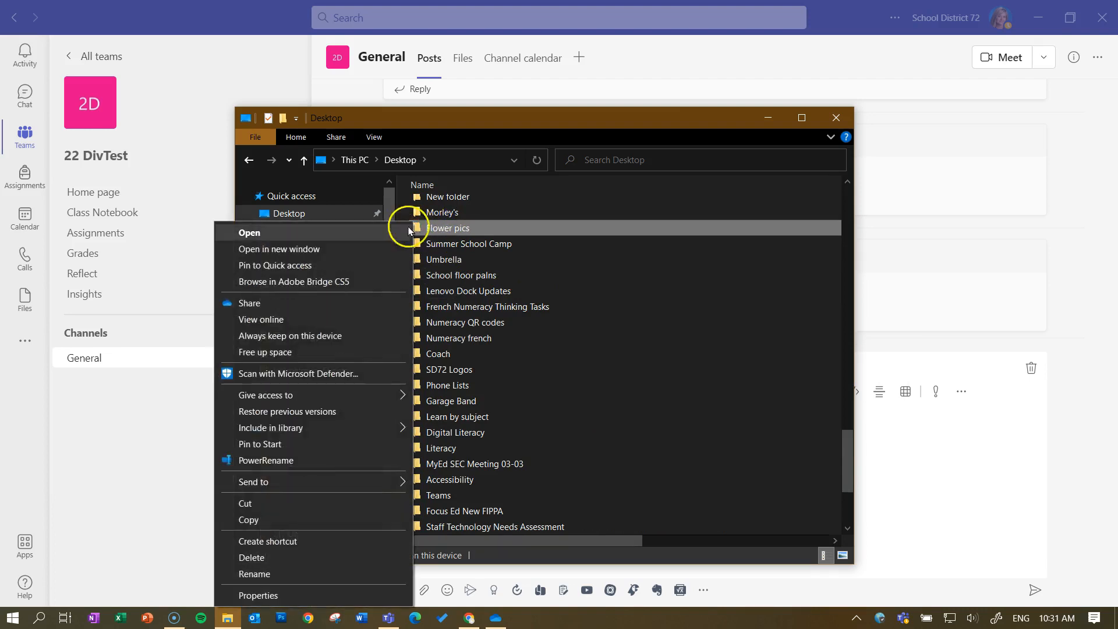
left_click(249, 303)
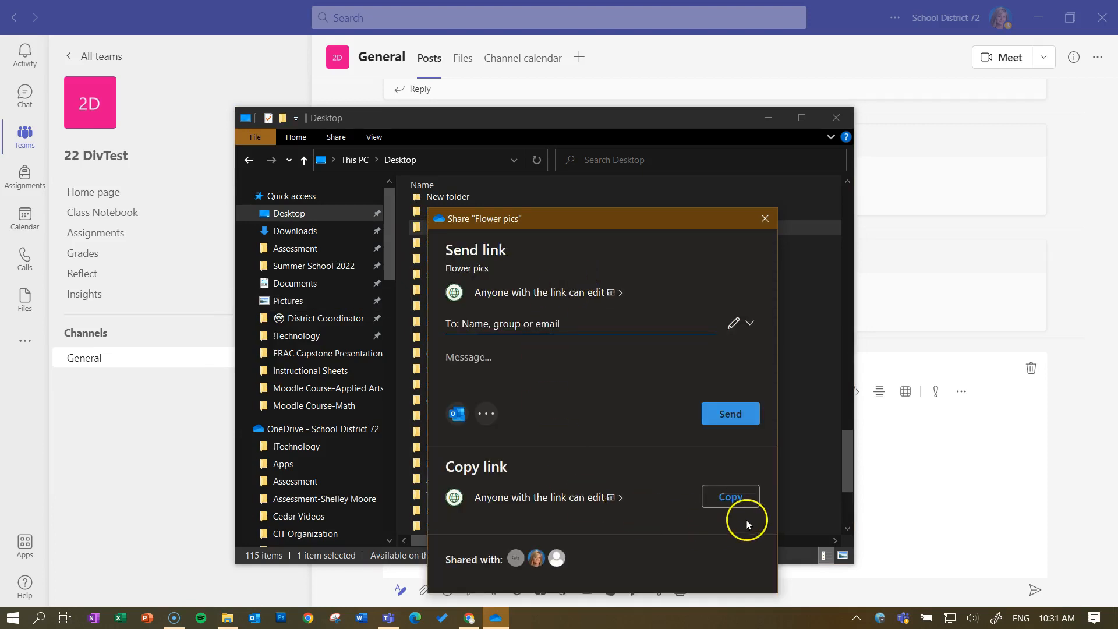
left_click(729, 497)
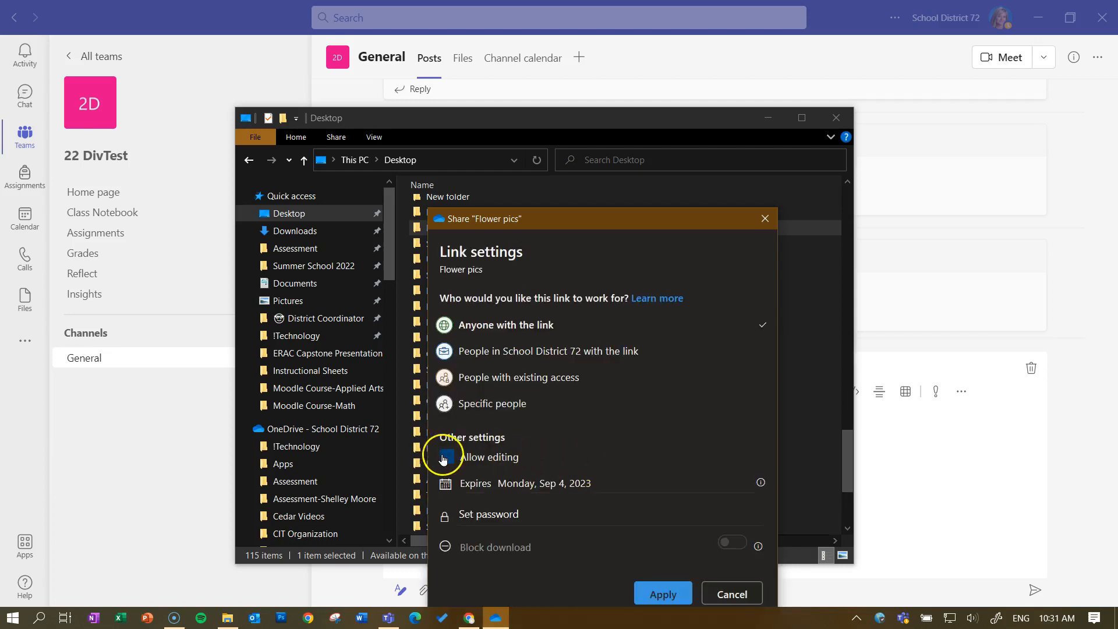
left_click(731, 541)
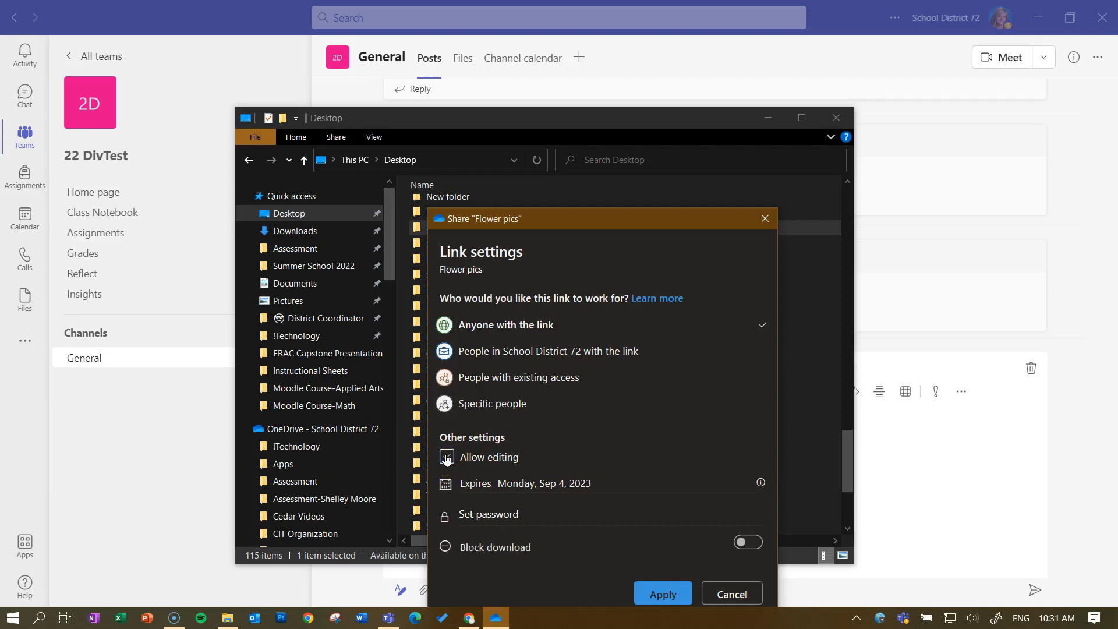
left_click(446, 457)
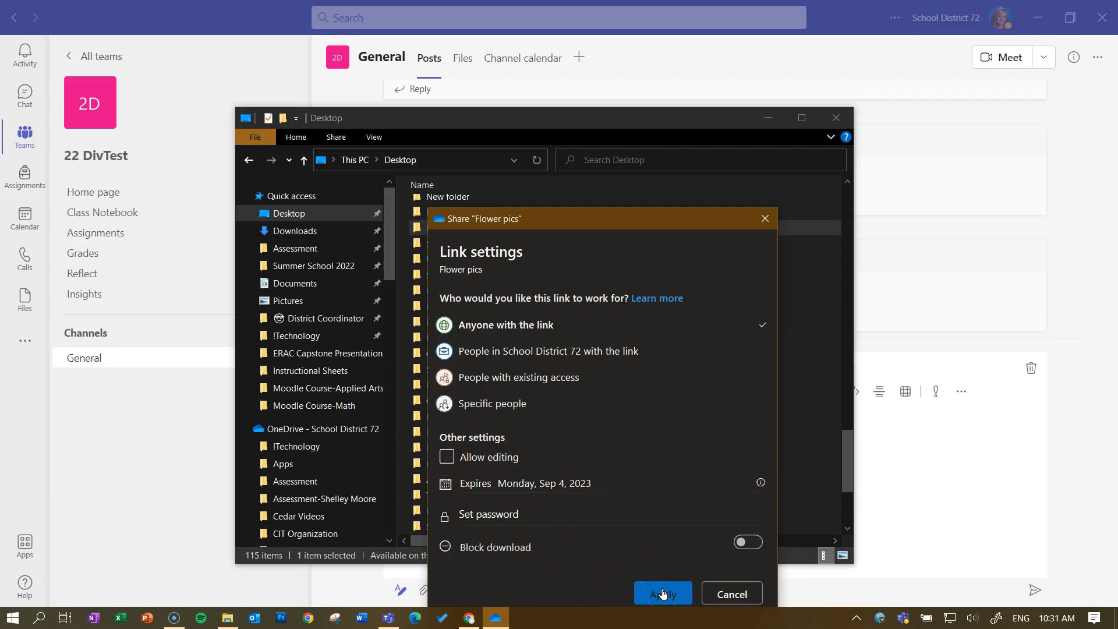
left_click(661, 593)
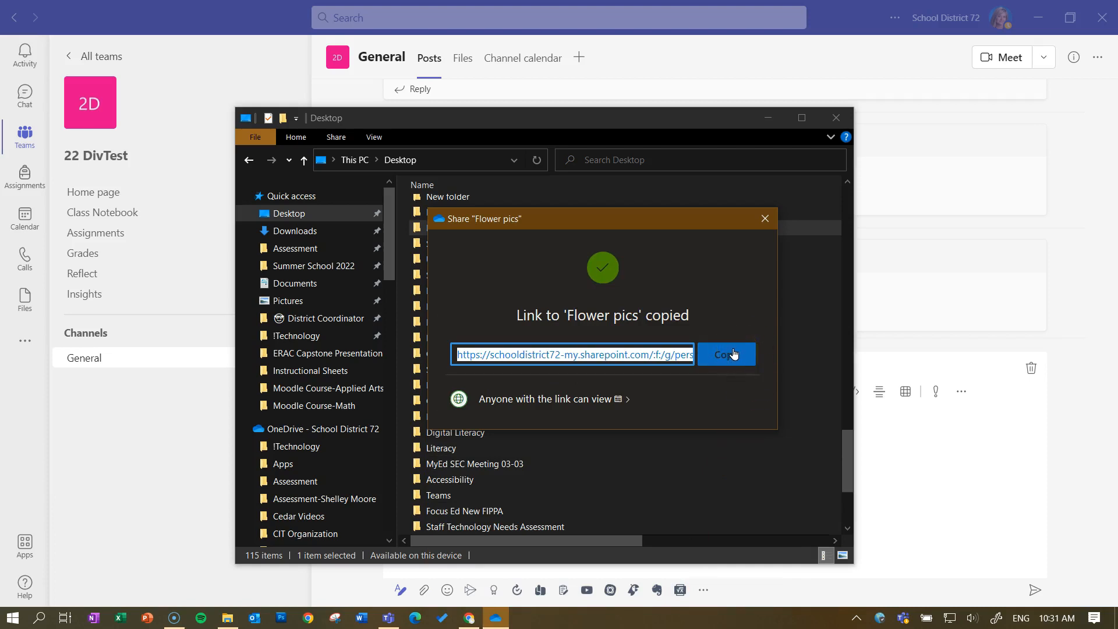
mouse_move(630, 412)
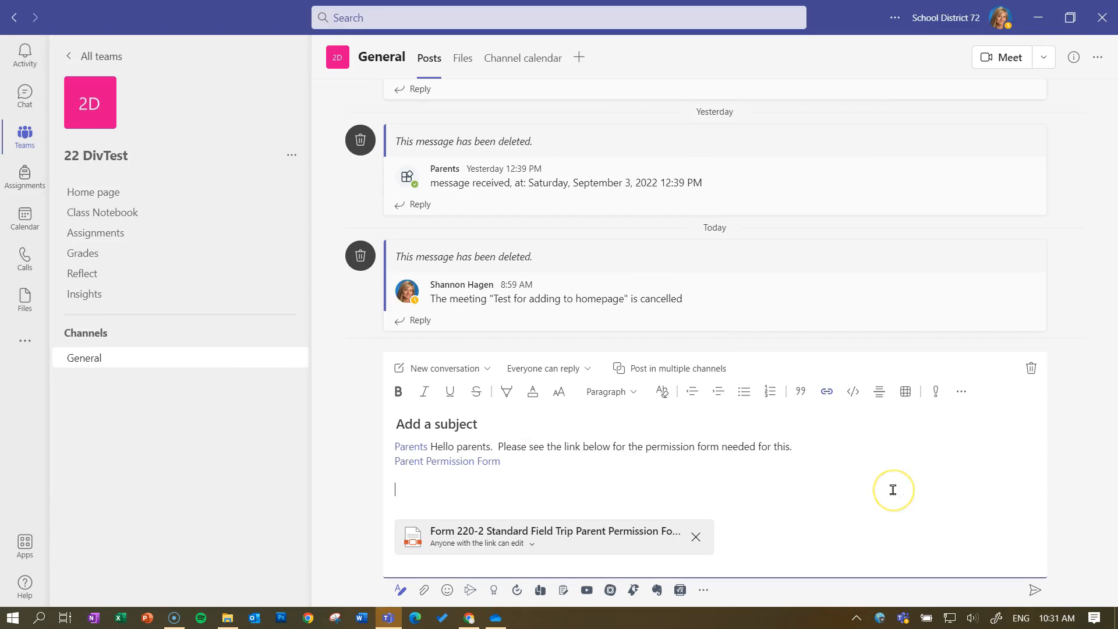
Add the Flower Pics link on a new line below the form link and send the post
left_click(827, 391)
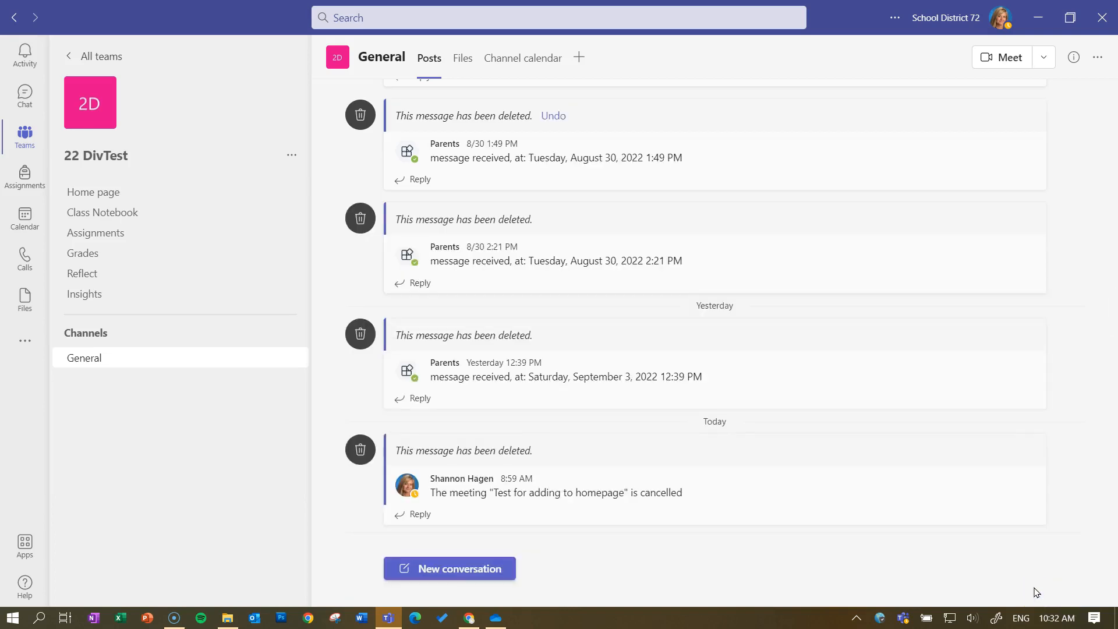
scroll("down", 3)
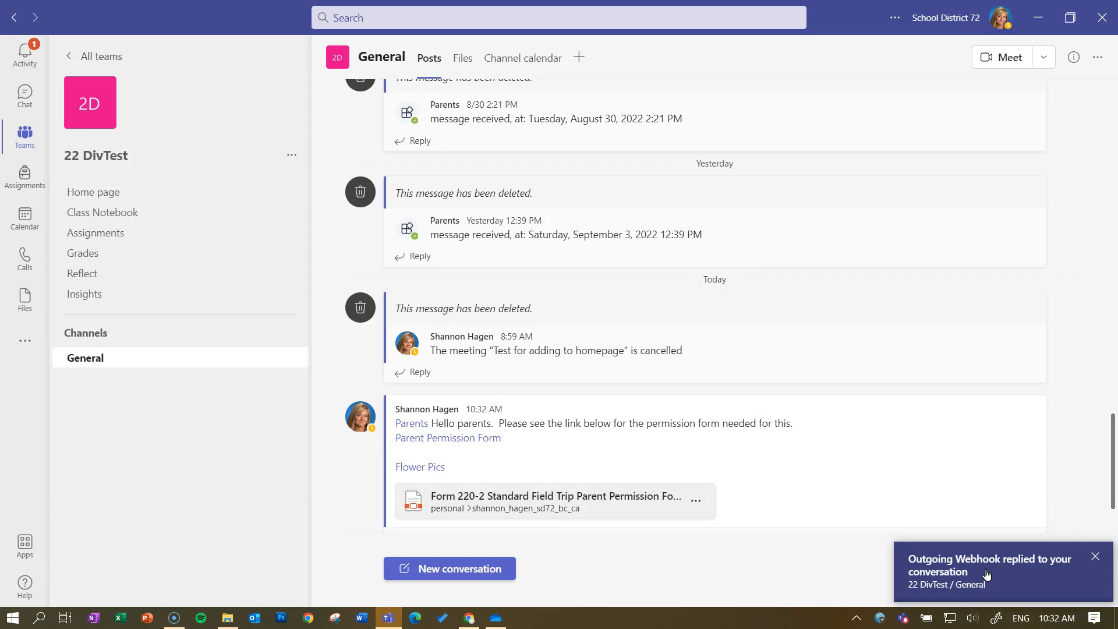
left_click(1095, 556)
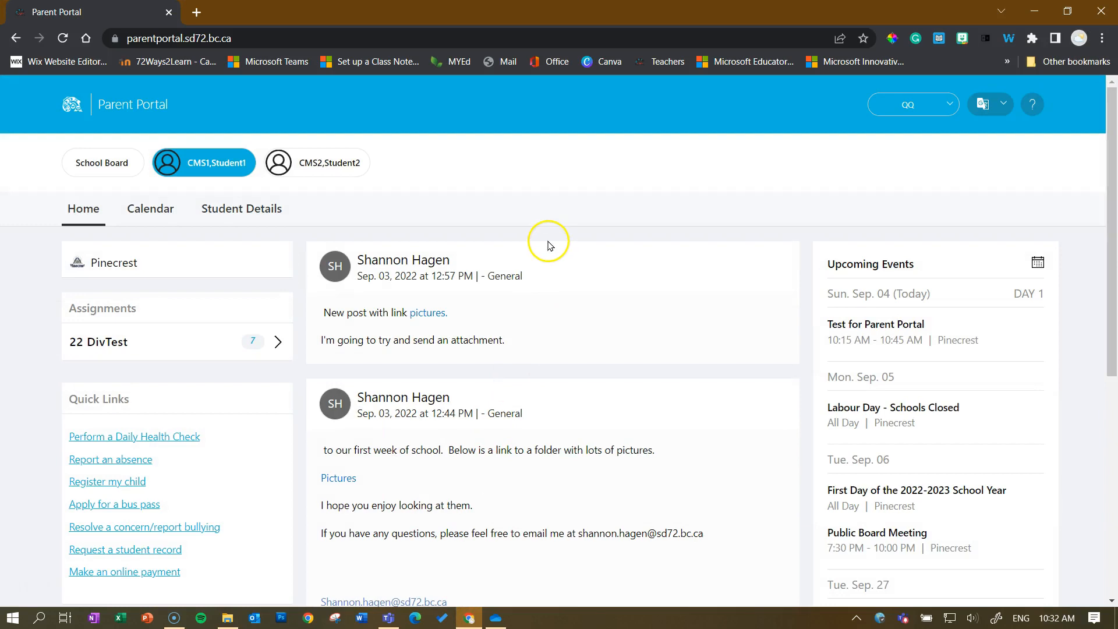
mouse_move(539, 349)
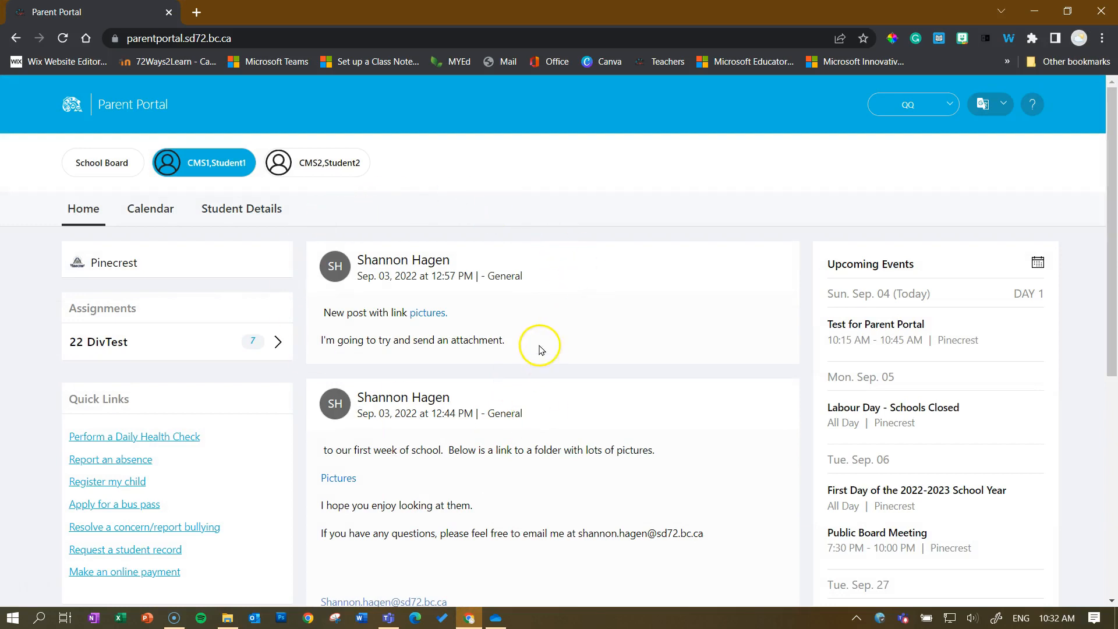
mouse_move(564, 330)
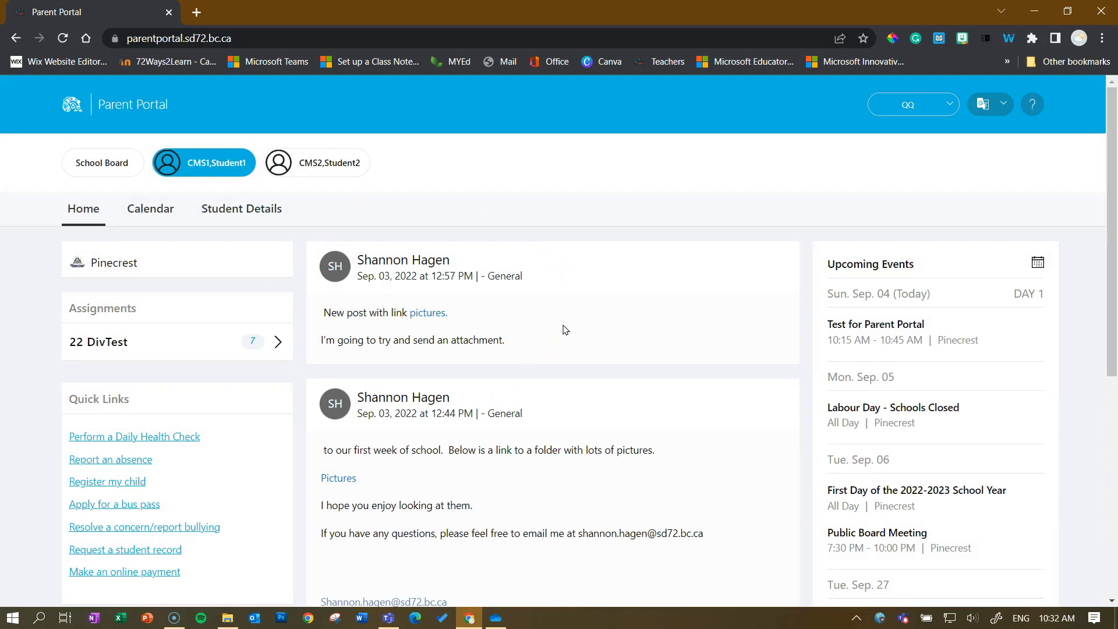
mouse_move(541, 312)
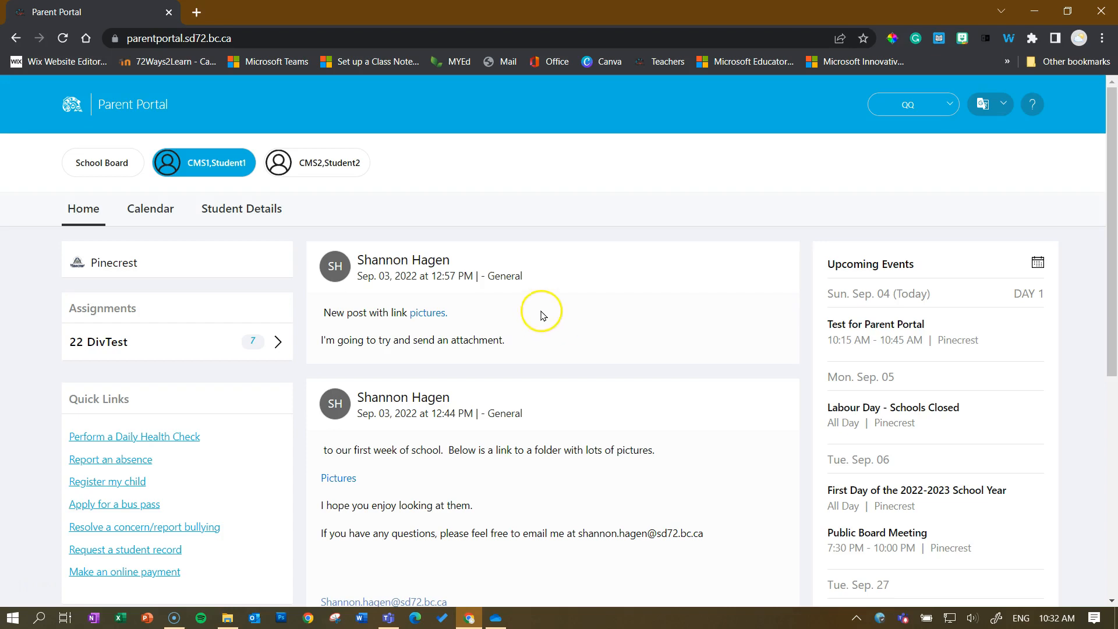
Reload the Parent Portal and switch feeds so the new Sep. 04 post appears
left_click(61, 37)
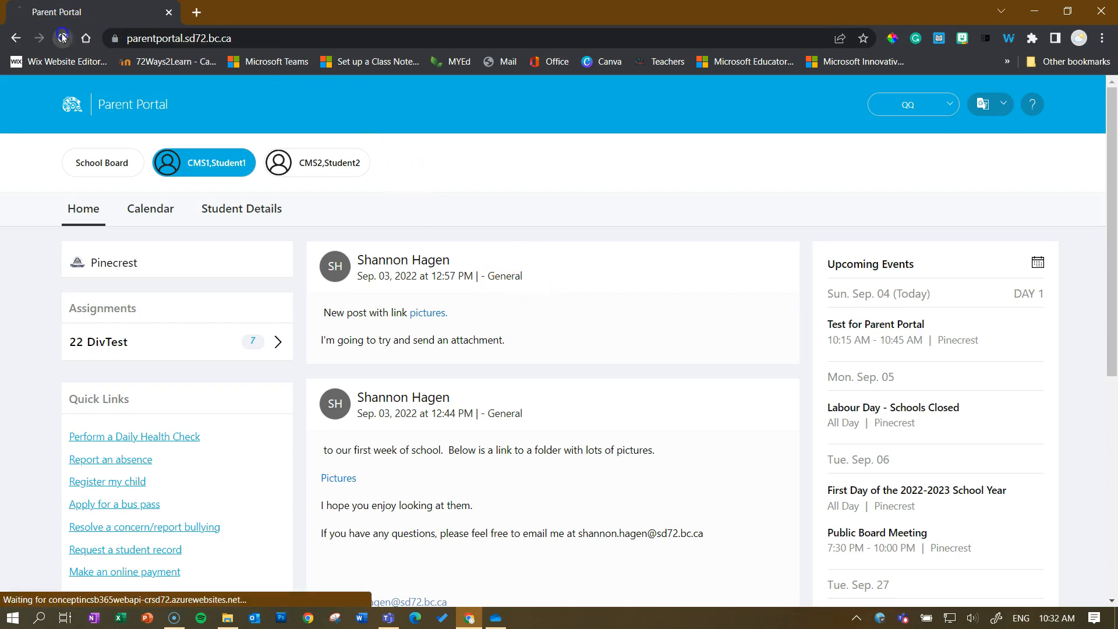
left_click(102, 163)
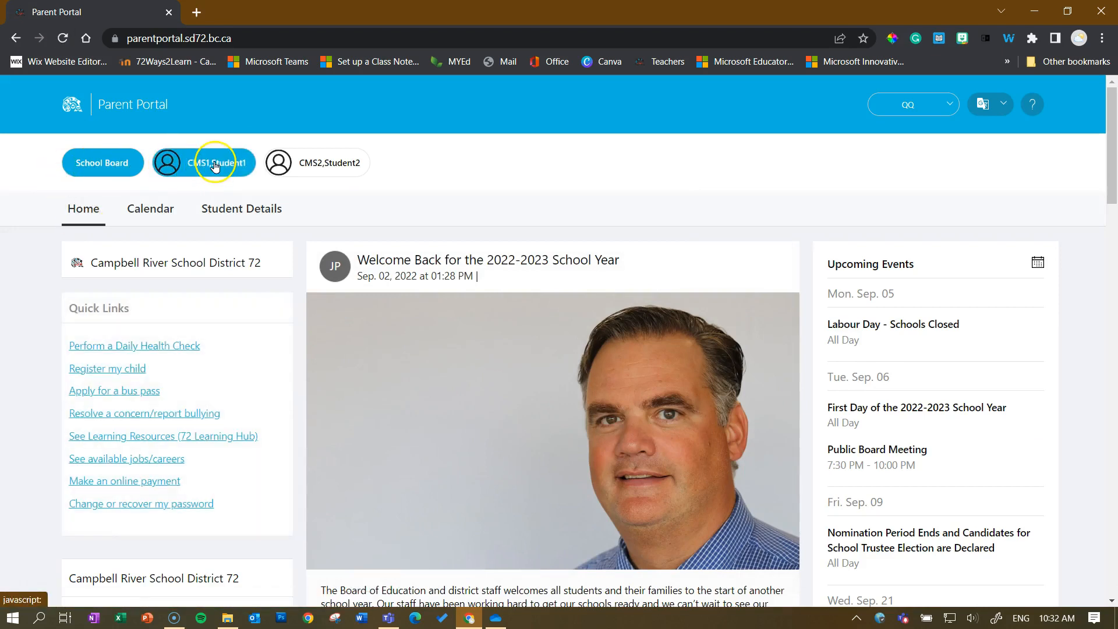
left_click(202, 163)
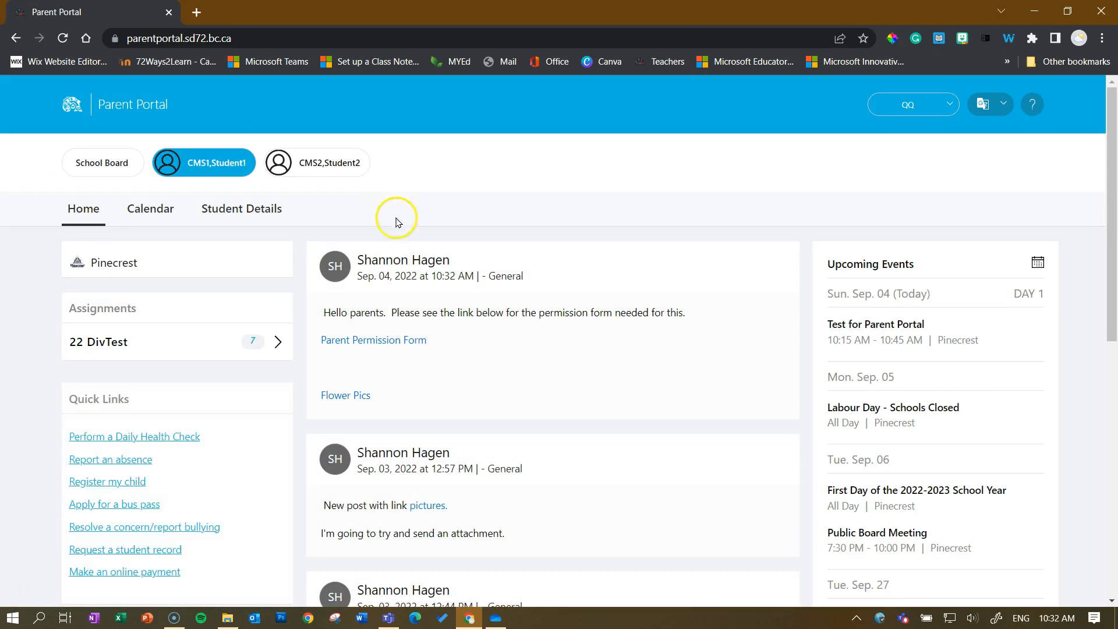
mouse_move(584, 385)
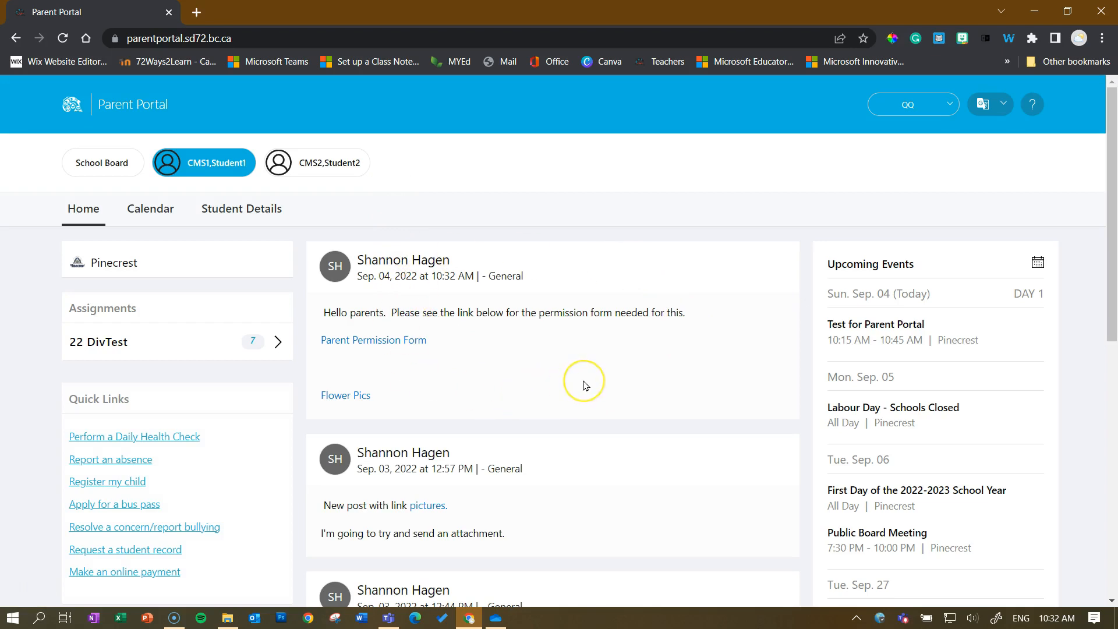
mouse_move(583, 385)
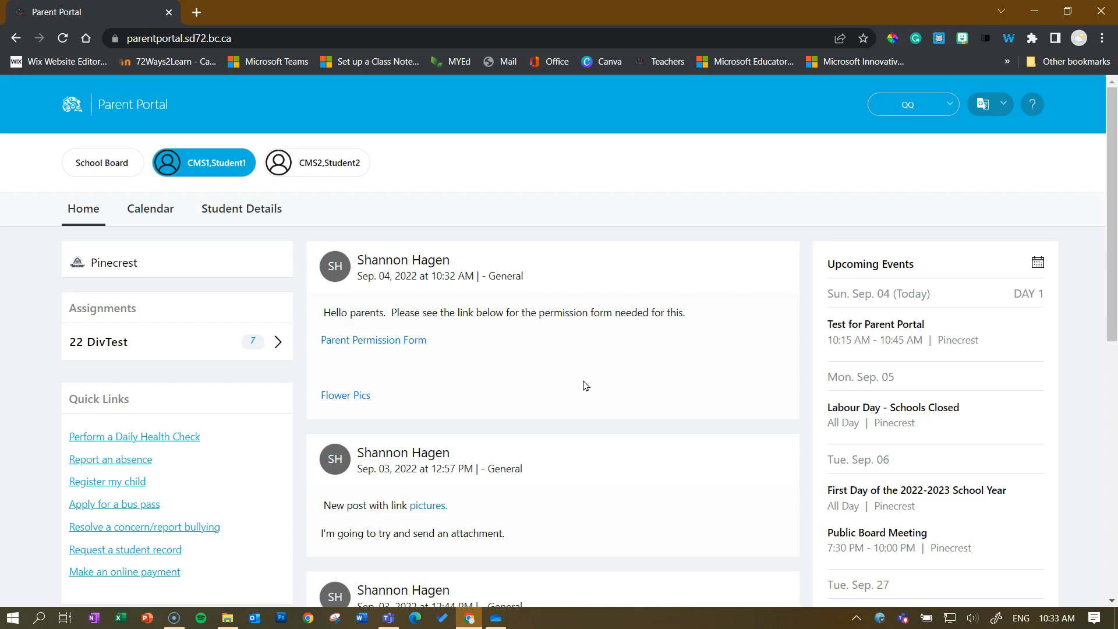
mouse_move(549, 355)
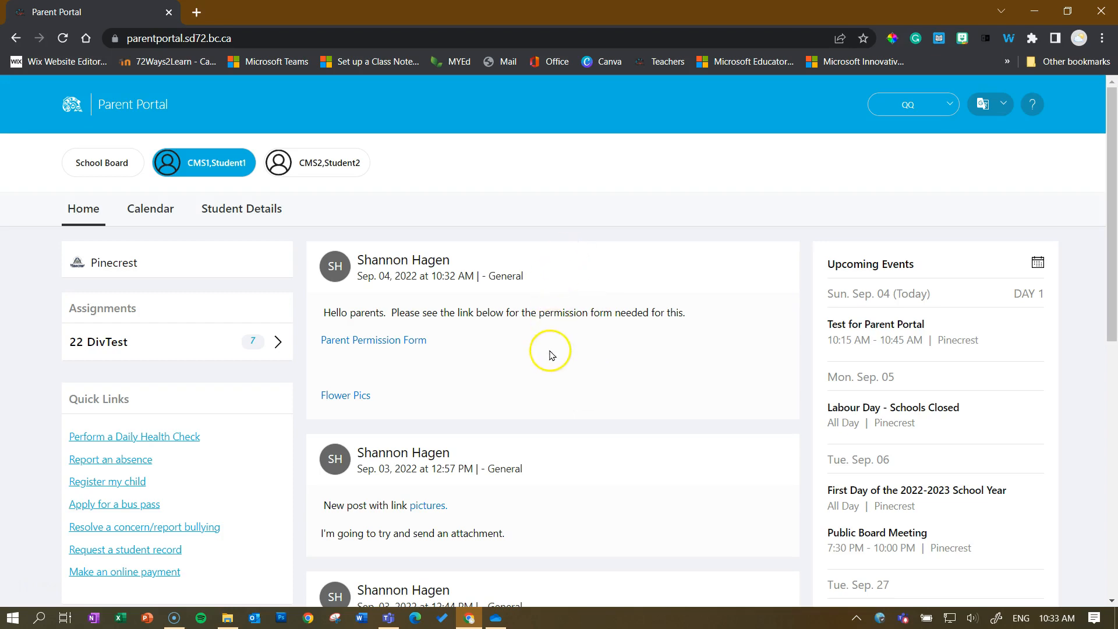
mouse_move(372, 339)
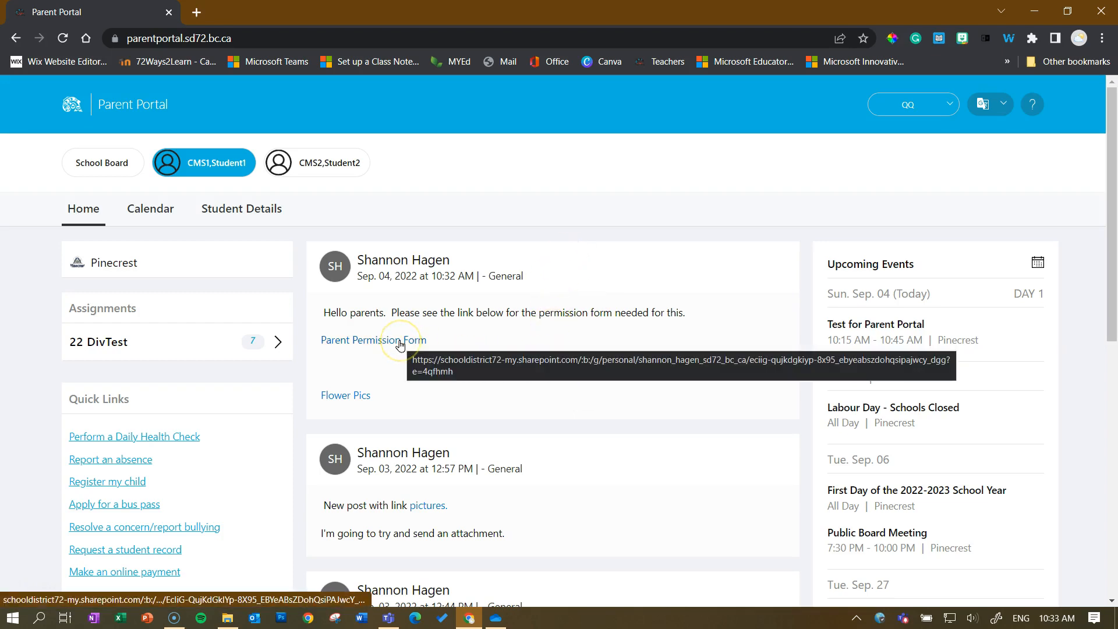
Follow the Flower Pics link in the new post to the shared OneDrive folder
left_click(370, 339)
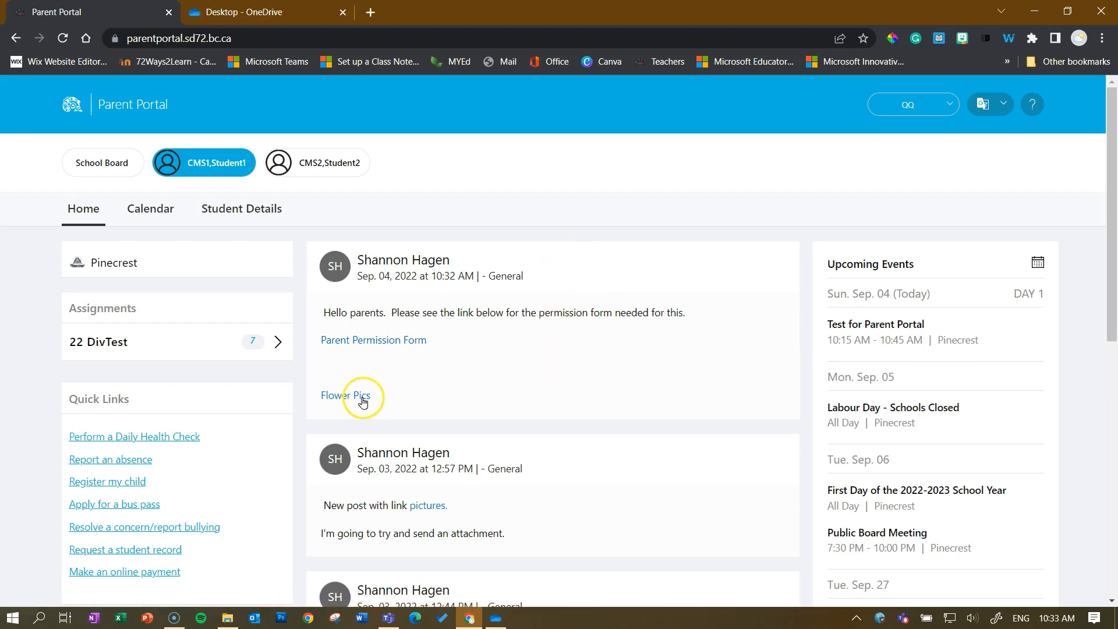
mouse_move(346, 395)
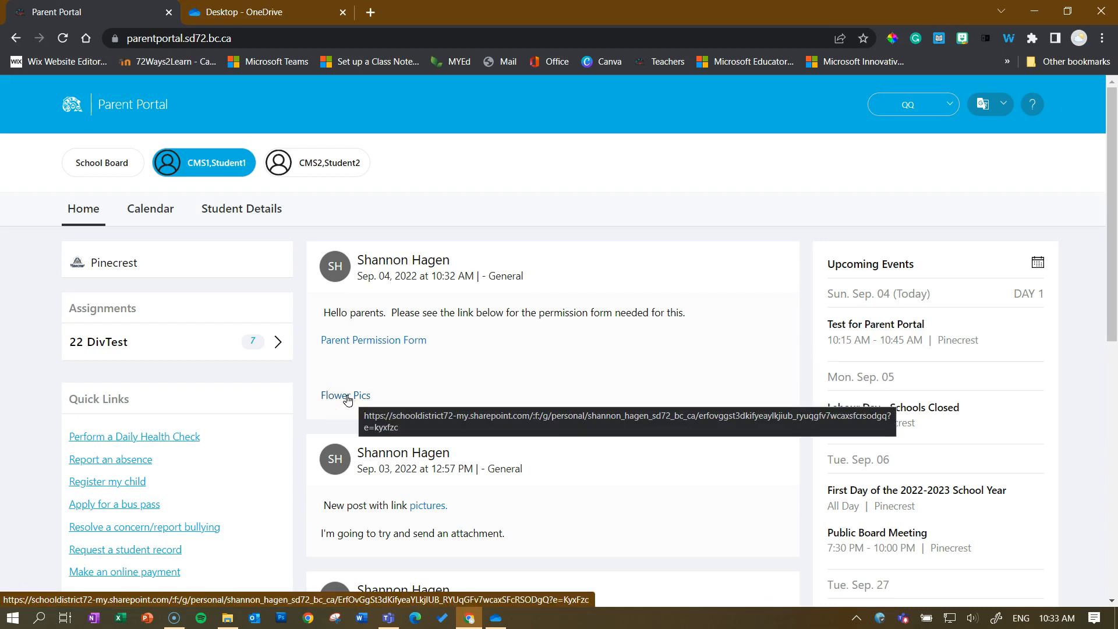
left_click(345, 395)
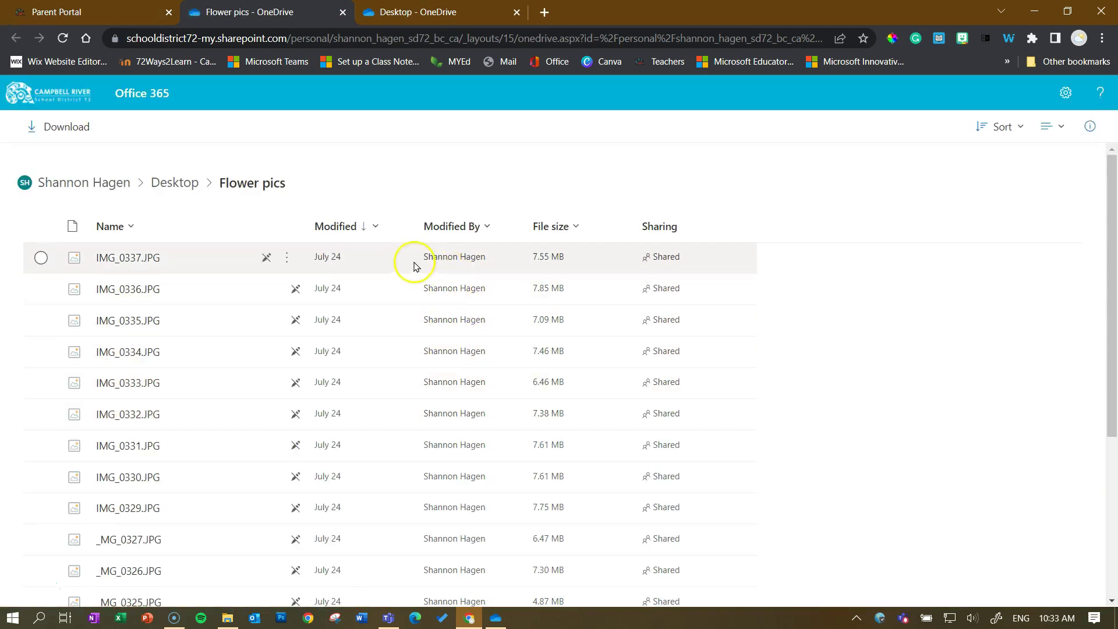
mouse_move(297, 294)
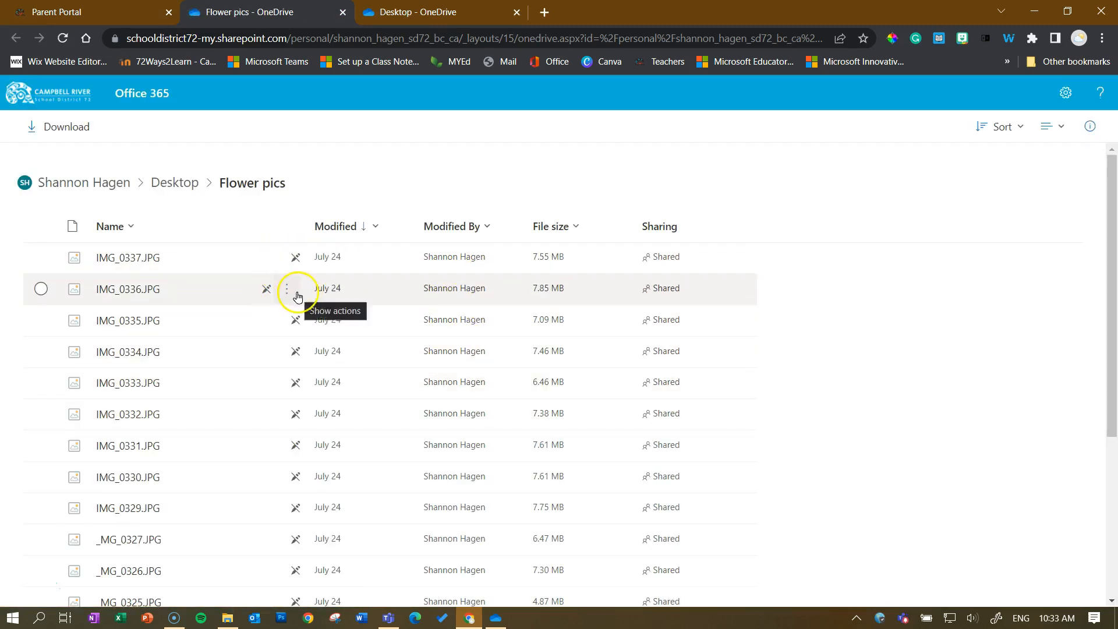
mouse_move(692, 354)
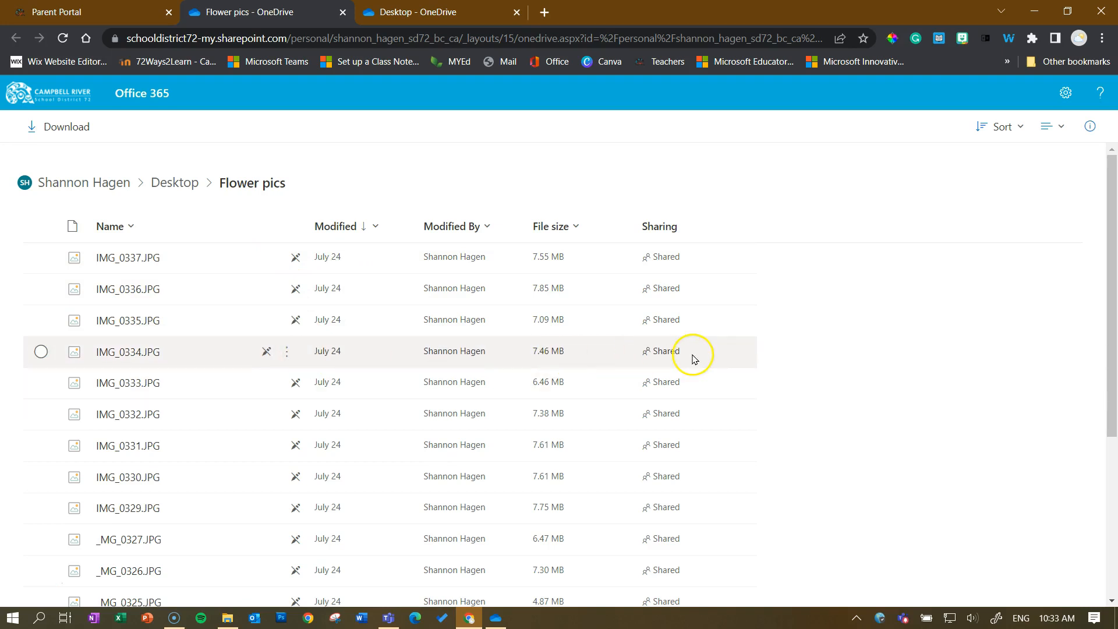
View IMG_0337.JPG full size in OneDrive's photo viewer, image 1 of 20
left_click(129, 256)
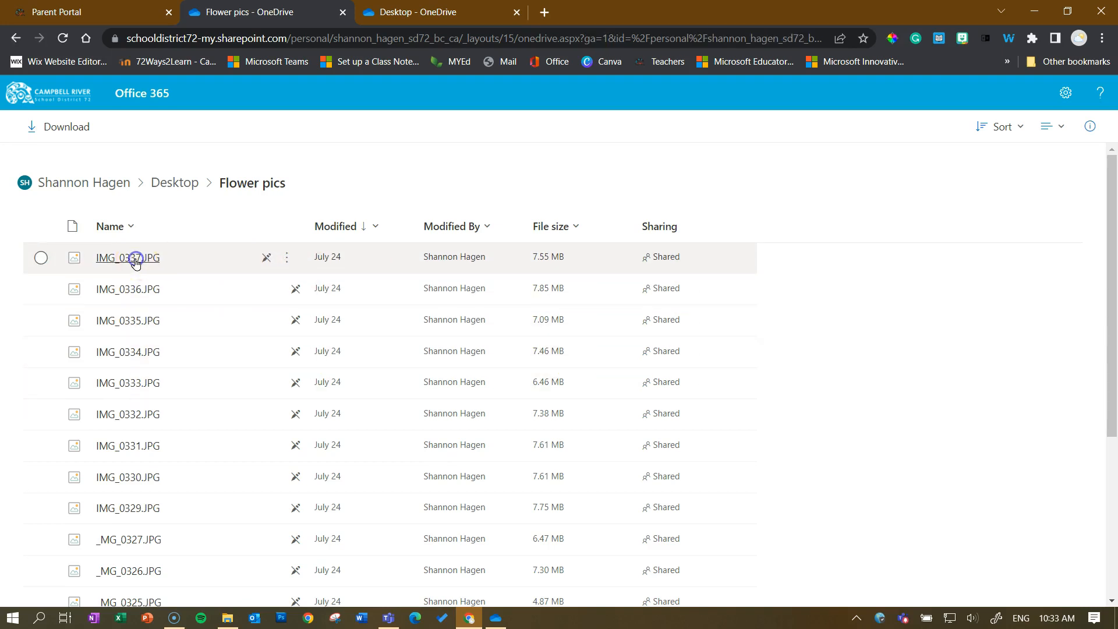
left_click(128, 256)
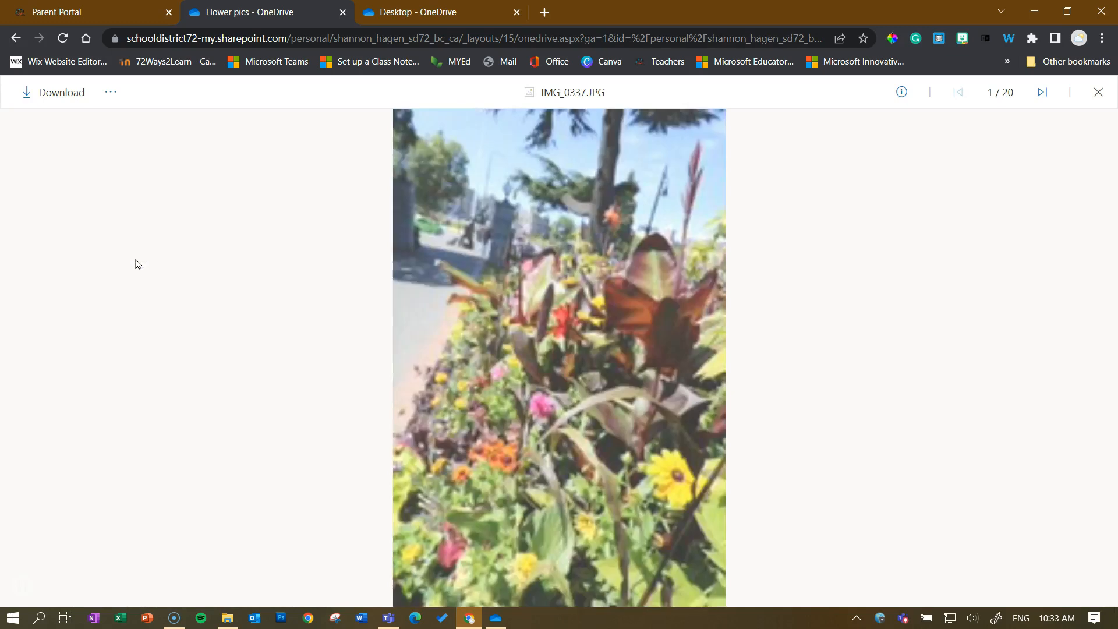
mouse_move(524, 258)
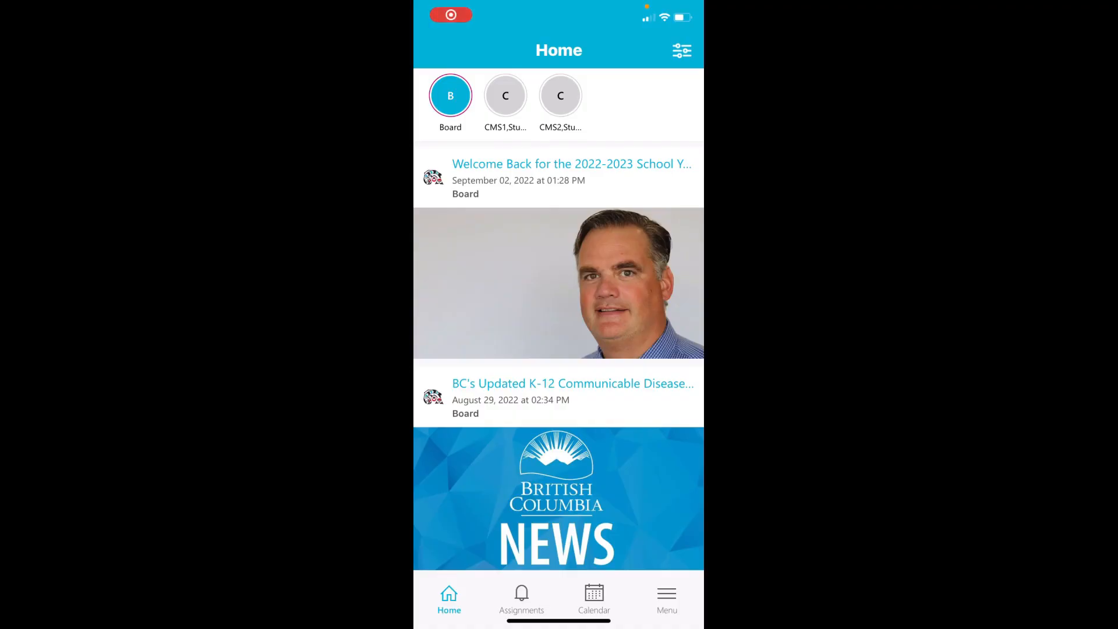
Switch to the first student's feed, refresh it and bring up the new permission-form post
scroll("down", 3)
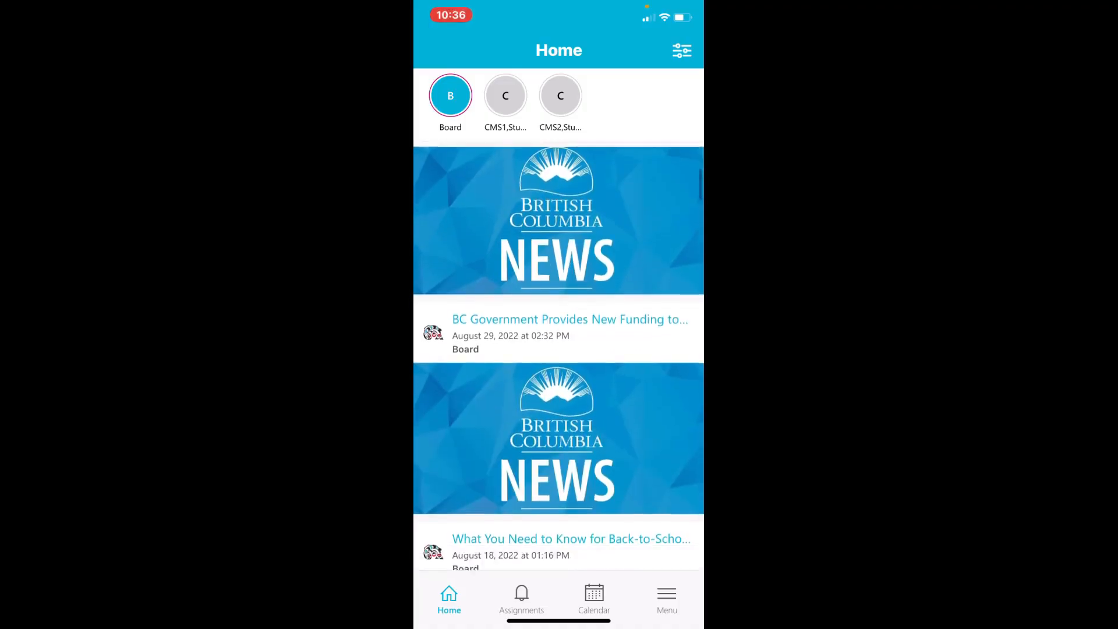
scroll("up", 3)
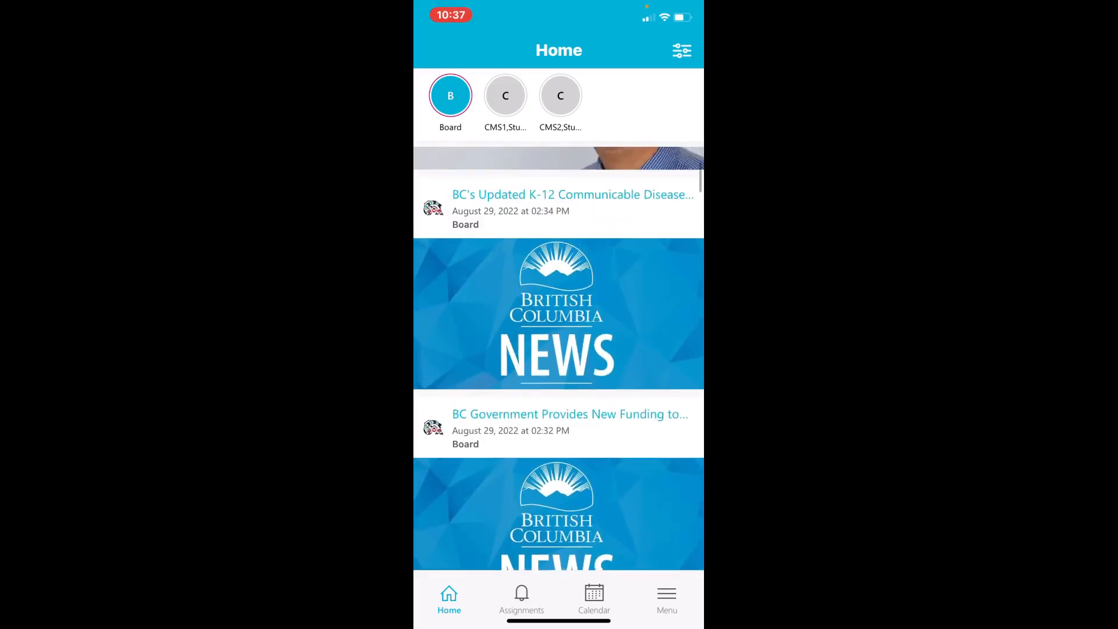
left_click(504, 94)
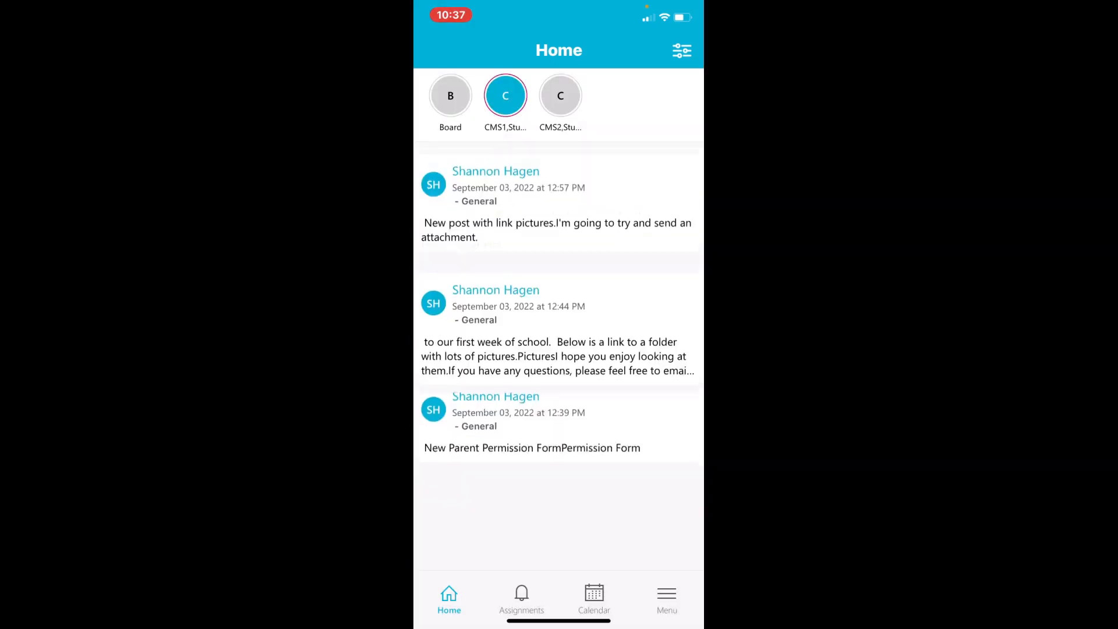
scroll("down", 3)
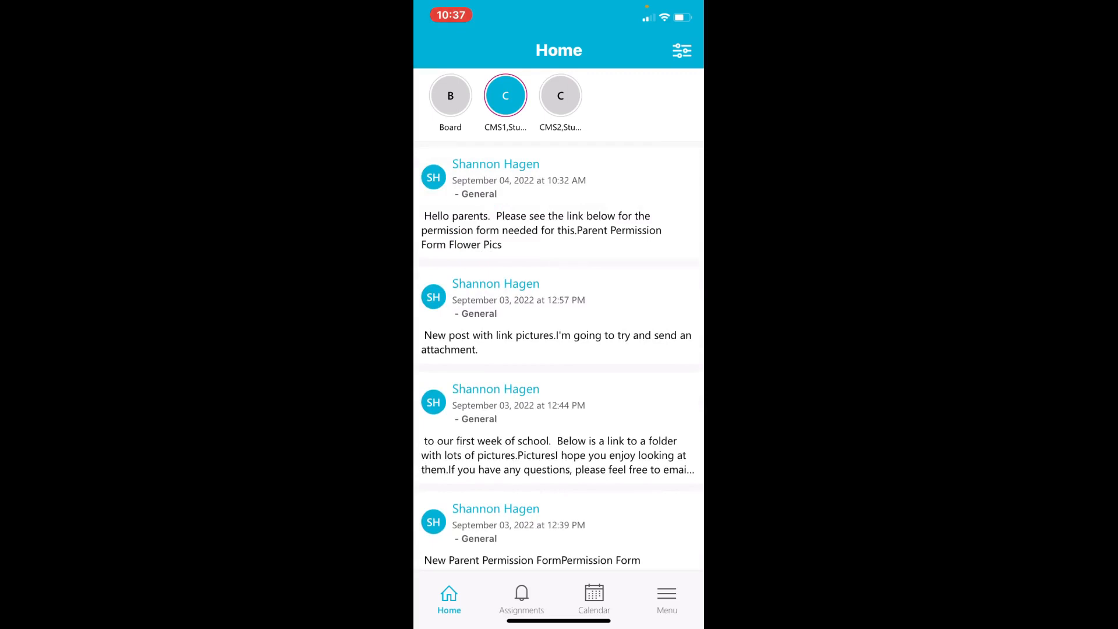
left_click(535, 230)
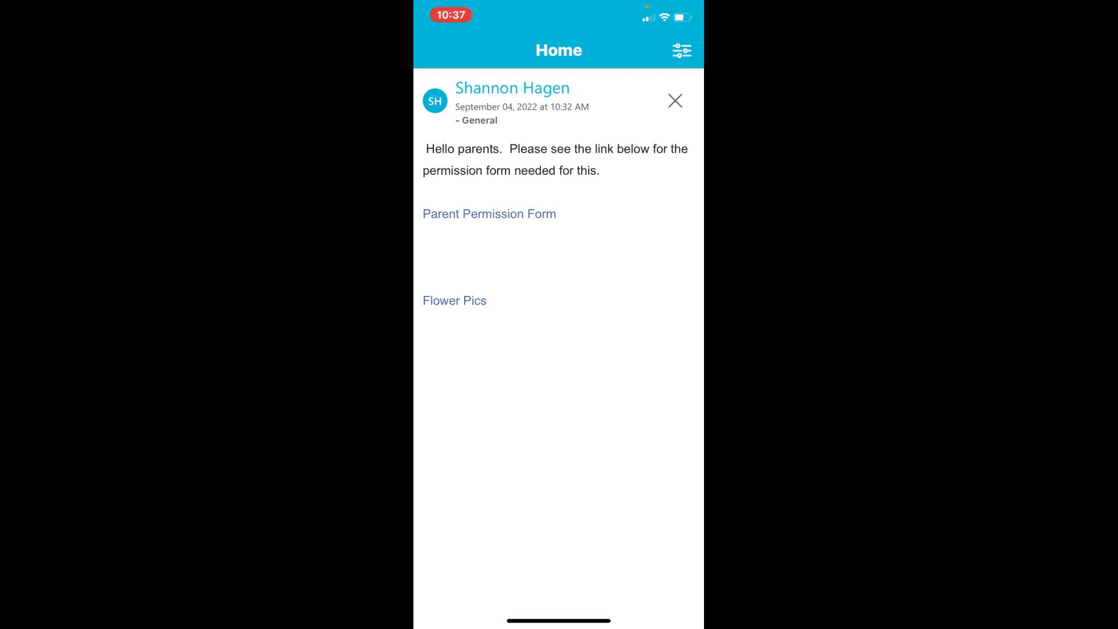
Check the post's Flower Pics folder link, then return to the student feed
left_click(500, 585)
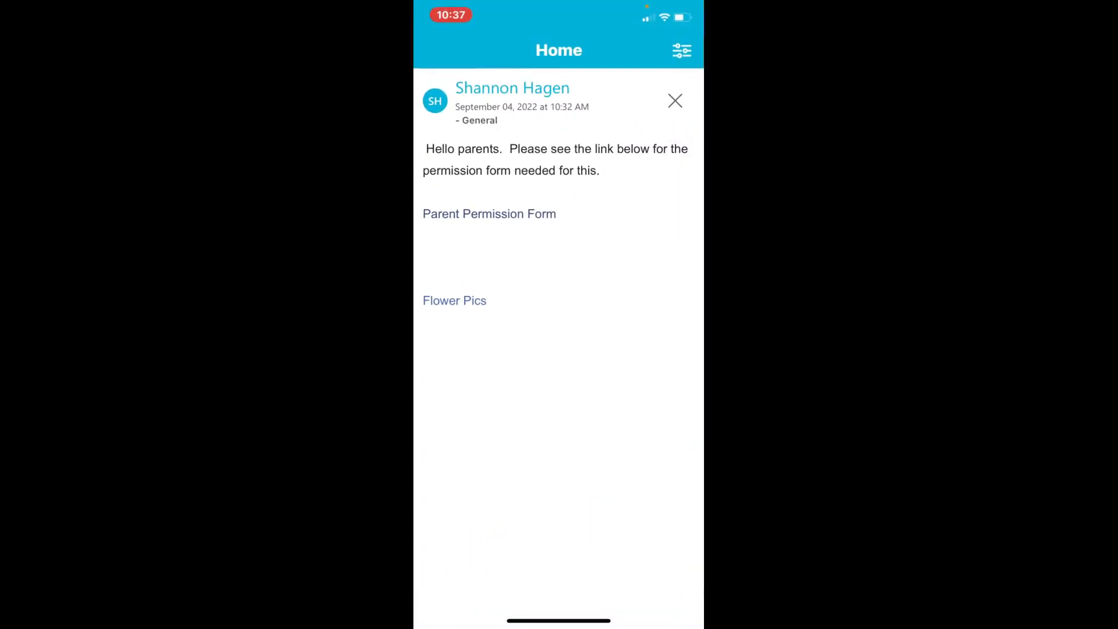
left_click(454, 301)
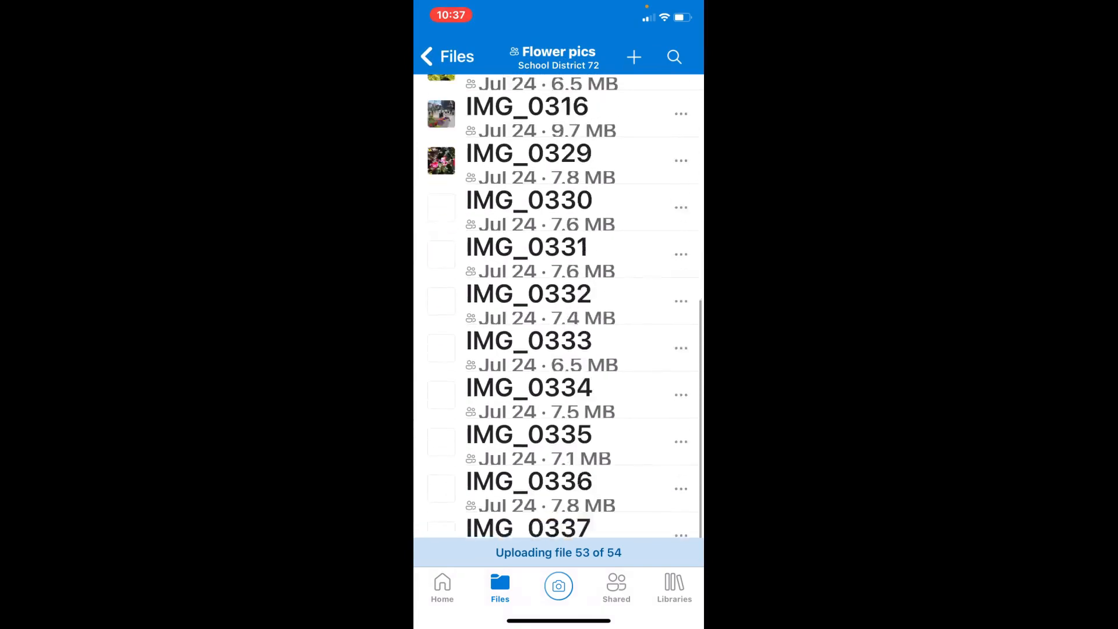
left_click(446, 56)
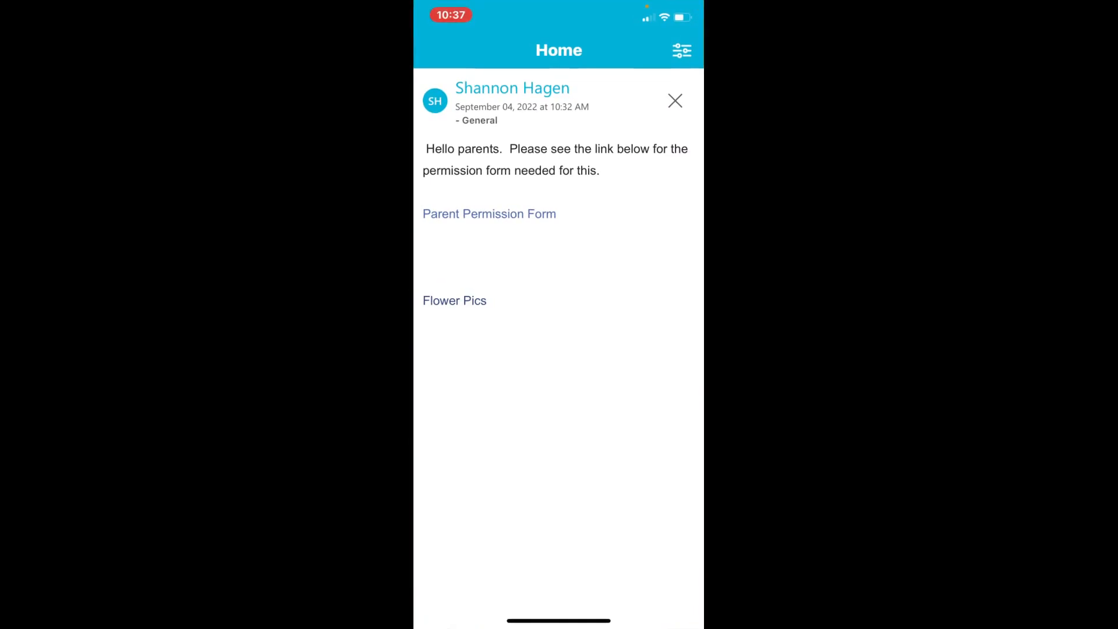
left_click(674, 100)
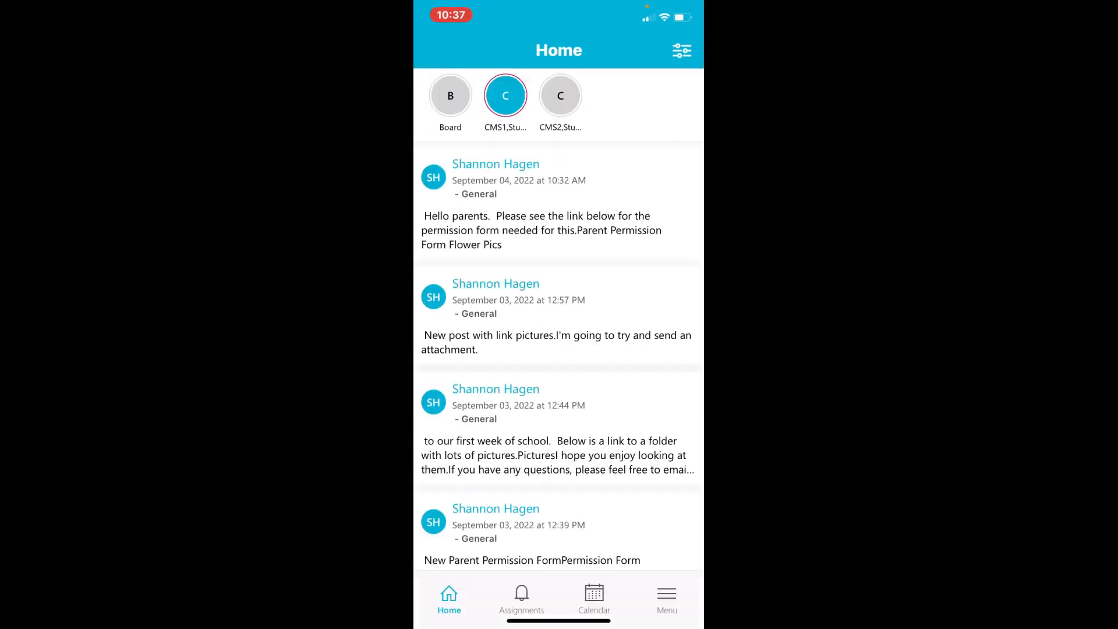
Review the 22 DivTest assignments list, then show the upcoming calendar events
left_click(521, 598)
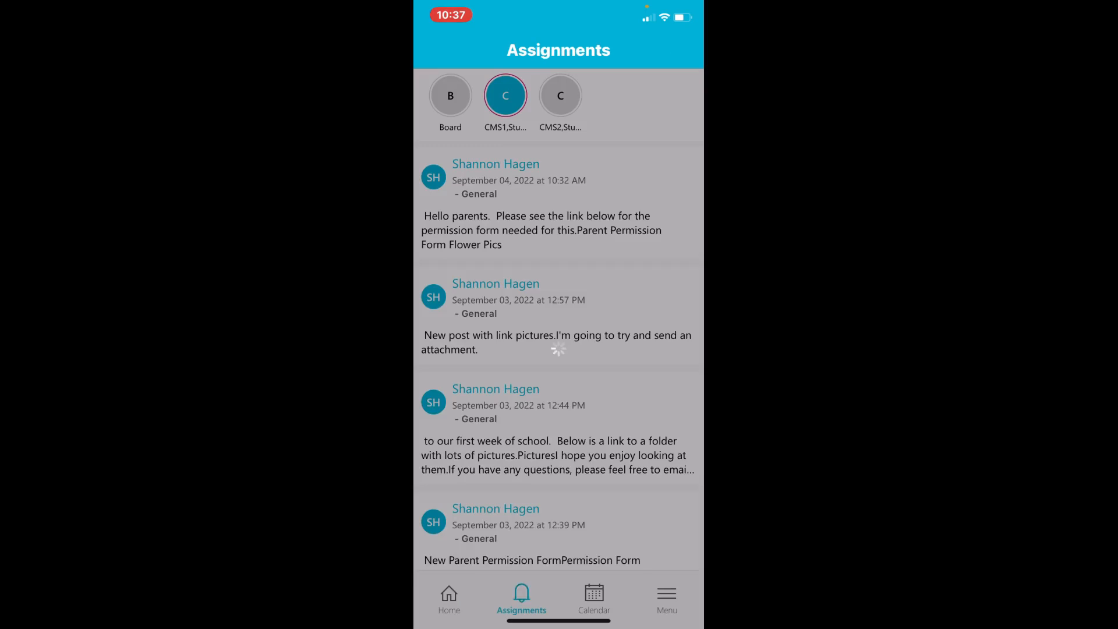
left_click(504, 94)
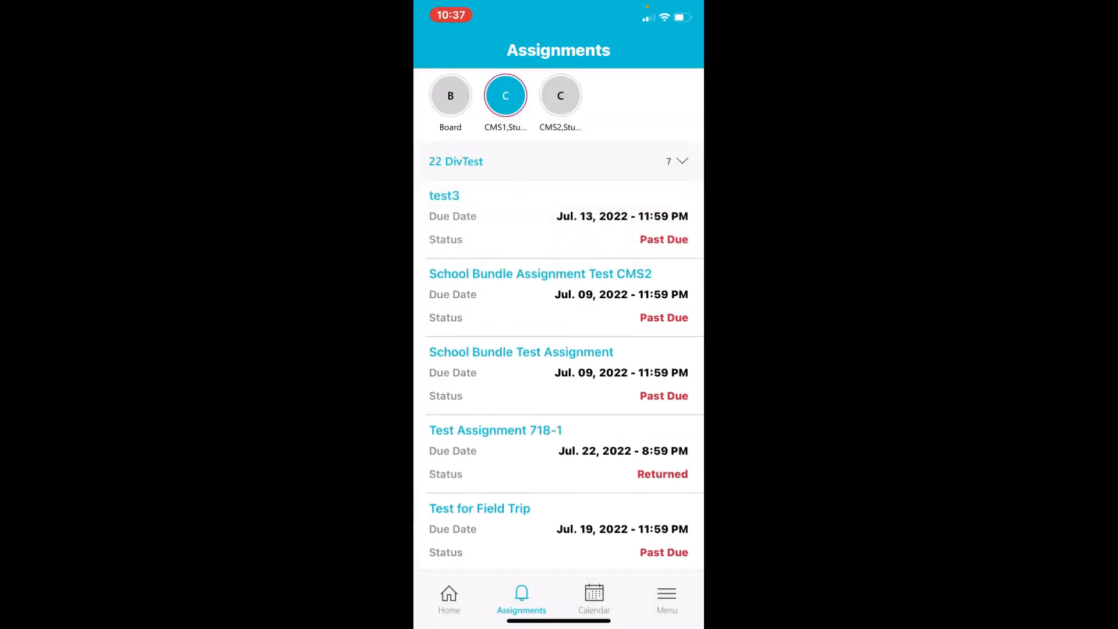
scroll("down", 3)
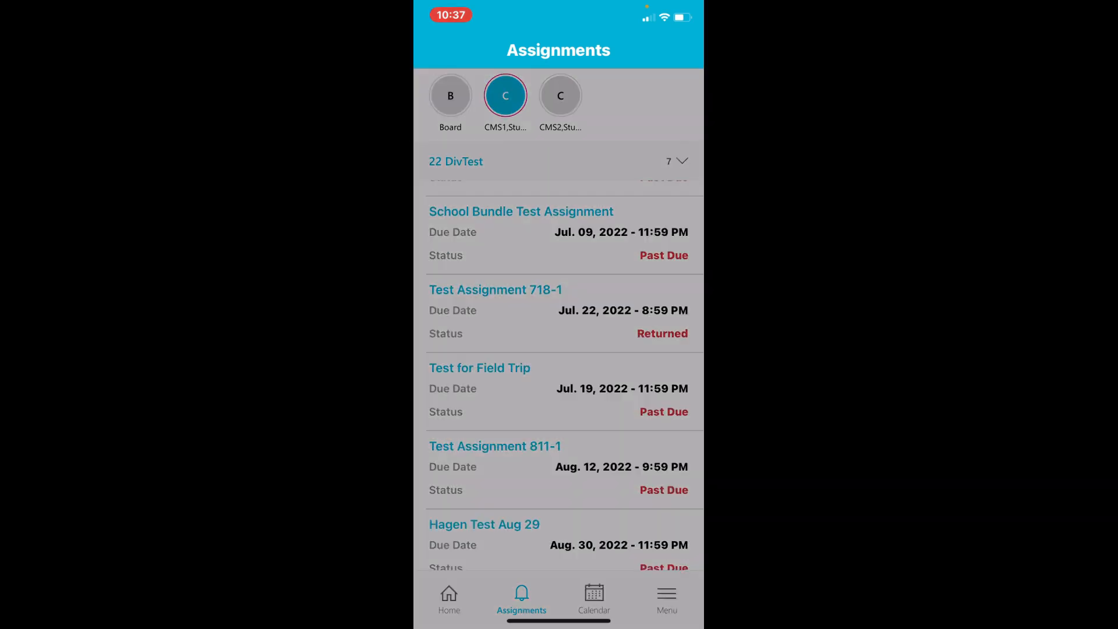
left_click(593, 598)
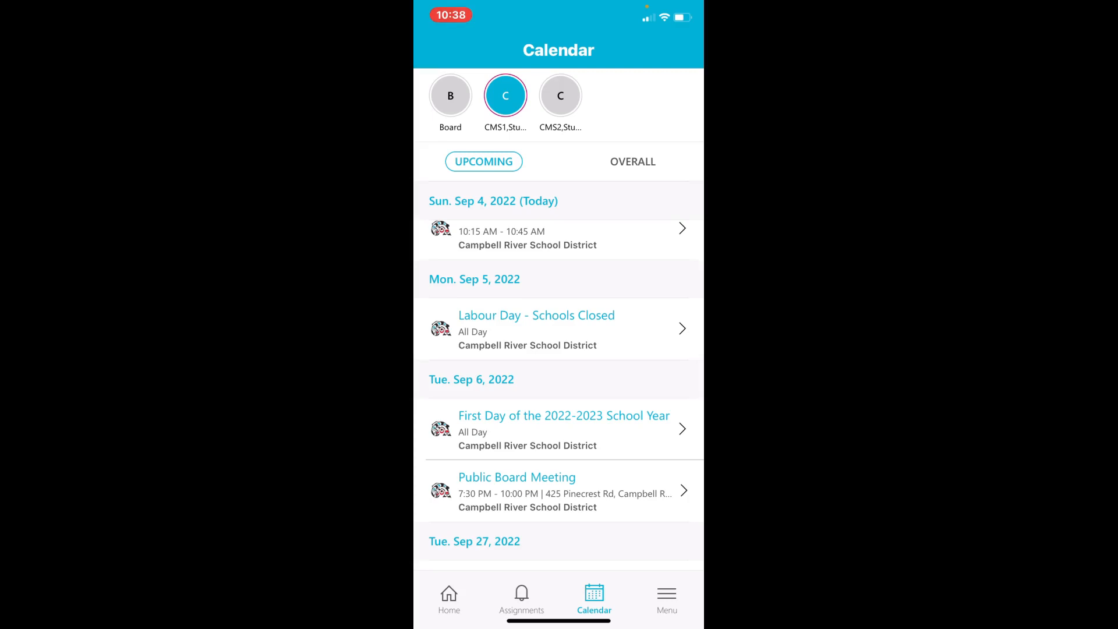
Bring up the account menu listing Children, Emergency Number, Profile and Settings
left_click(558, 238)
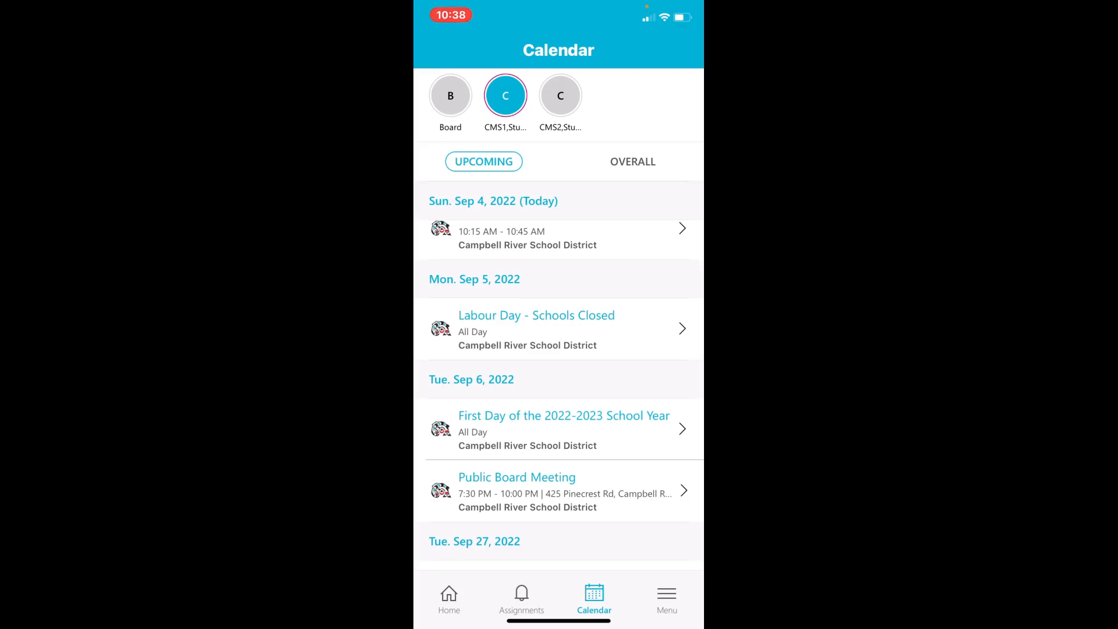
left_click(666, 597)
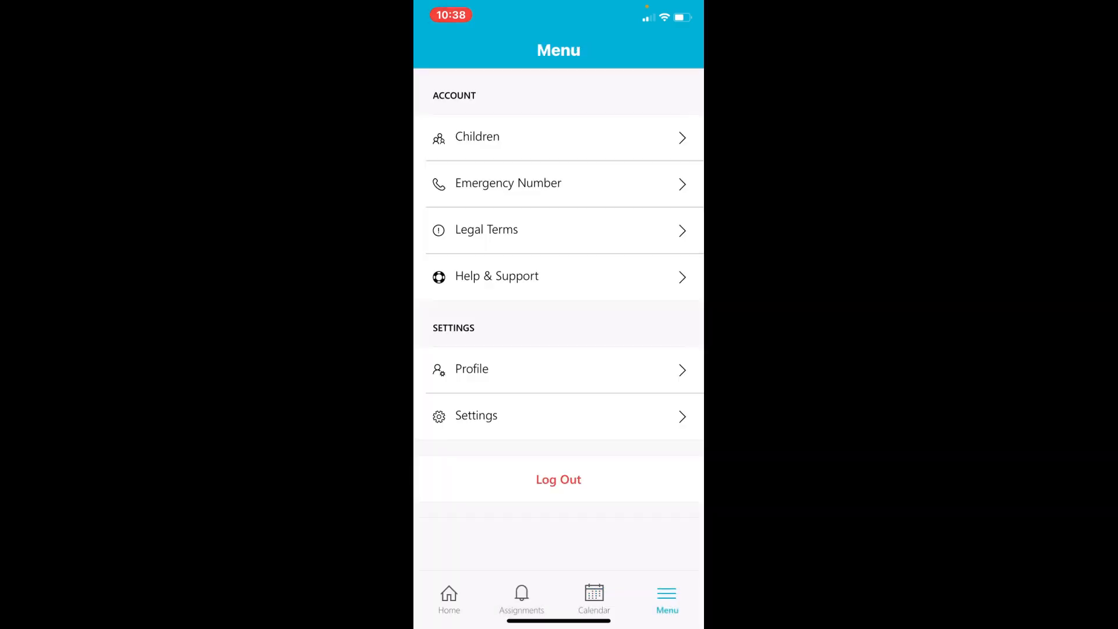
left_click(558, 136)
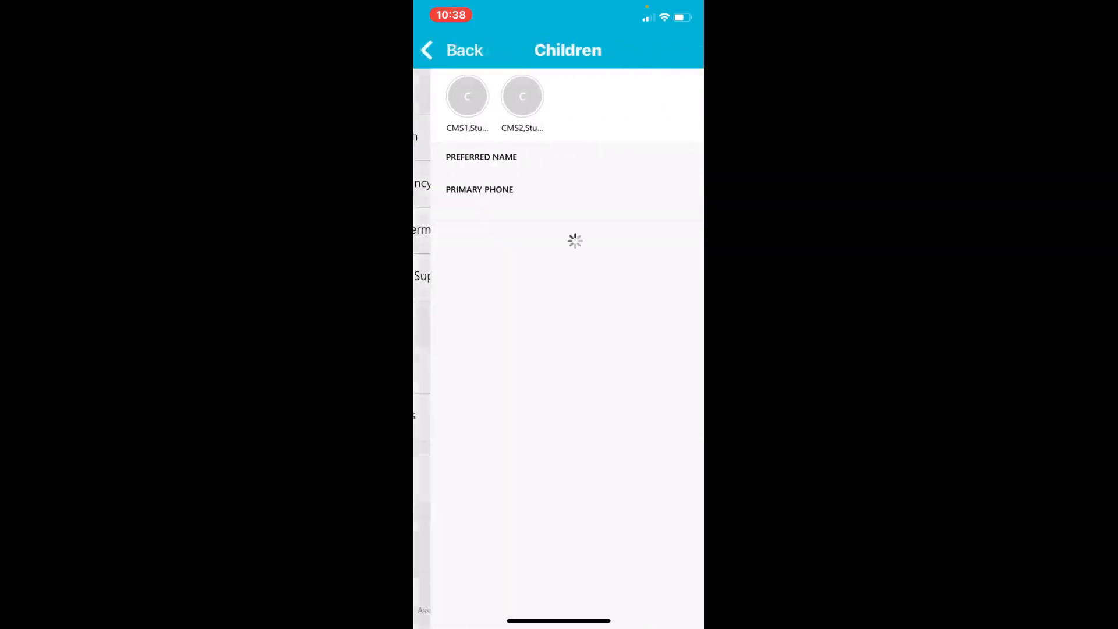
left_click(467, 97)
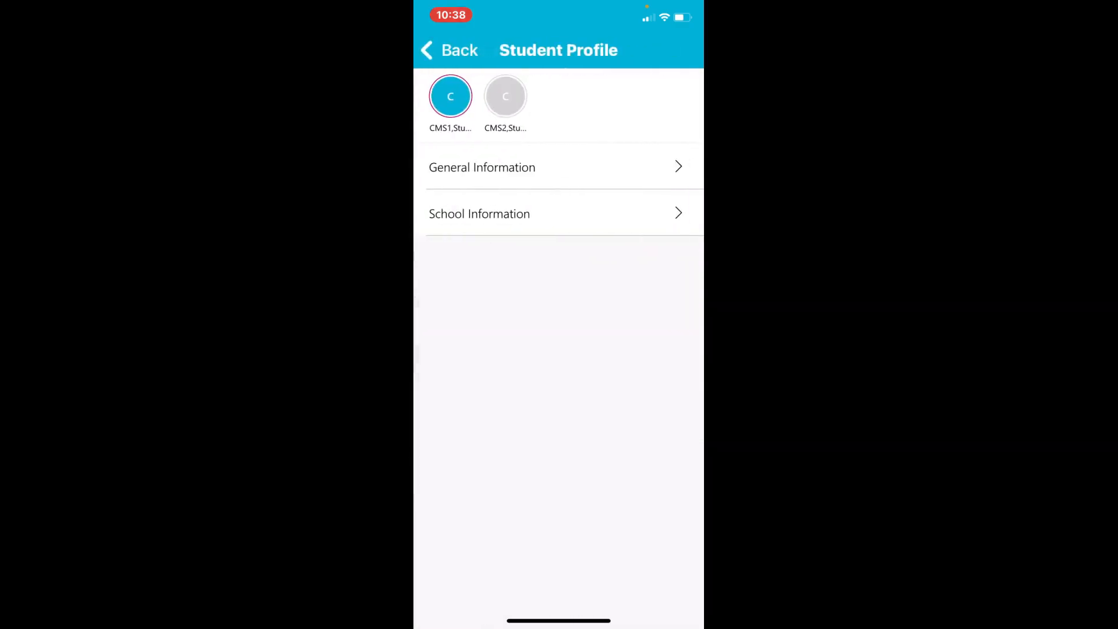
left_click(482, 167)
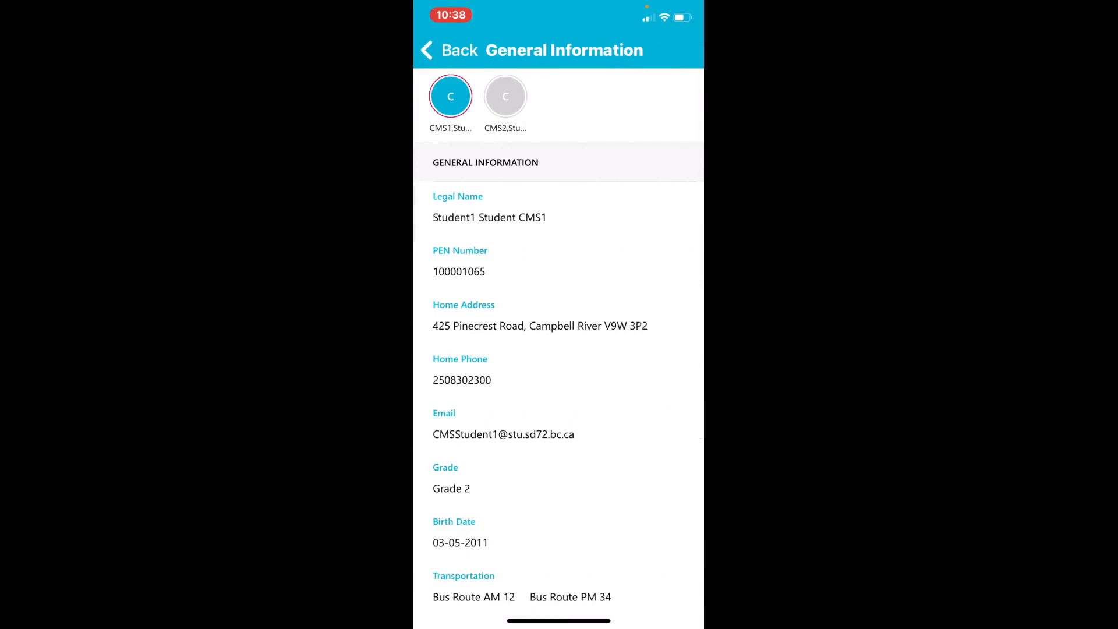
scroll("up", 3)
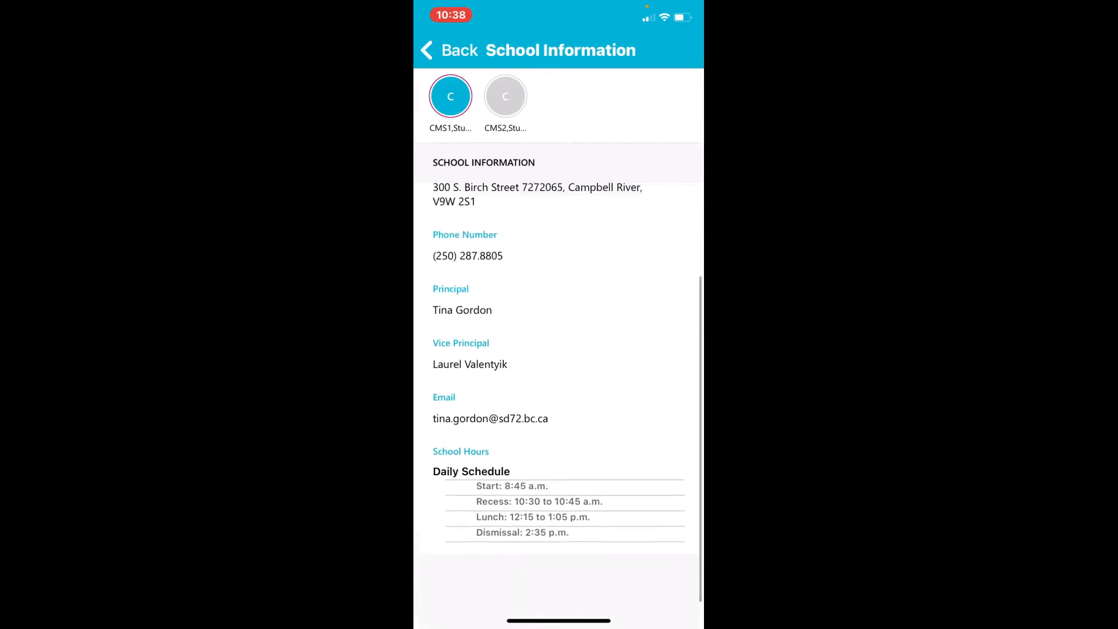
left_click(450, 50)
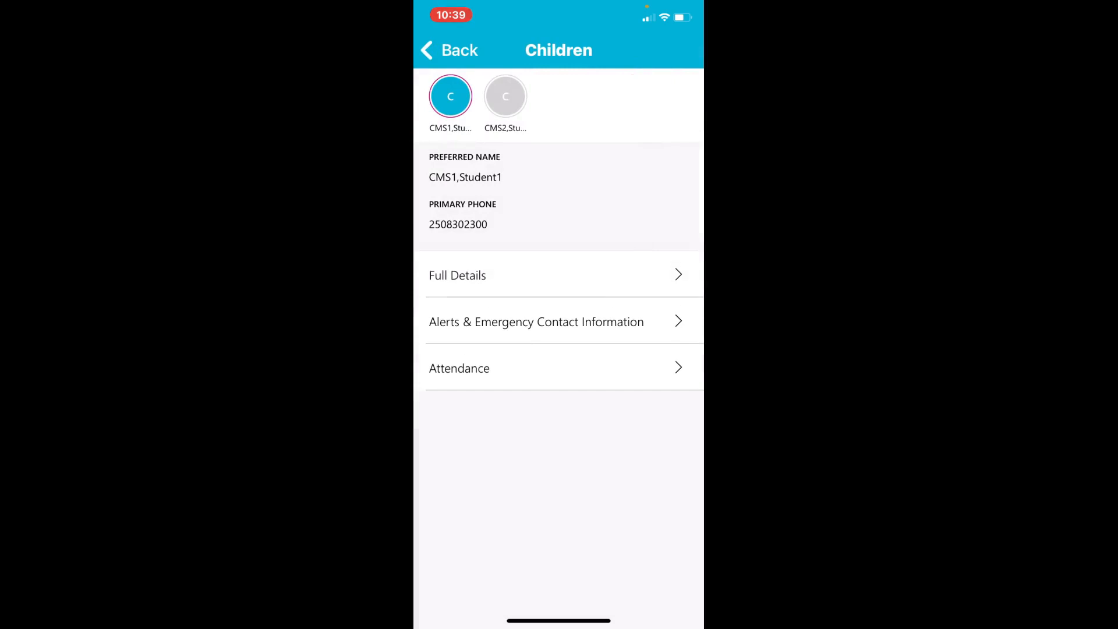
left_click(449, 50)
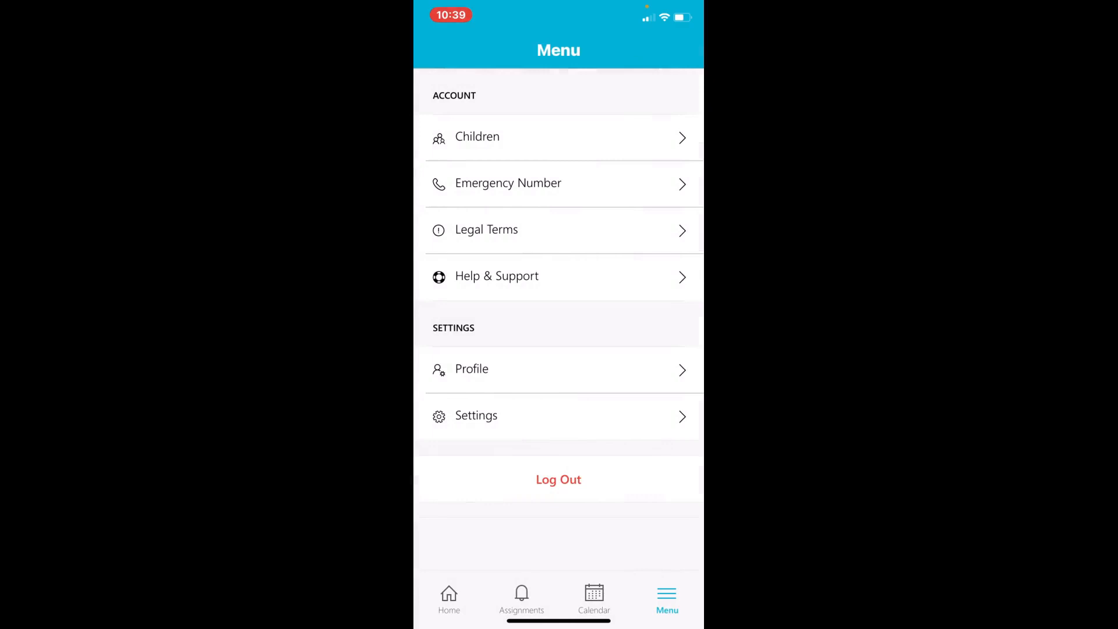